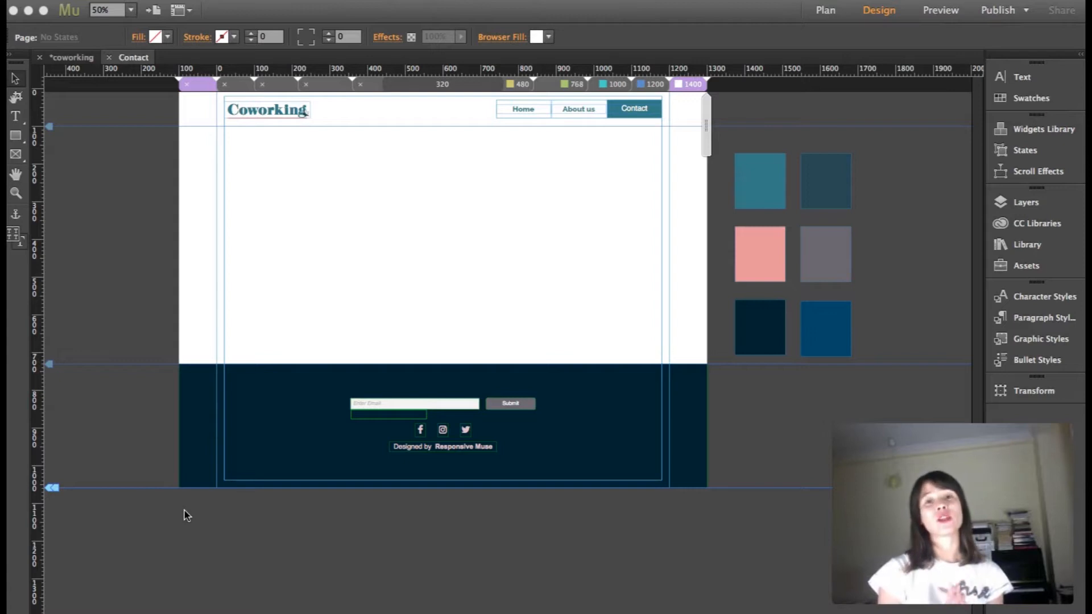
mouse_move(94, 240)
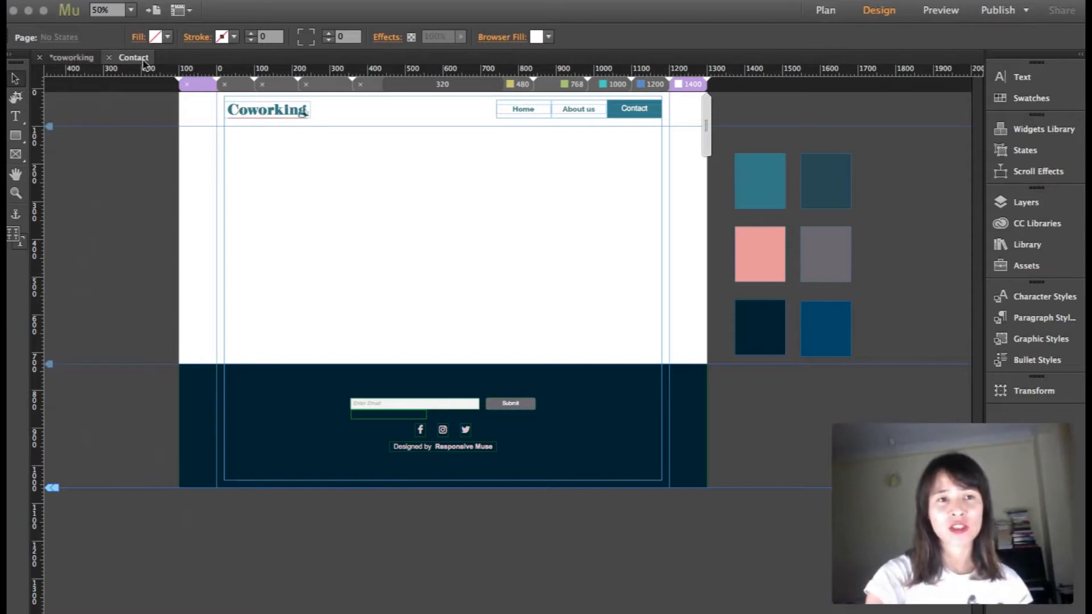
mouse_move(197, 118)
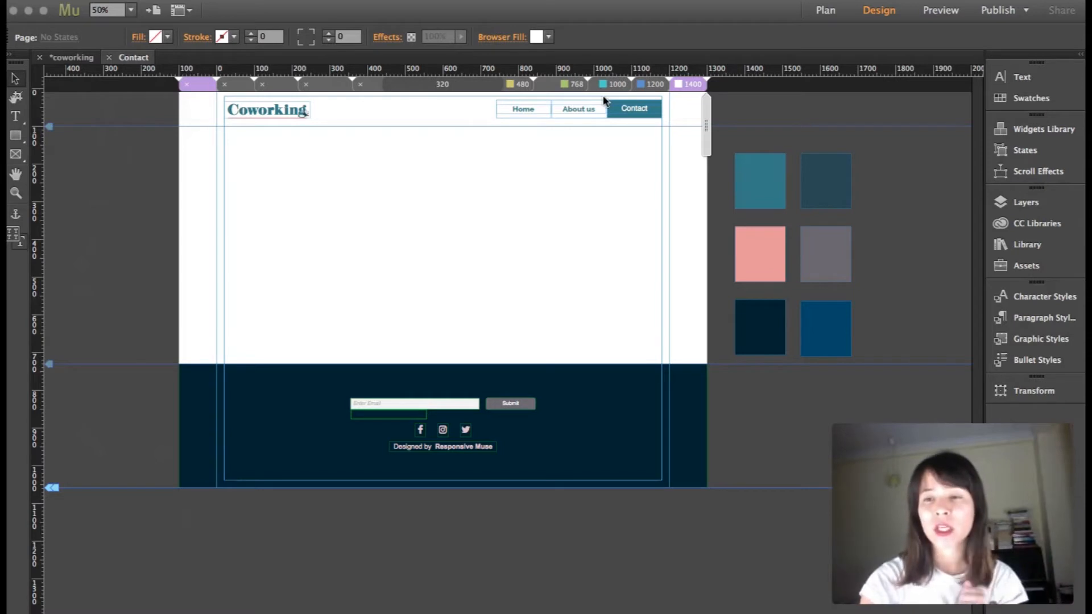
Step: Place a Simple Contact form widget from the Widgets Library onto the Contact page
left_click(1043, 129)
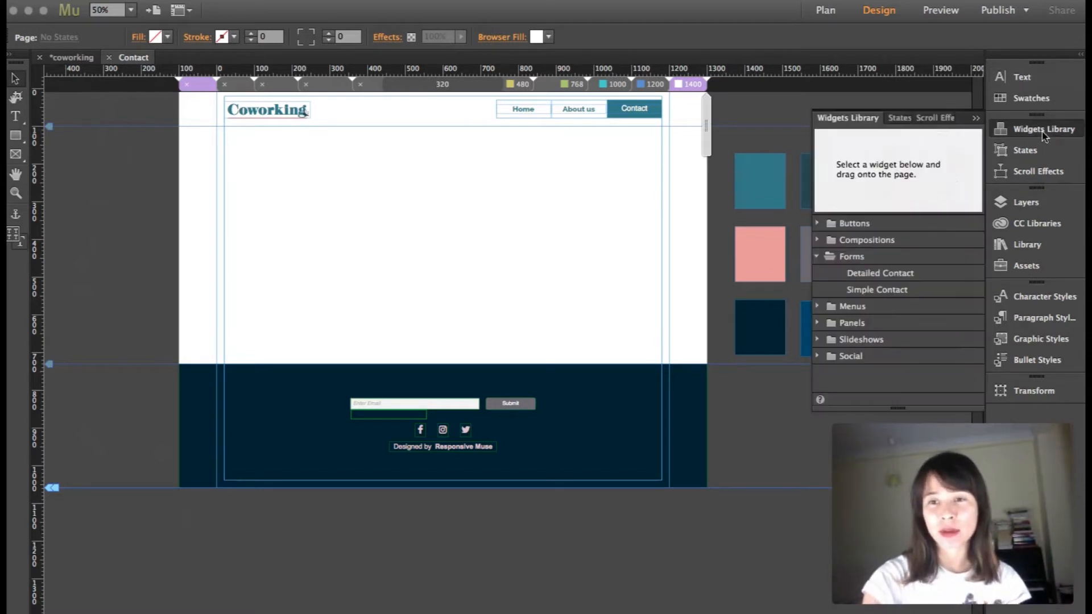
mouse_move(833, 265)
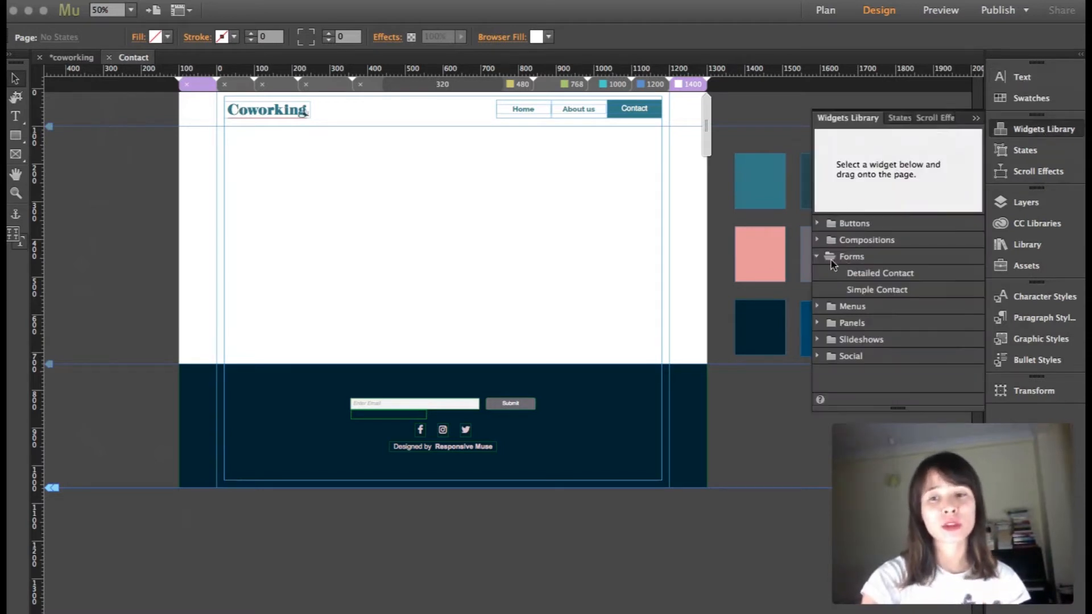
left_click(880, 272)
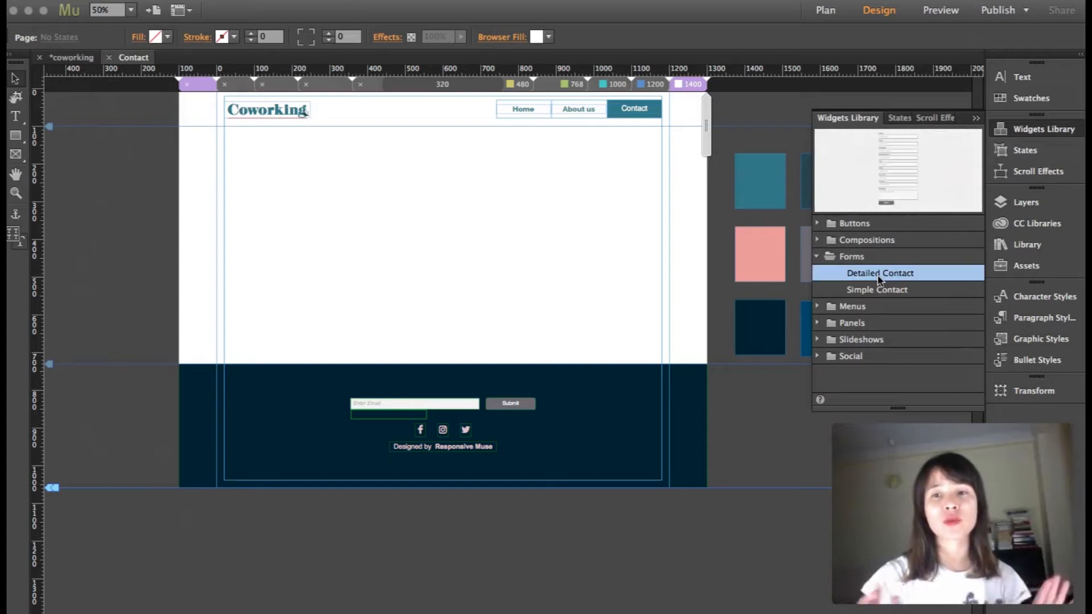
mouse_move(885, 304)
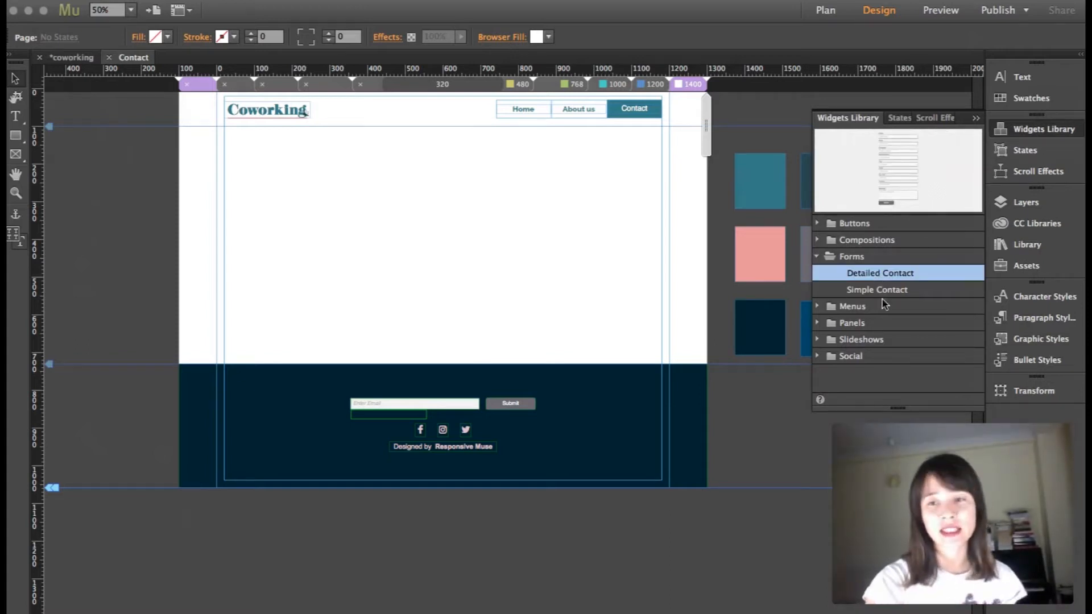
left_click(876, 289)
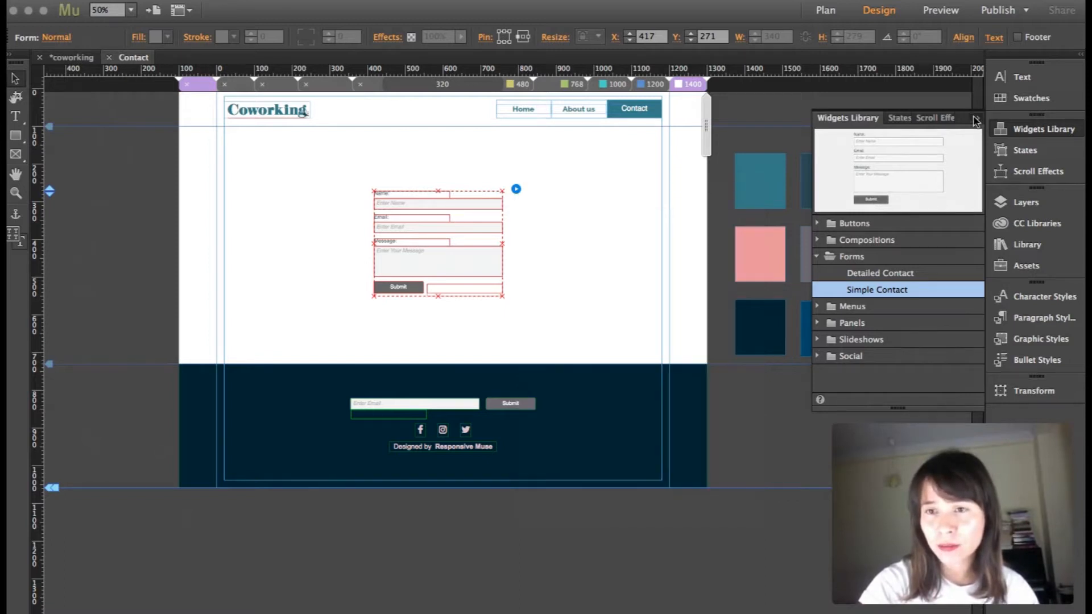
Step: Enable the Website and Company standard fields in the form's options
left_click(976, 117)
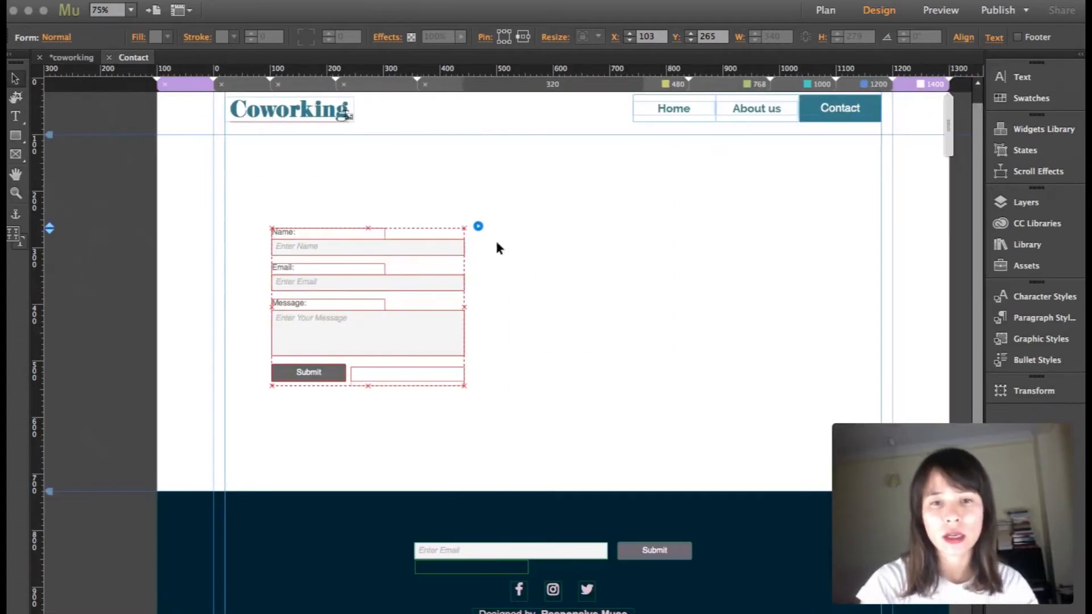
left_click(478, 226)
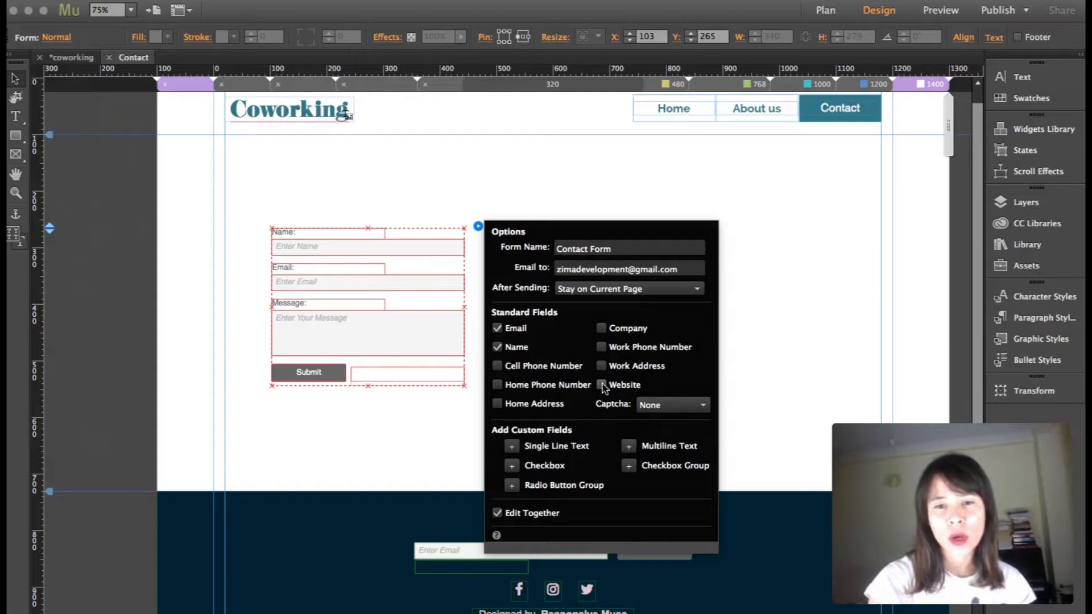
left_click(601, 384)
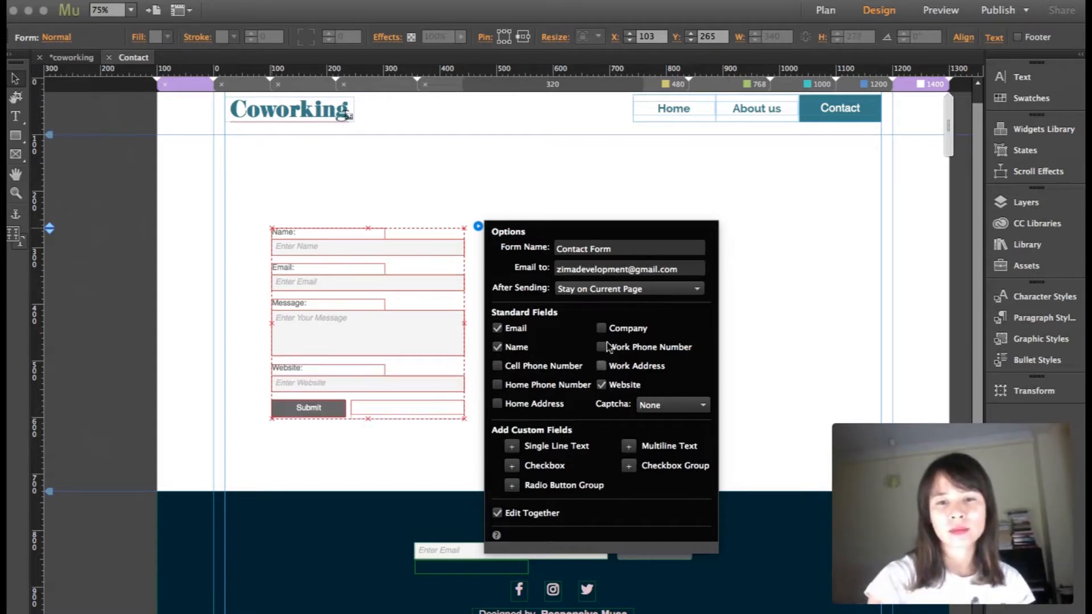
left_click(601, 328)
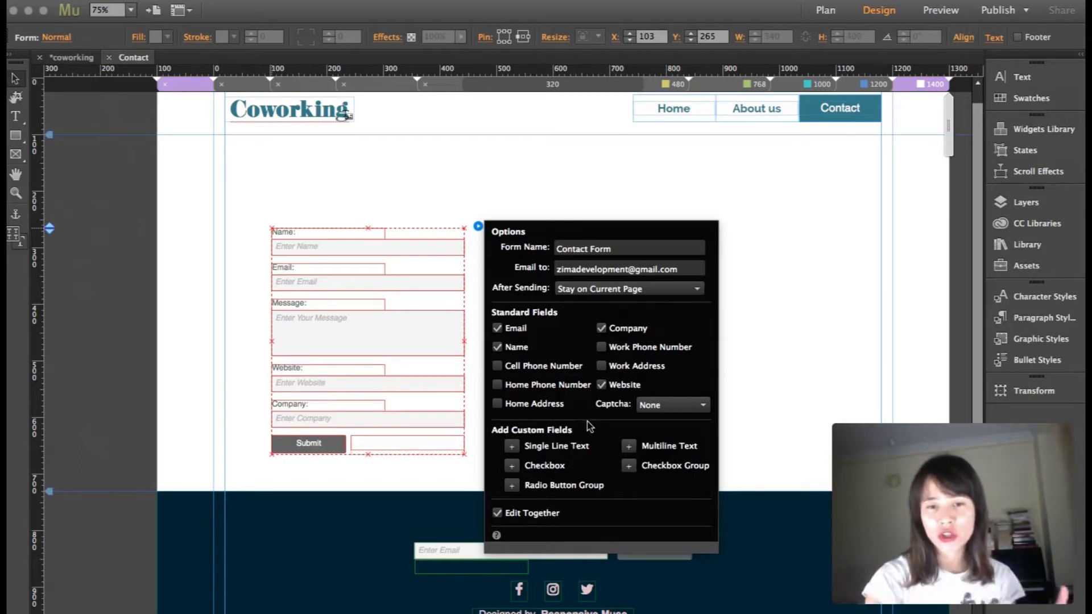
mouse_move(629, 409)
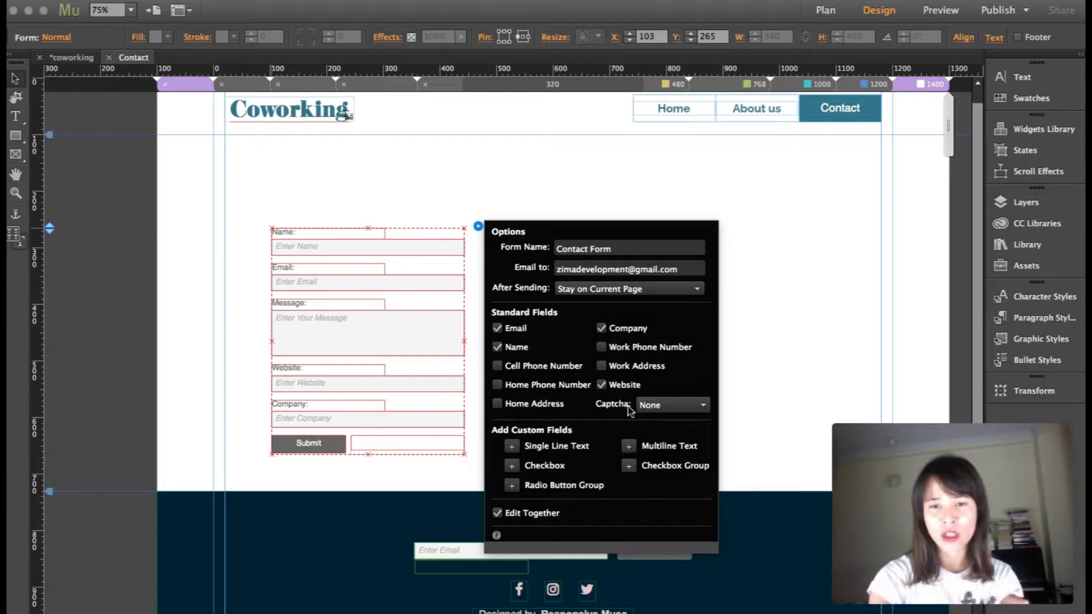
mouse_move(595, 249)
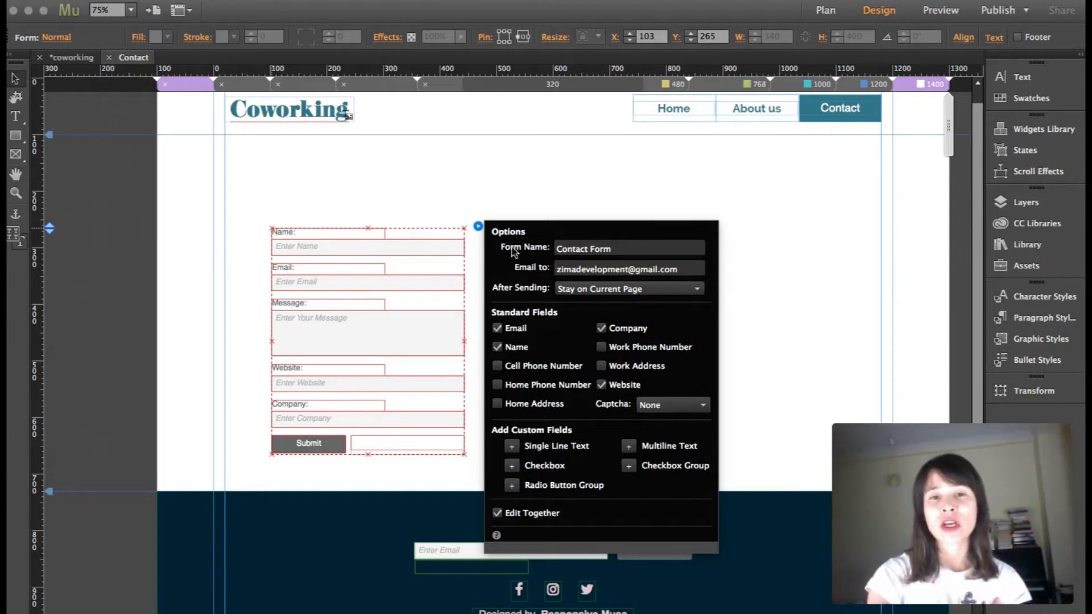
mouse_move(528, 275)
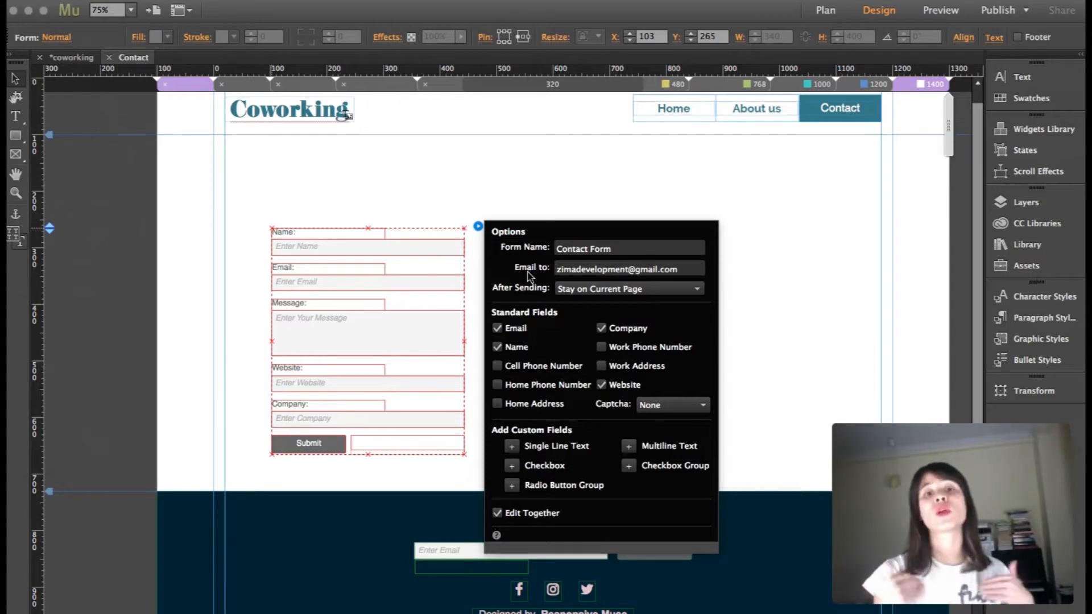
mouse_move(796, 279)
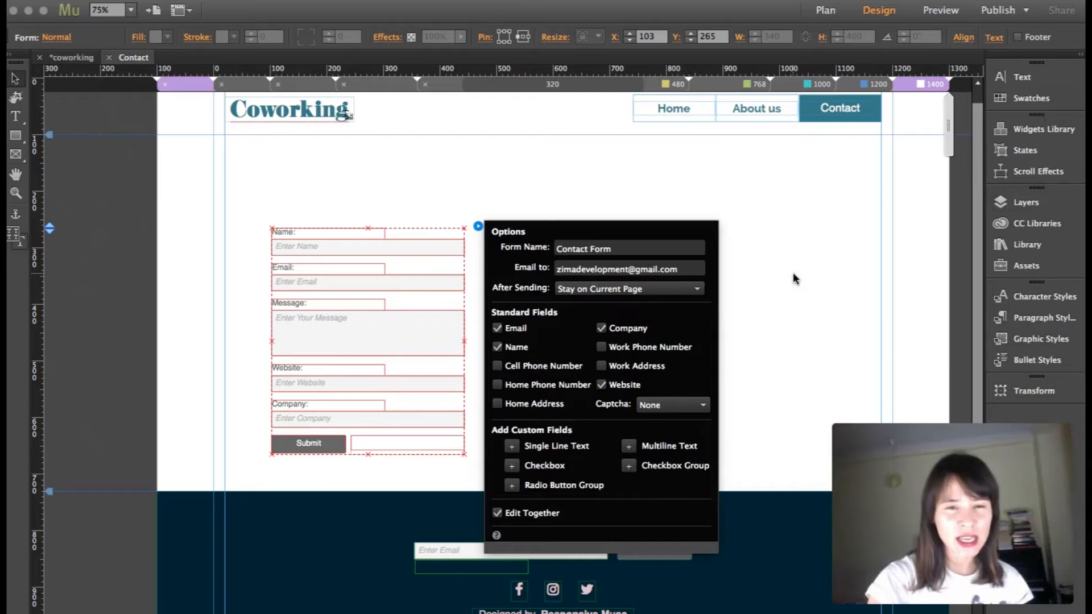
Step: Close the form options, retype the Name label as 'Address' and select the Enter Name input
left_click(314, 236)
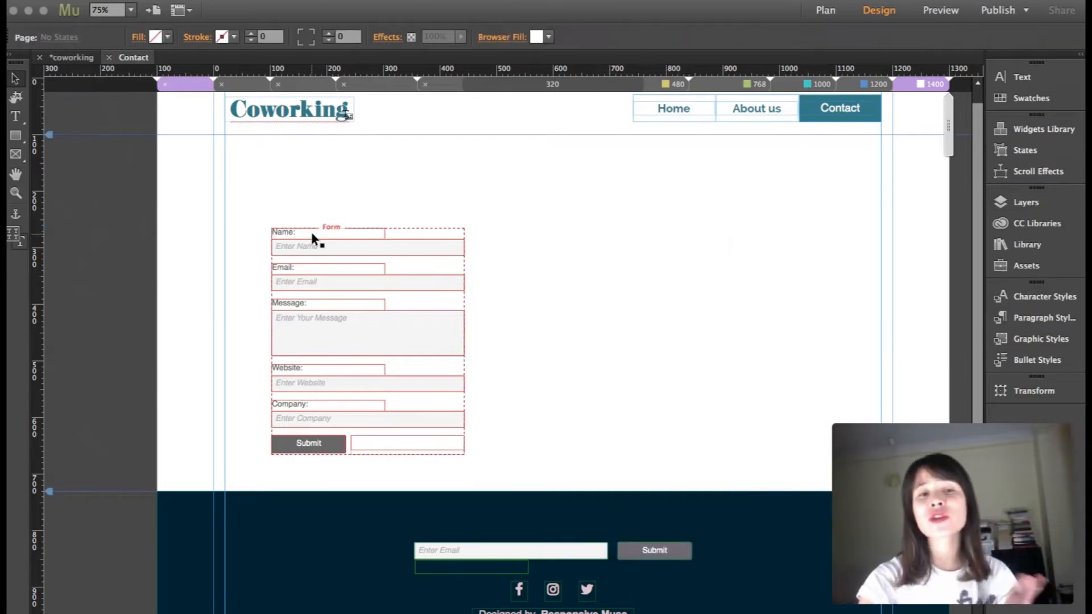
left_click(282, 232)
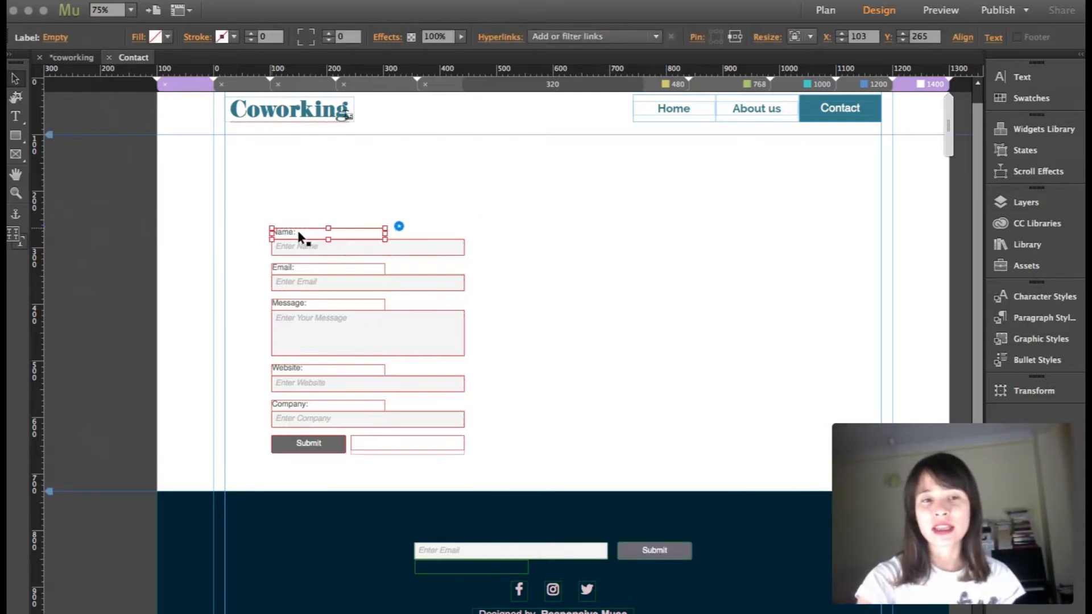
double_click(284, 232)
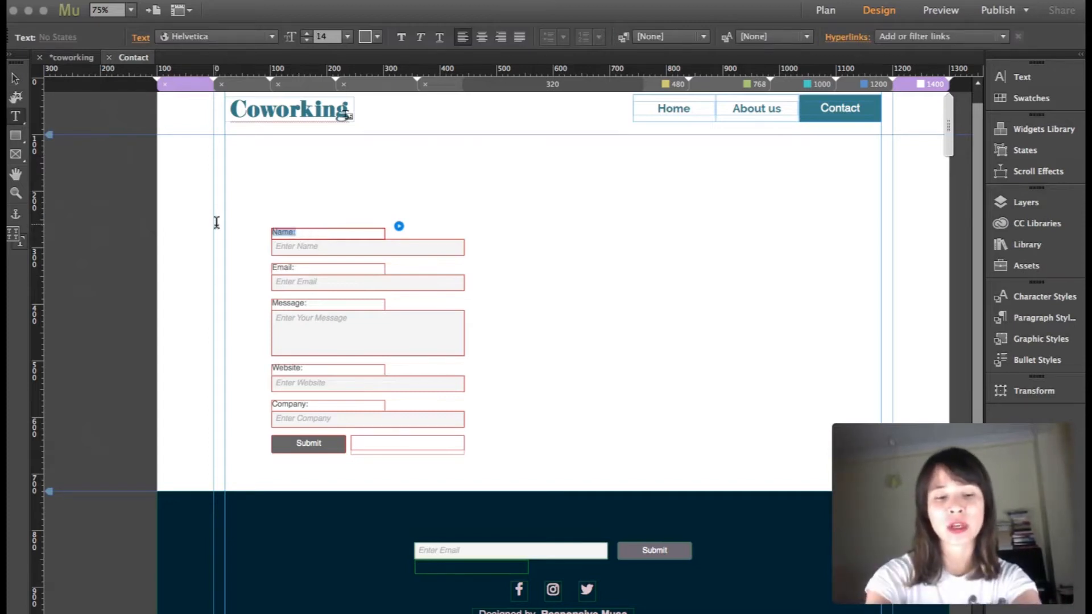
type("Address")
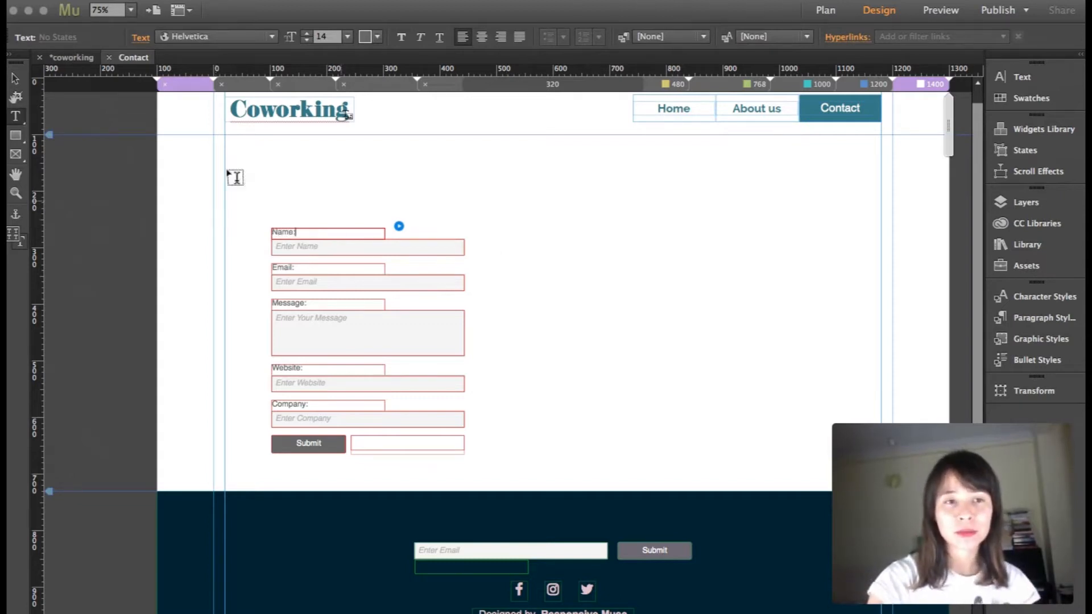
left_click(421, 254)
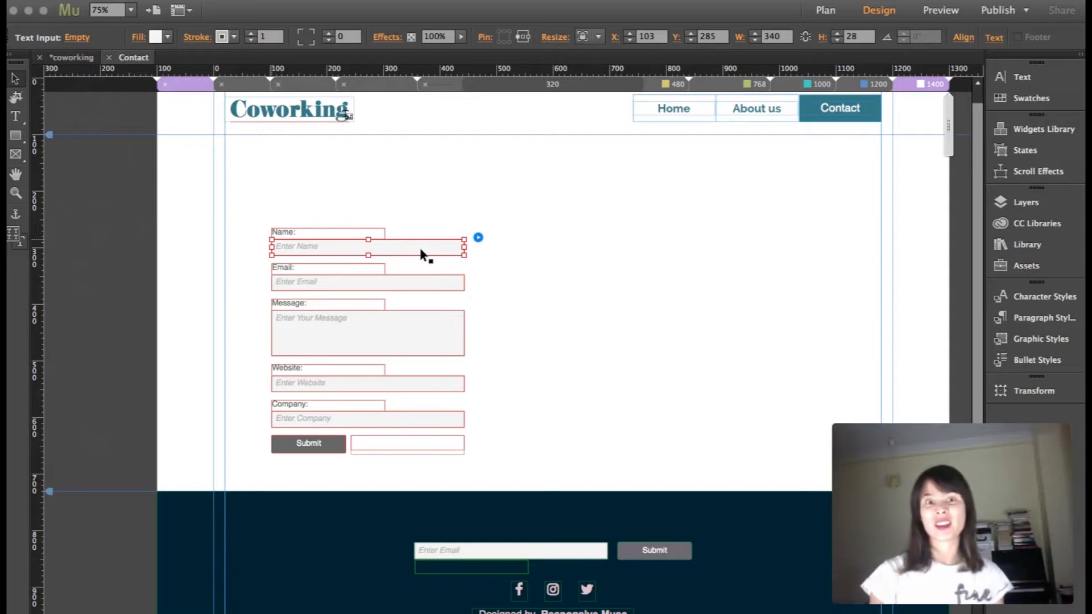
mouse_move(456, 190)
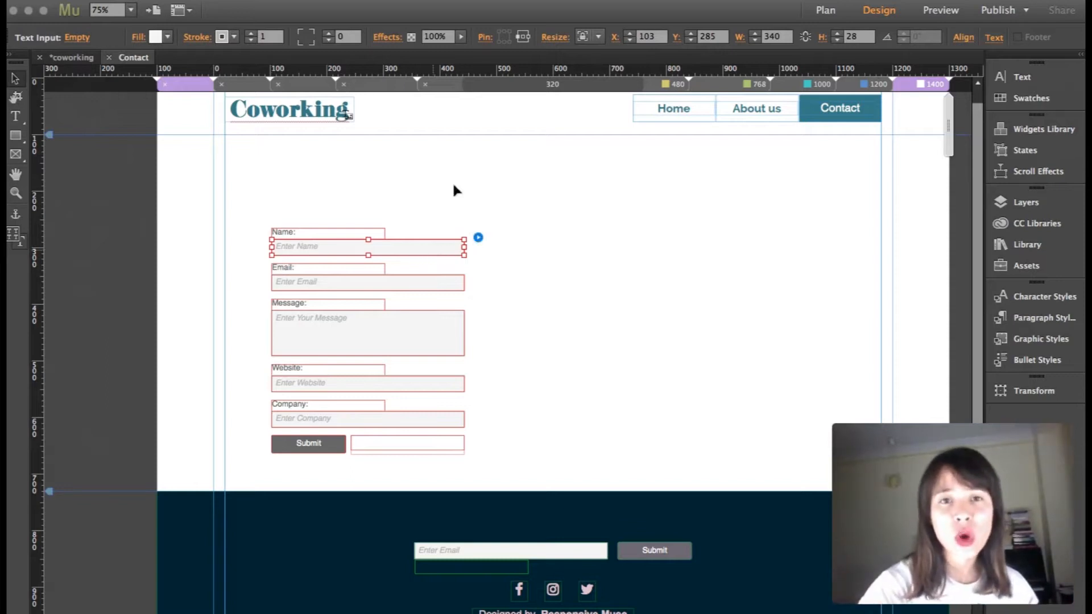
mouse_move(550, 41)
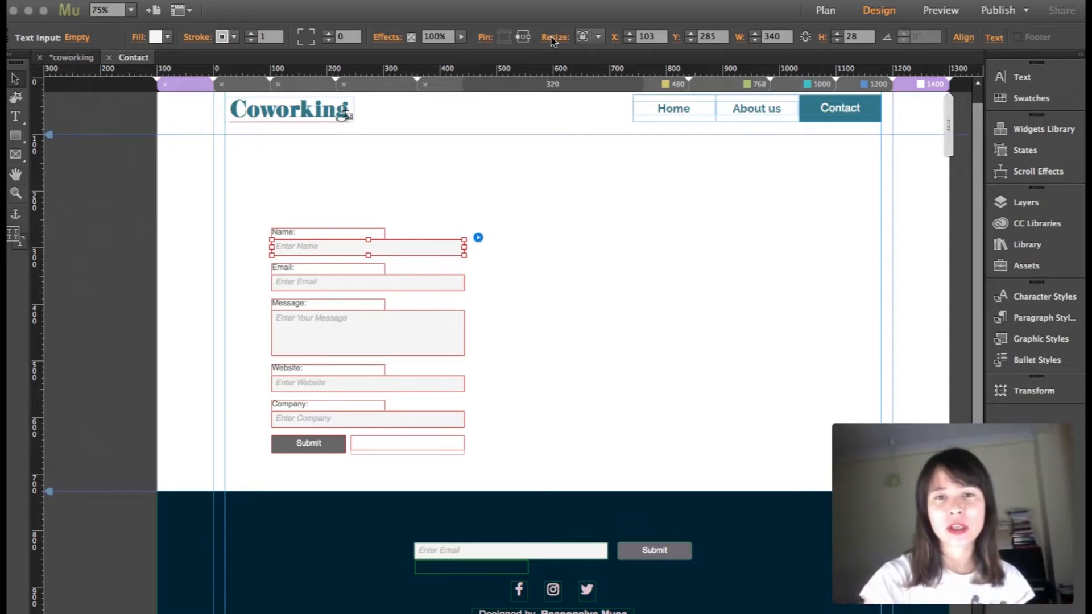
Step: Resize the input boxes to 380 wide by 34 tall via the Transform popup
left_click(597, 37)
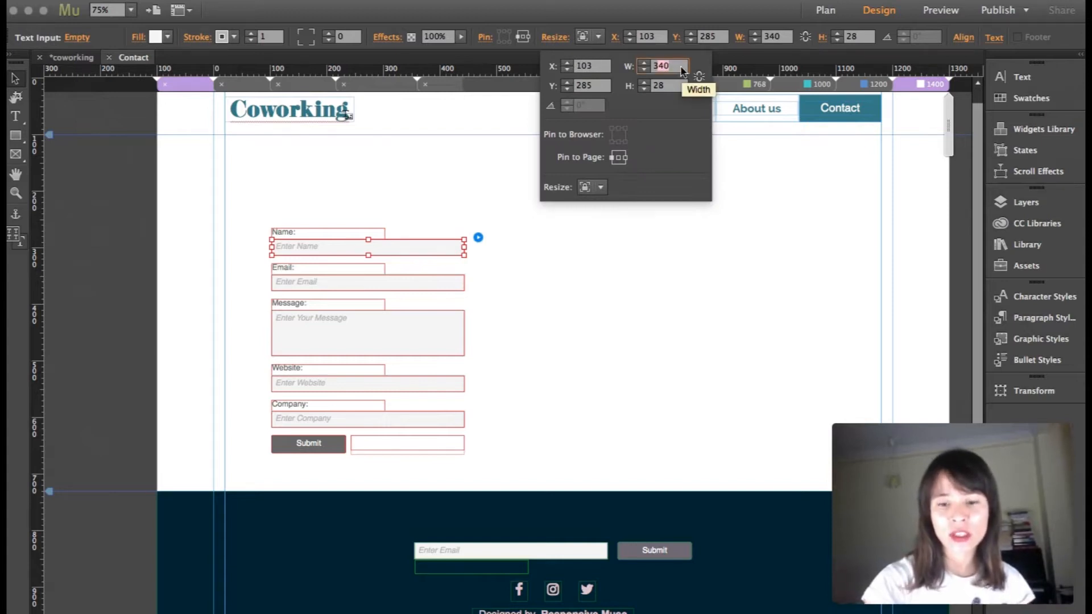
type("380")
left_click(669, 85)
type("34")
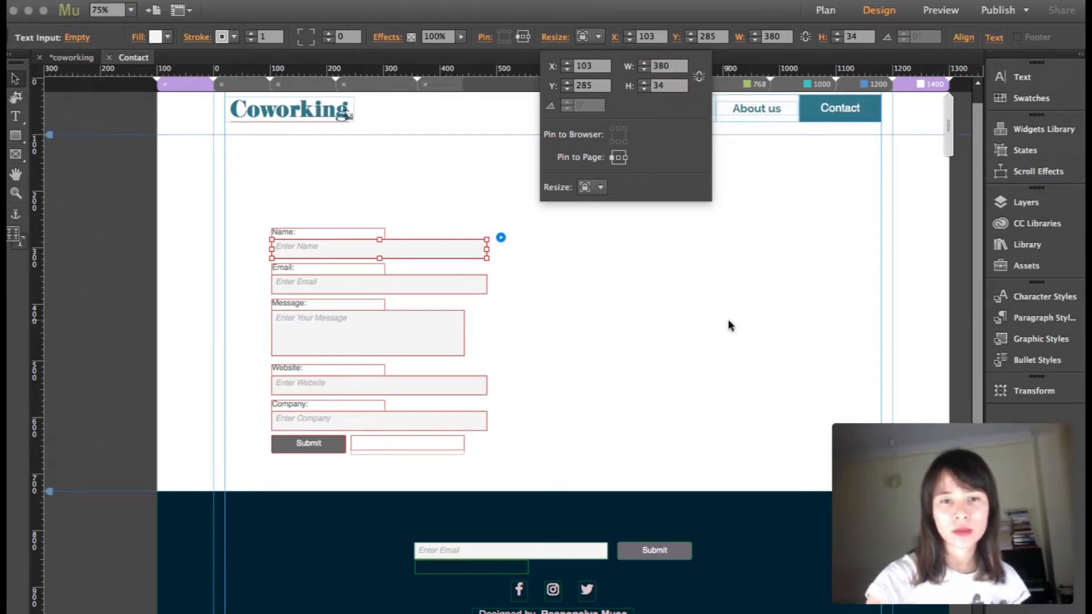
mouse_move(589, 378)
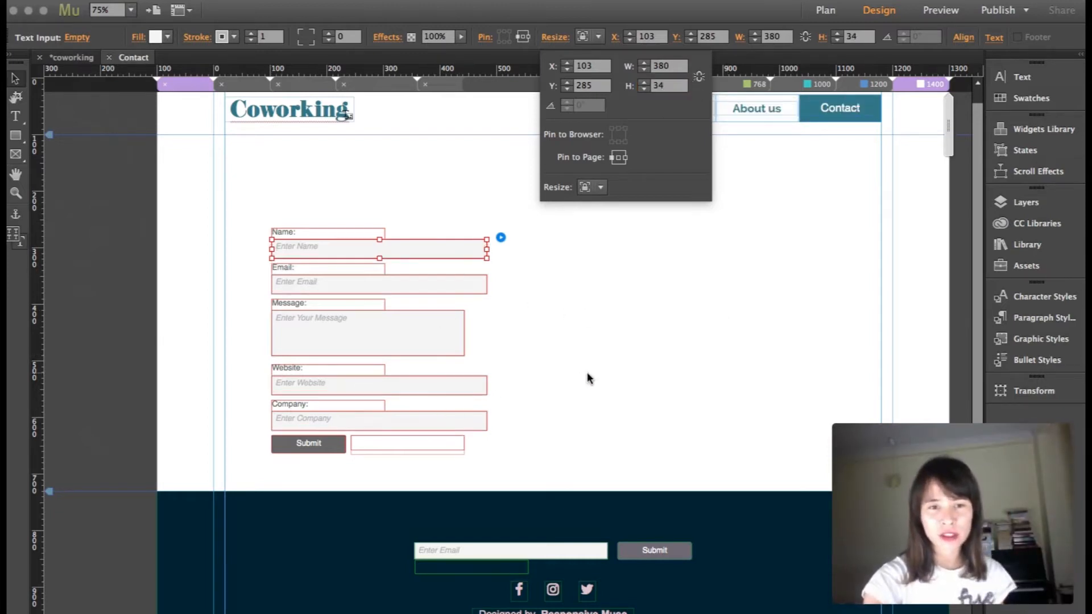
left_click(299, 383)
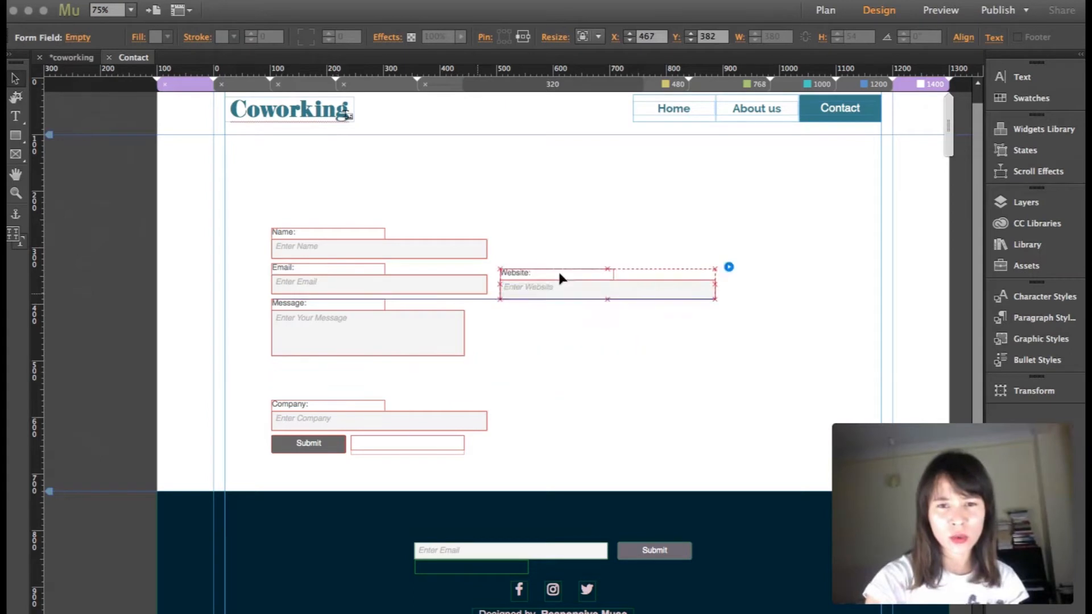
Step: Move the Website field beside Email and shift the Message field lower in the form
left_click_drag(561, 278, 583, 240)
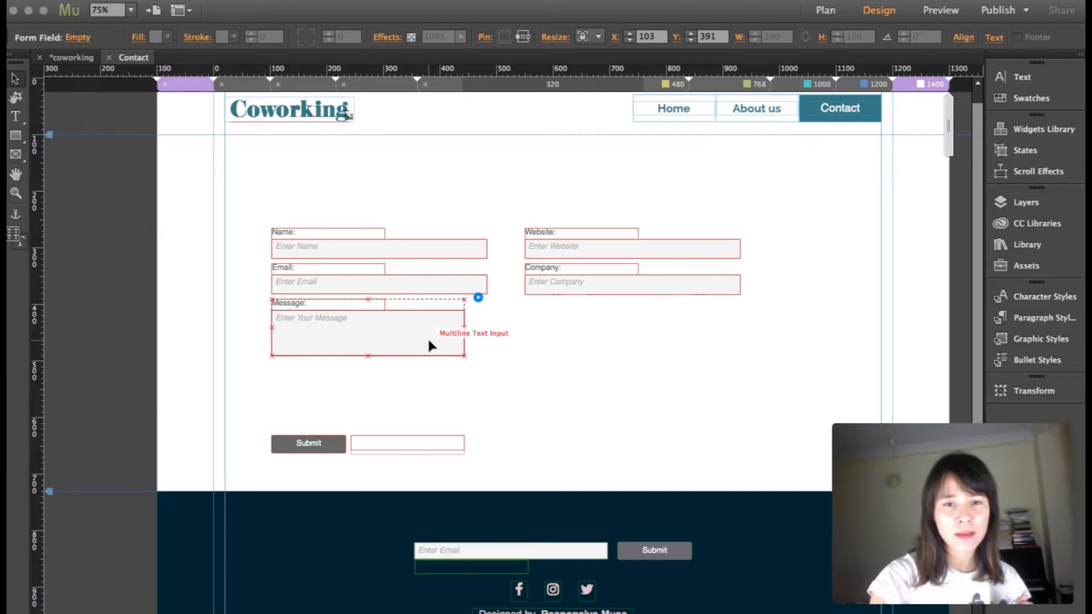
left_click(306, 310)
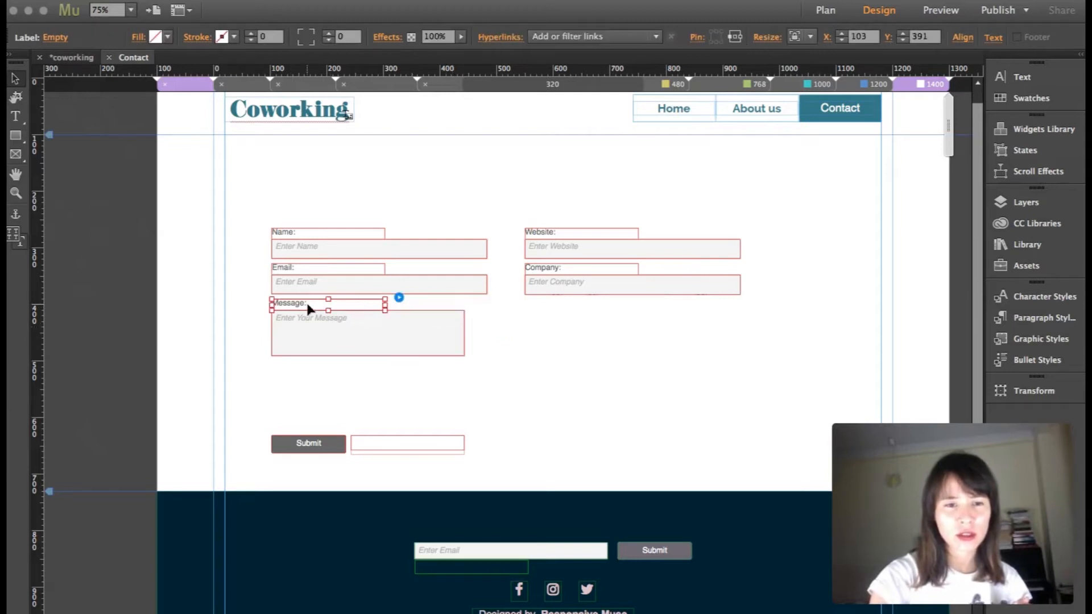
left_click(312, 310)
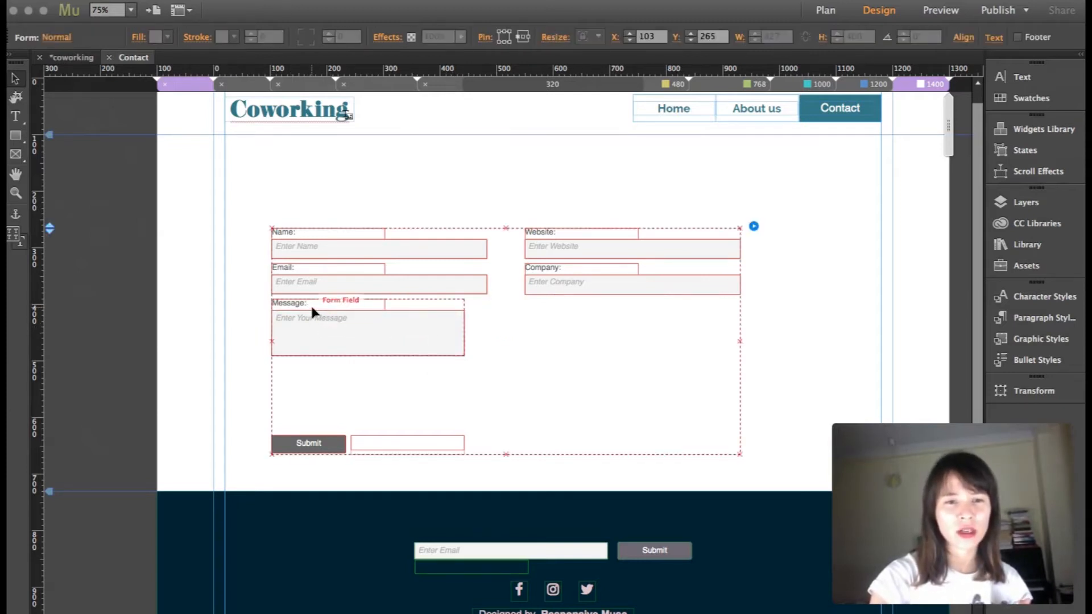
left_click(312, 317)
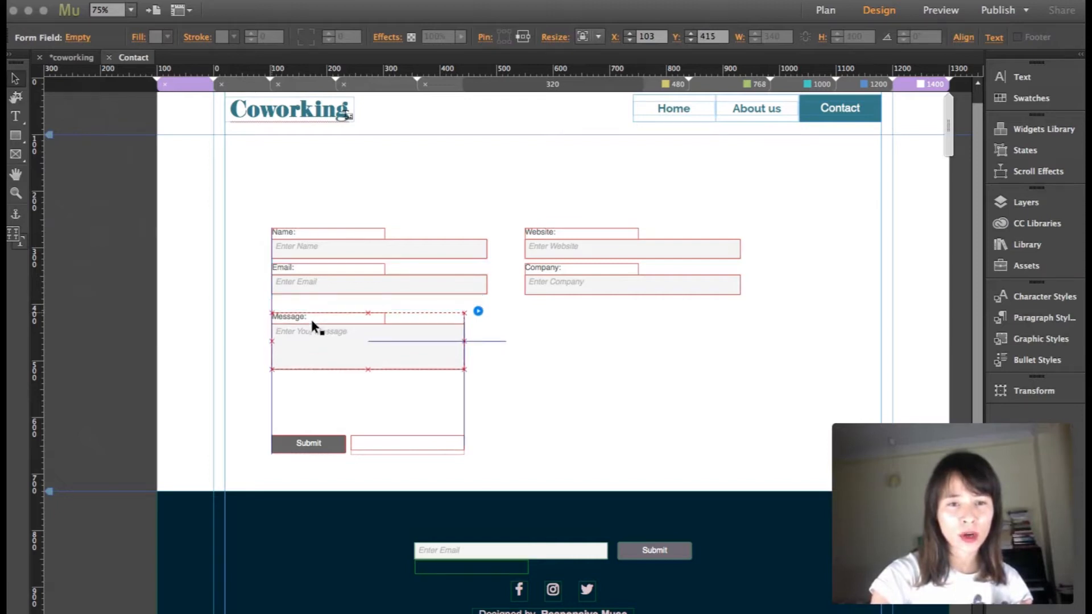
left_click(455, 350)
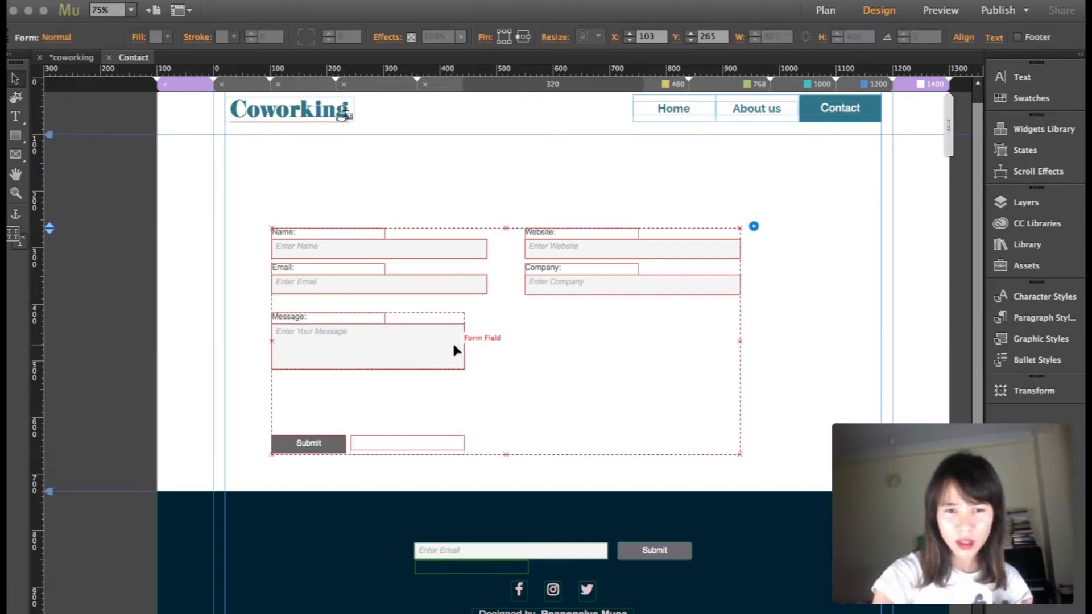
left_click(368, 348)
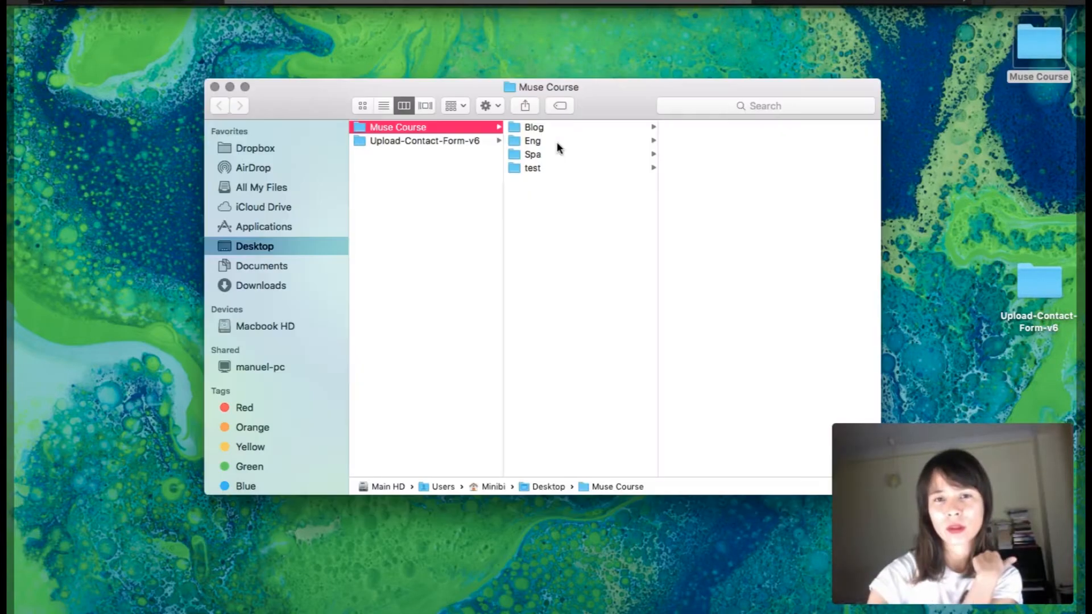
Step: Browse Finder to Muse Course > Eng > others and highlight sumner-mahaffey-363368.png
left_click(533, 153)
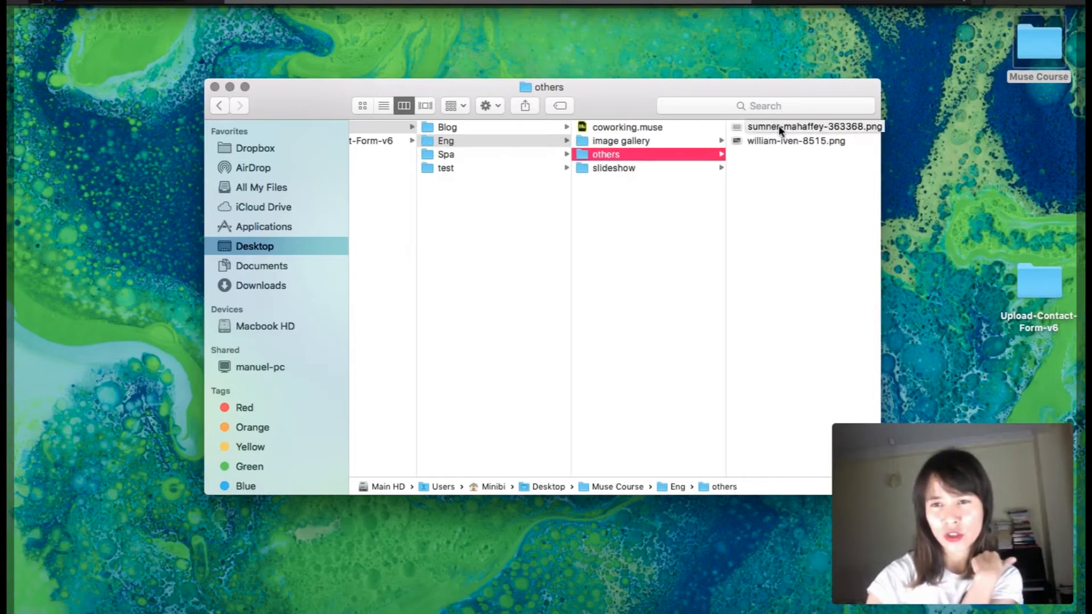
left_click(215, 86)
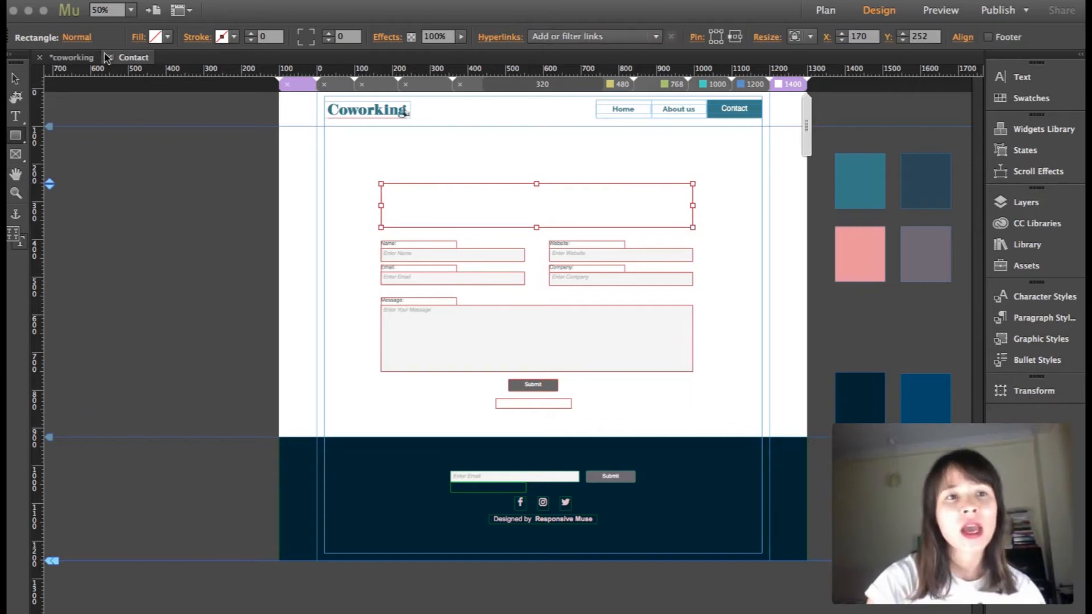
Step: Fill the header rectangle with the sumner-mahaffey sand image from others, fitting Scale to Fill
left_click(157, 37)
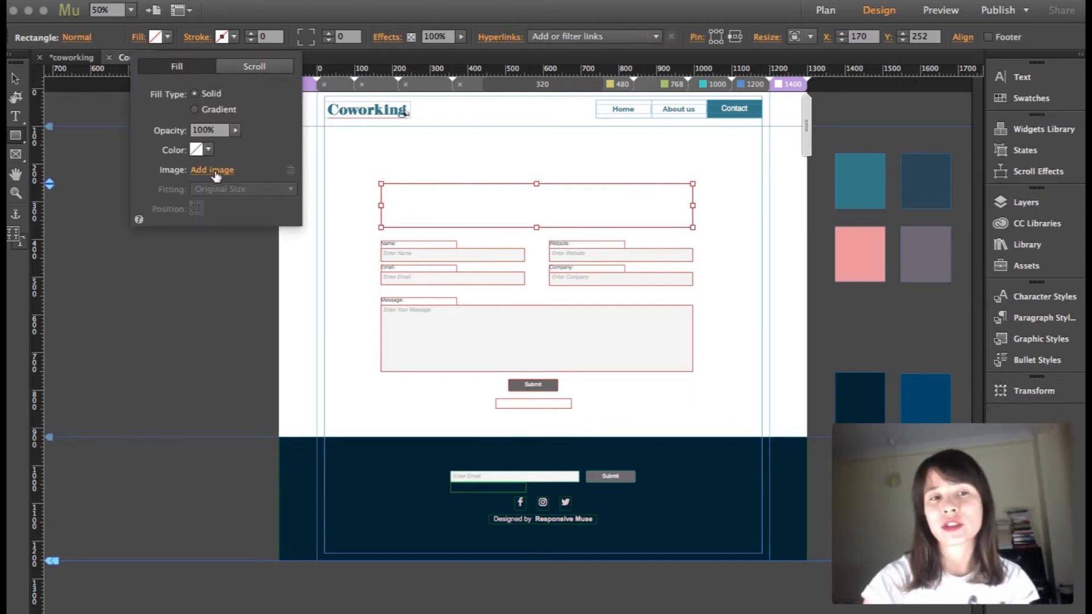
left_click(212, 170)
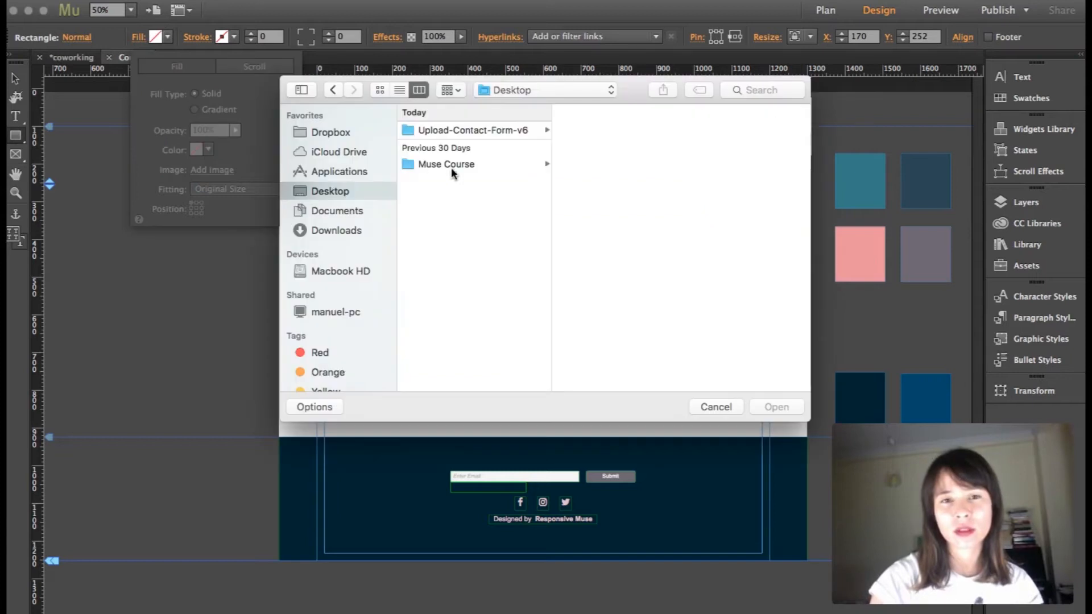
left_click(445, 163)
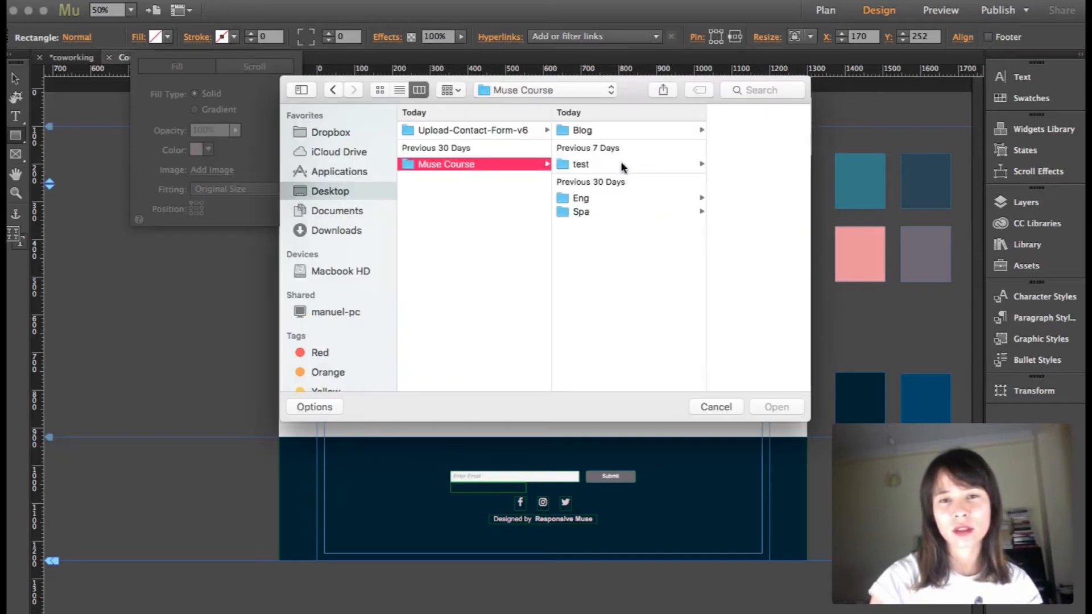
mouse_move(590, 203)
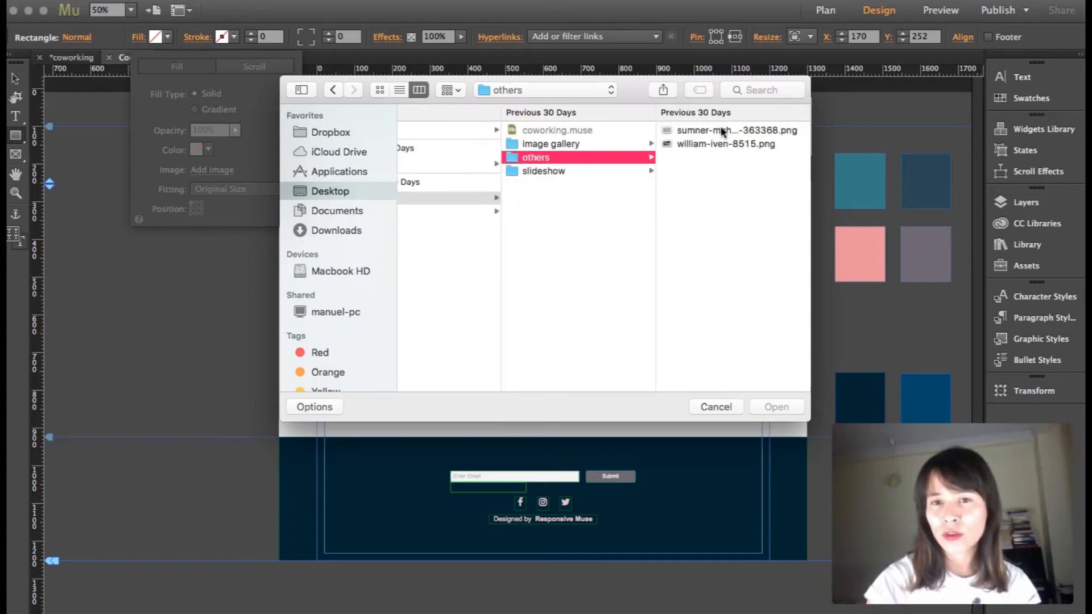
left_click(714, 408)
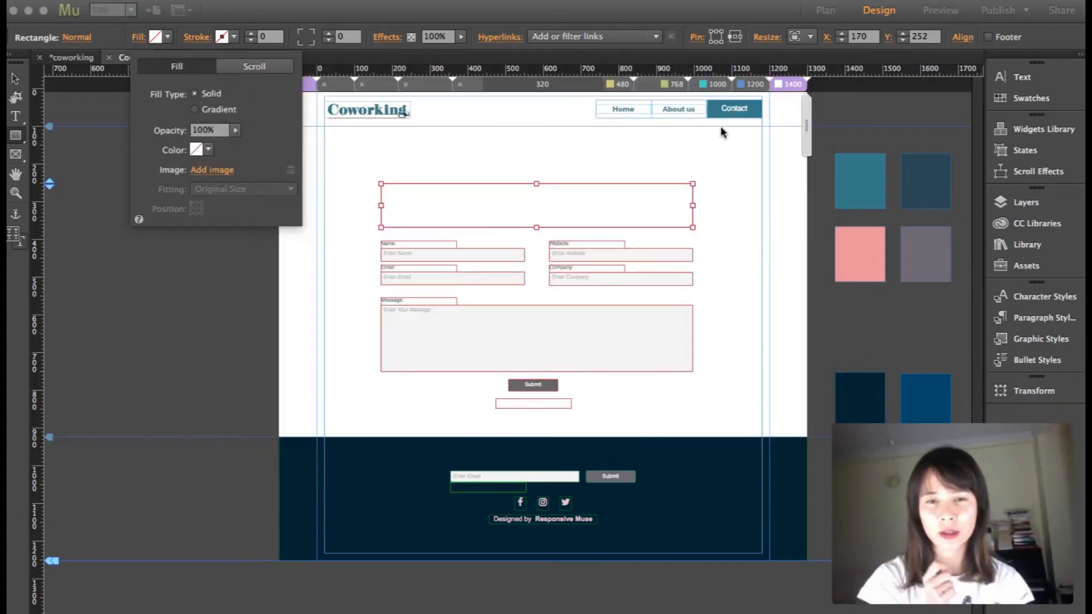
left_click(212, 170)
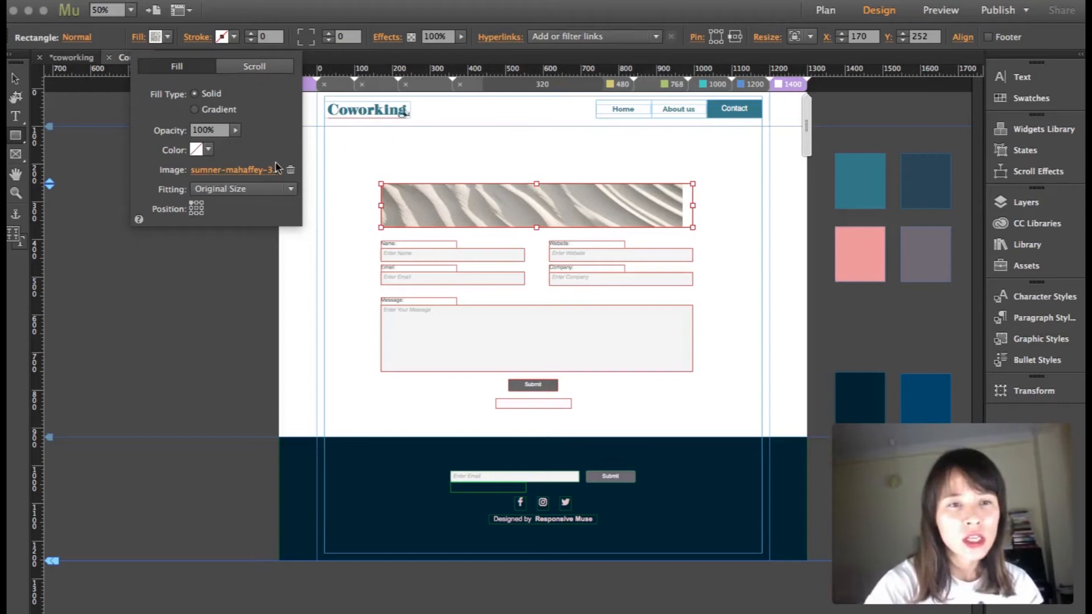
left_click(243, 187)
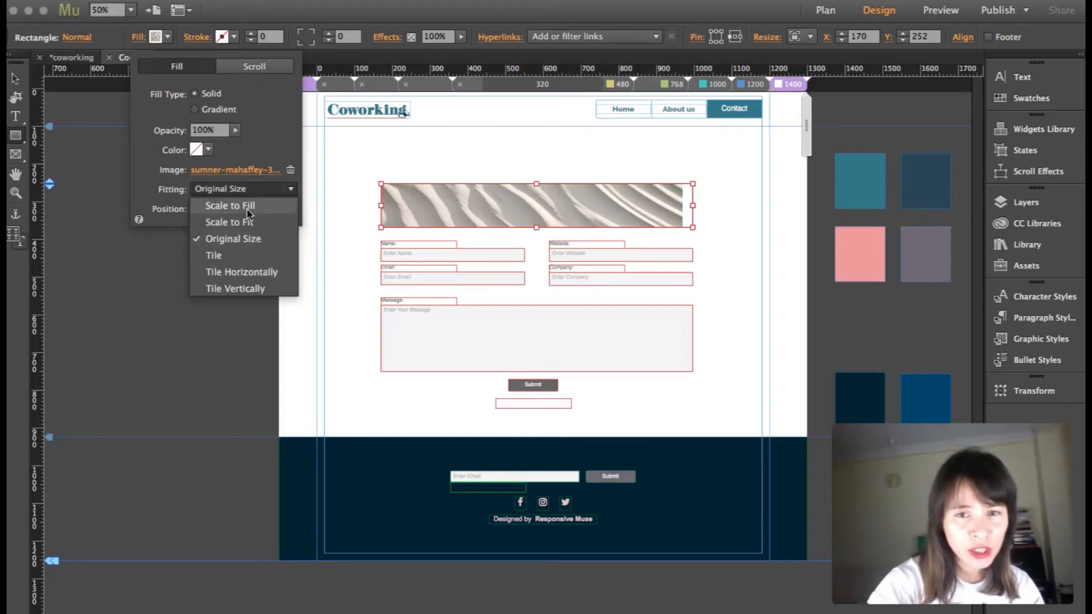
left_click(228, 205)
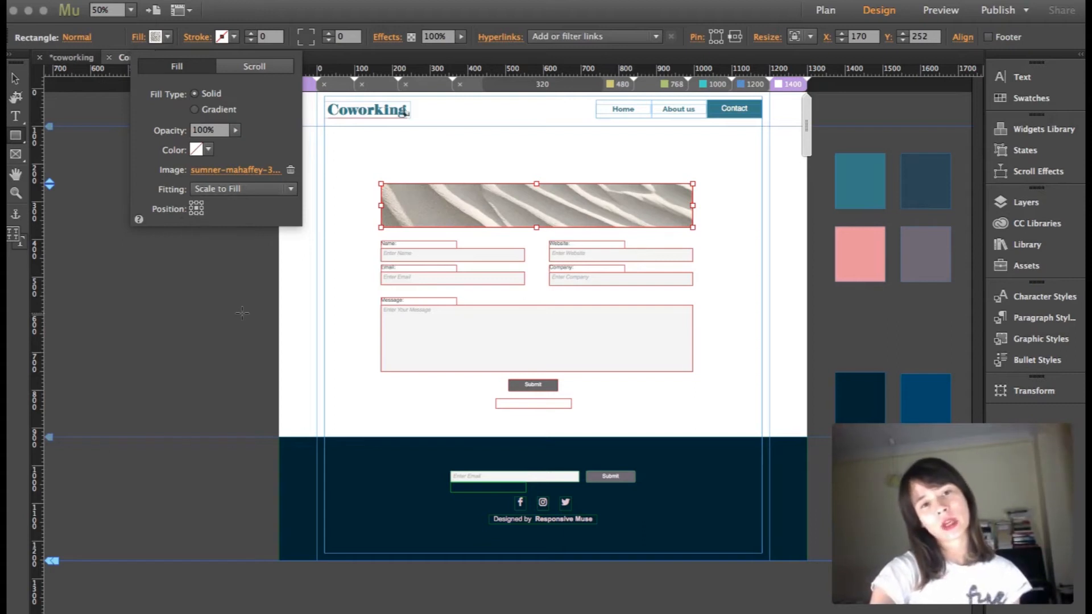
mouse_move(271, 307)
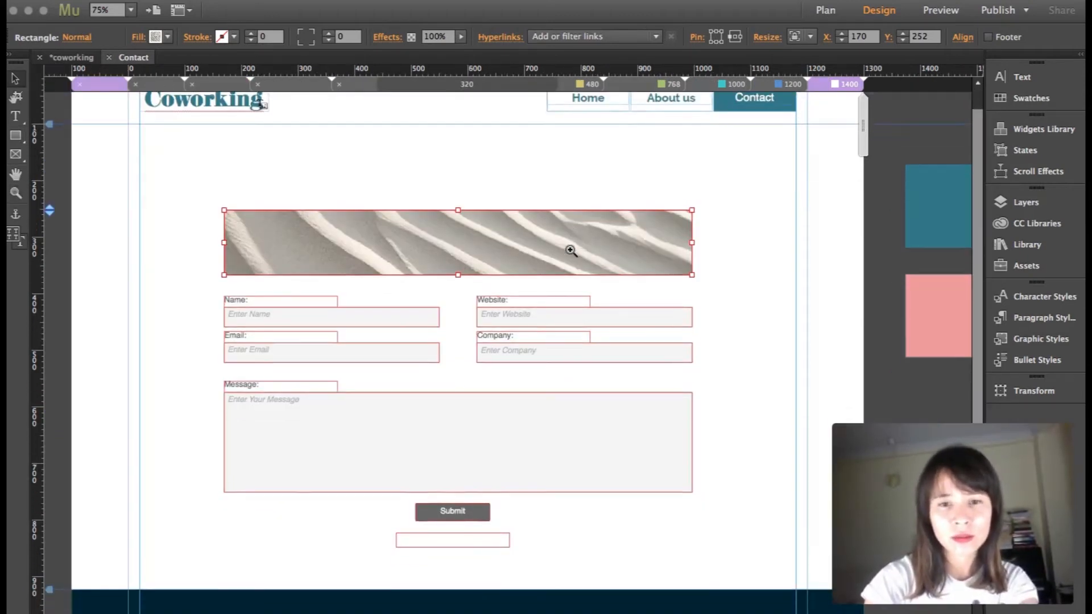
Step: Stretch the sand header's top edge upward to about 153 px tall
left_click_drag(458, 211, 458, 187)
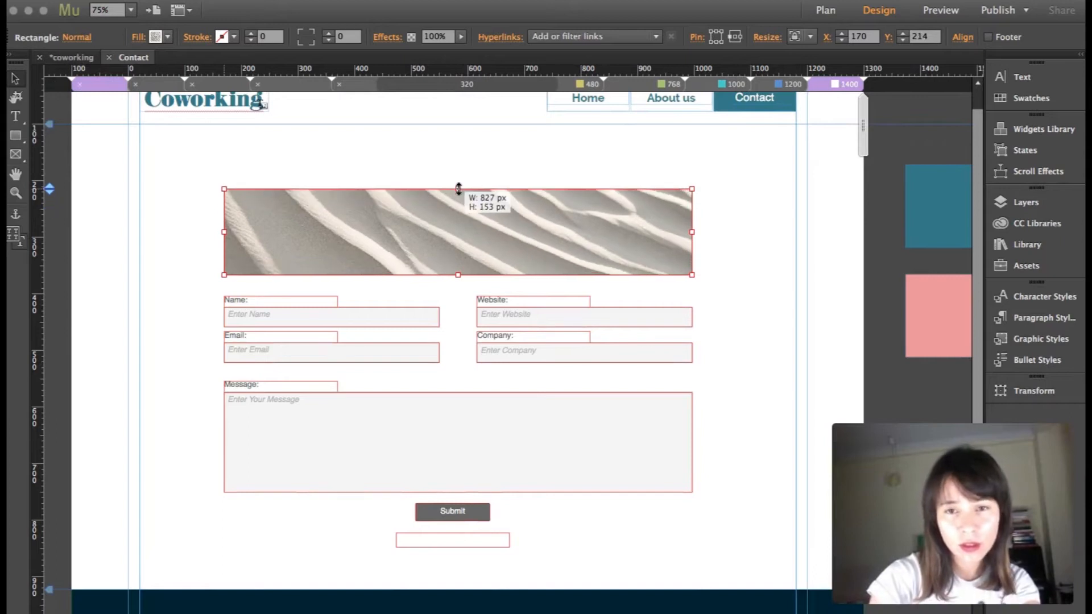
left_click_drag(457, 230, 457, 227)
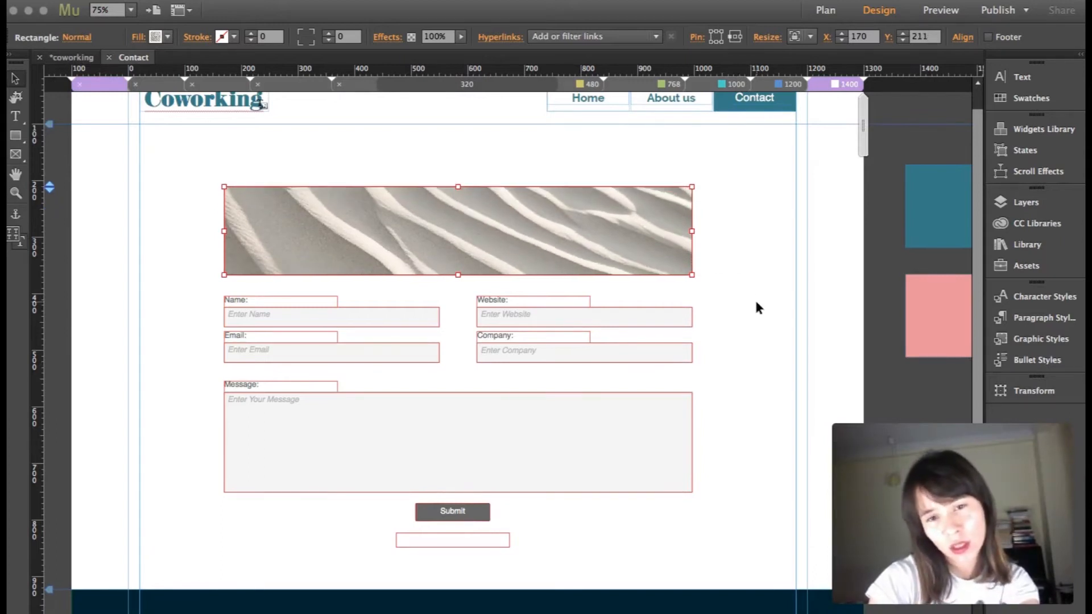
left_click(745, 311)
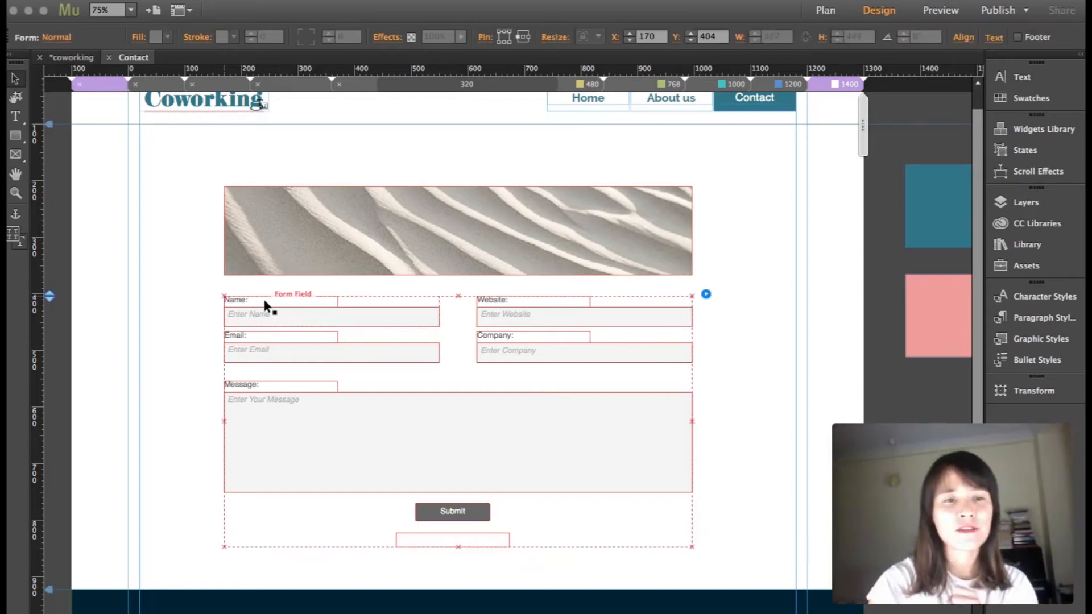
Step: Set the Name label to Raleway and increase its font size
left_click(240, 305)
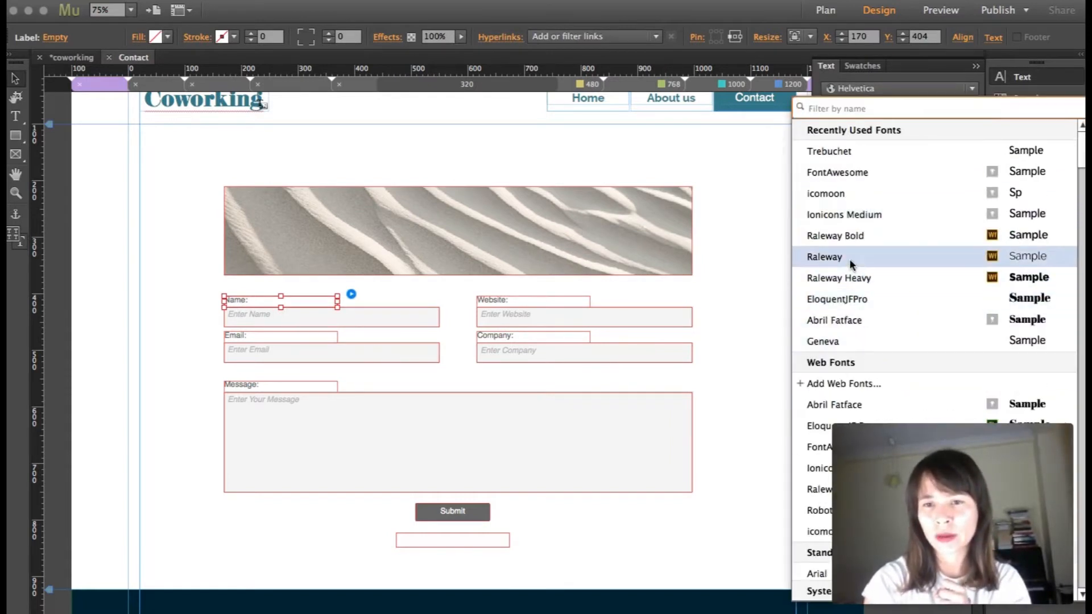
left_click(825, 256)
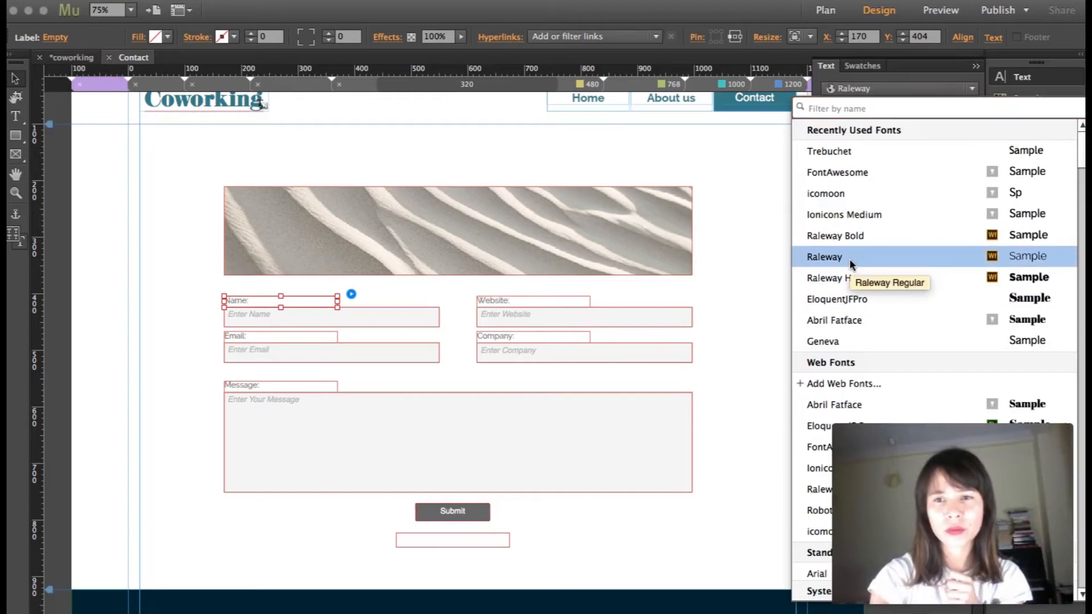
left_click(824, 256)
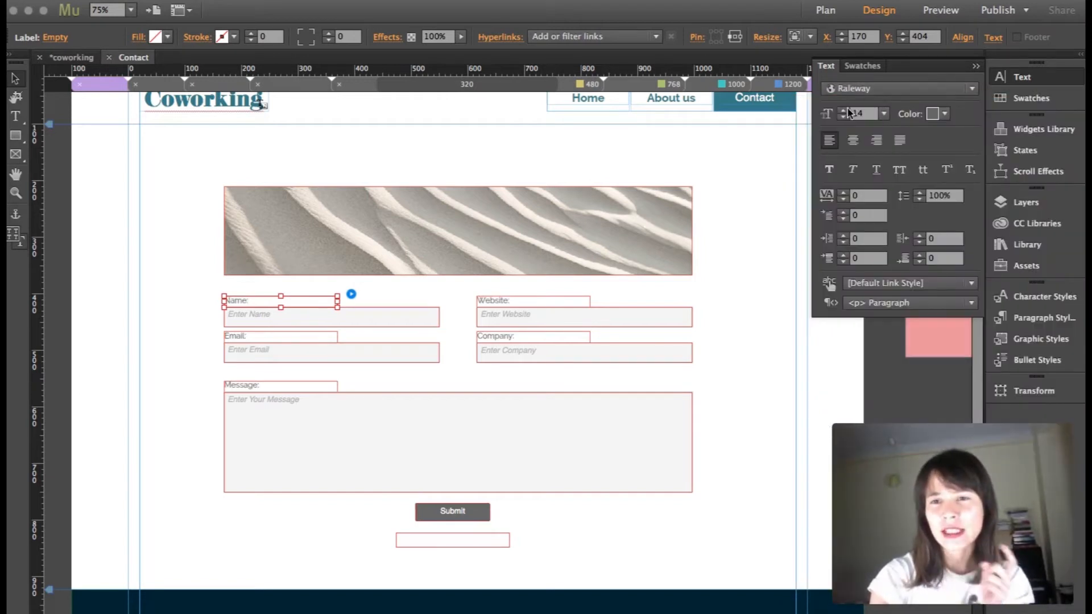
mouse_move(845, 113)
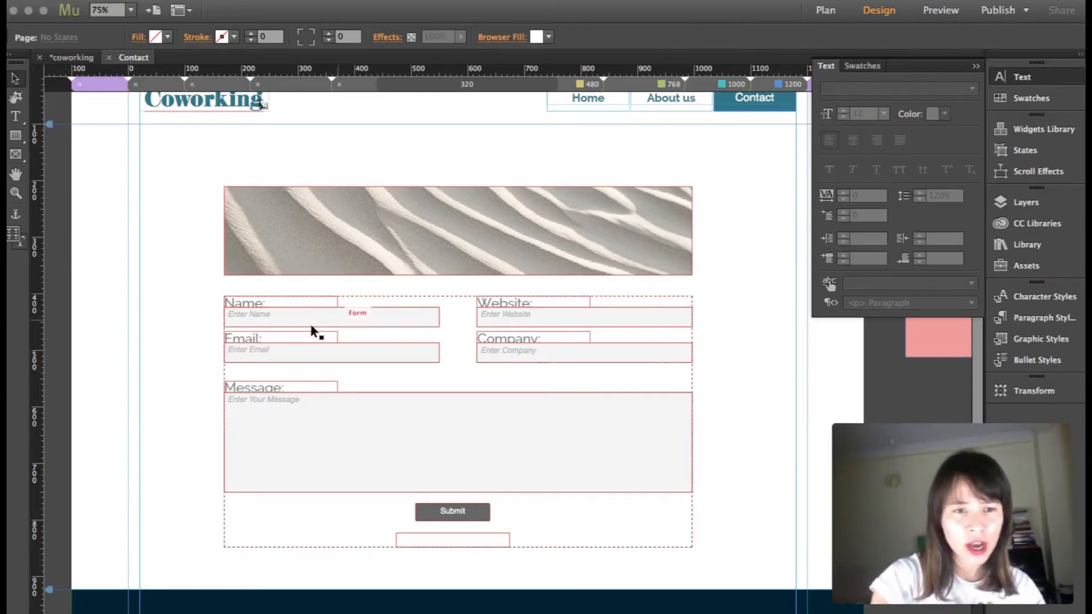
Step: Select the Message box, Submit area and Email input inside the form to check their placement
left_click(312, 331)
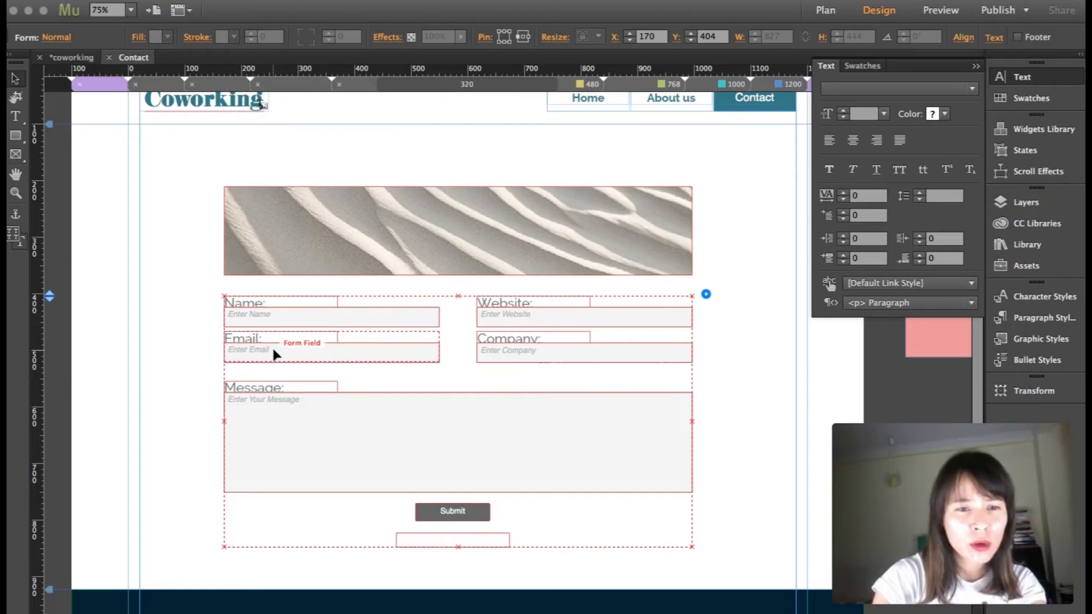
left_click(456, 439)
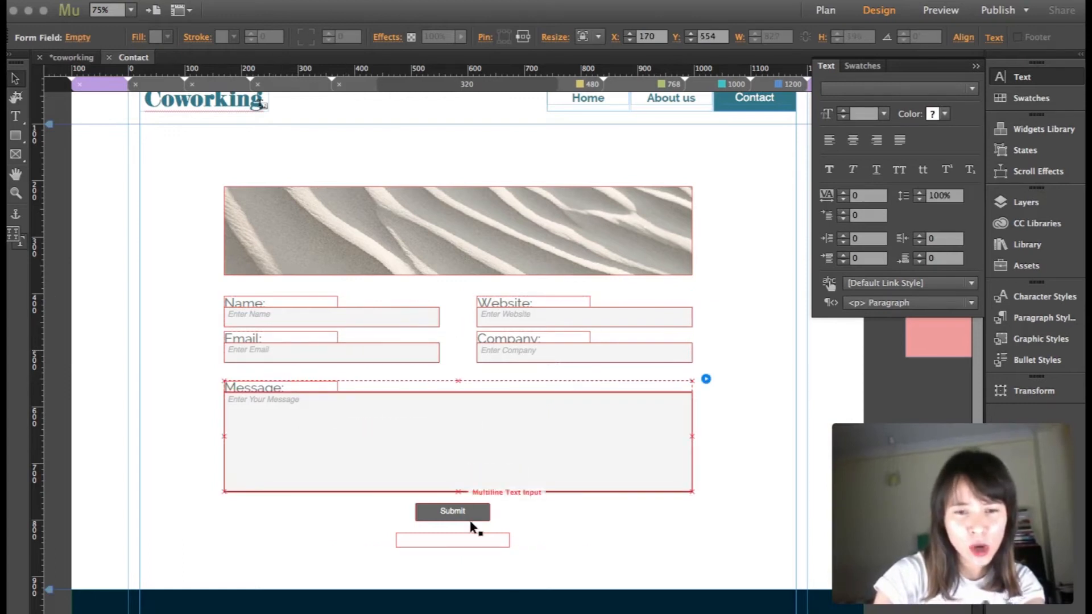
left_click(452, 540)
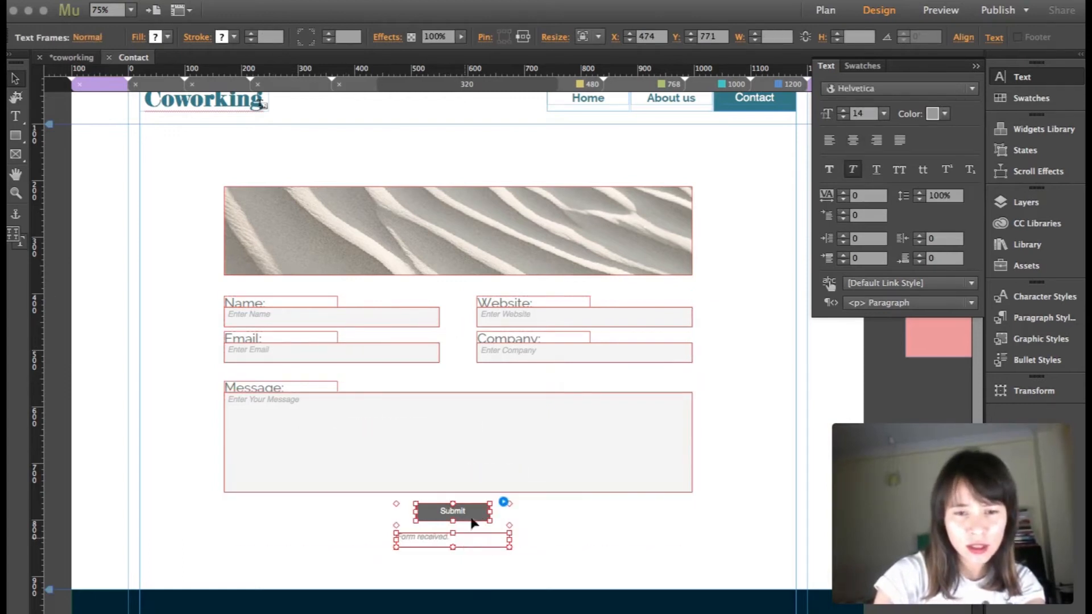
left_click(458, 439)
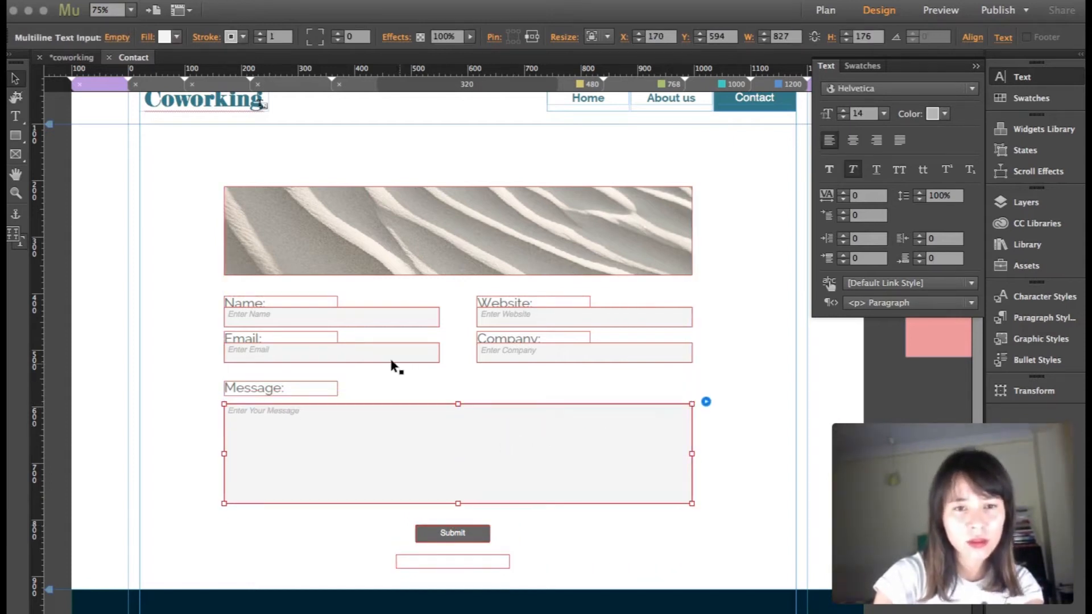
left_click(331, 351)
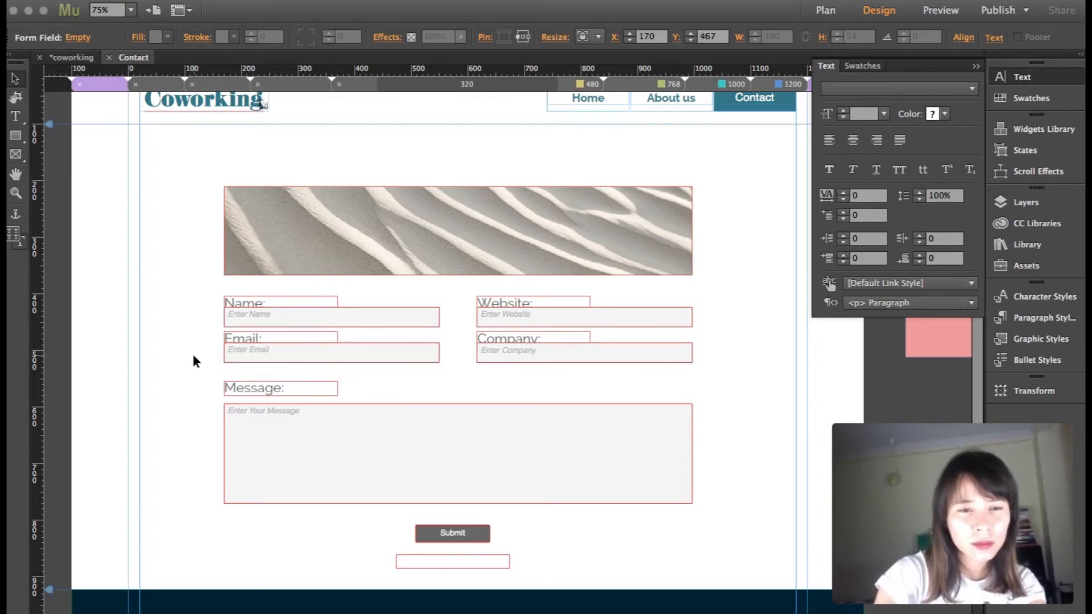
left_click(331, 348)
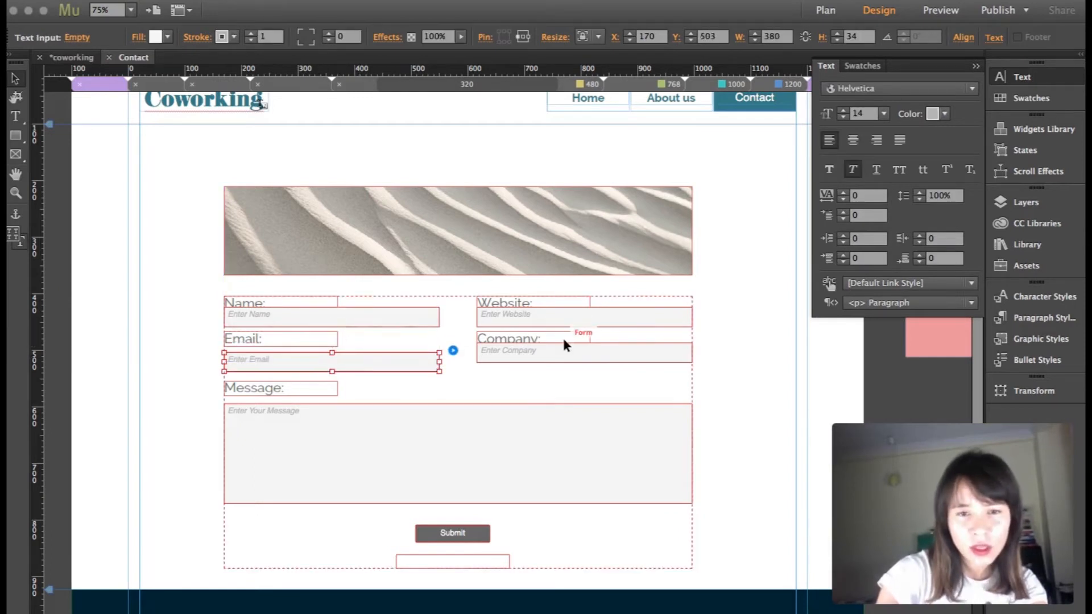
Step: Reposition the Name and Website labels above their input boxes, then deselect
left_click(583, 352)
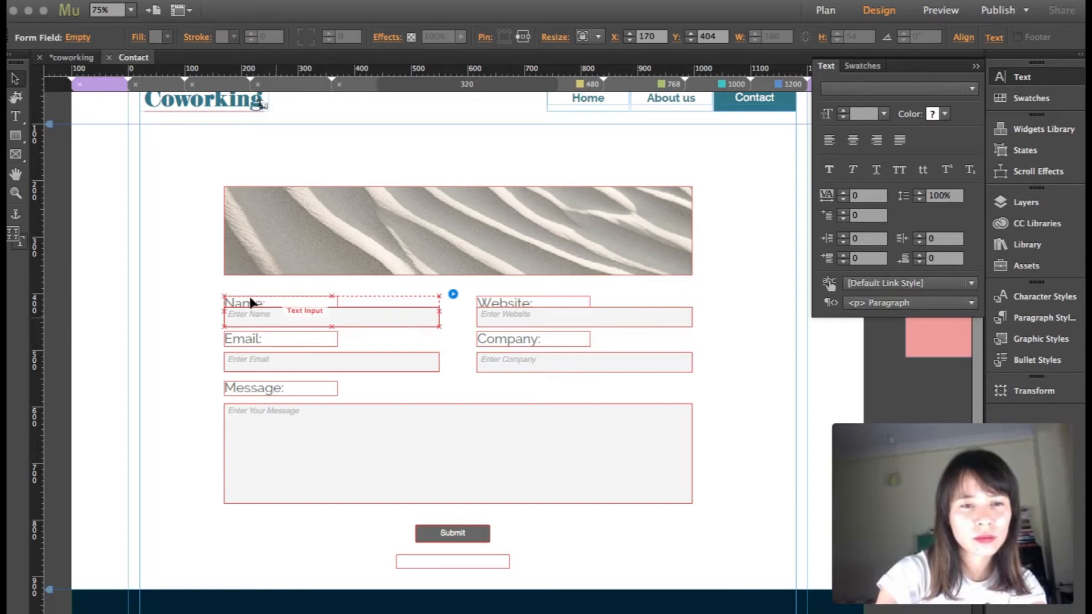
left_click(245, 303)
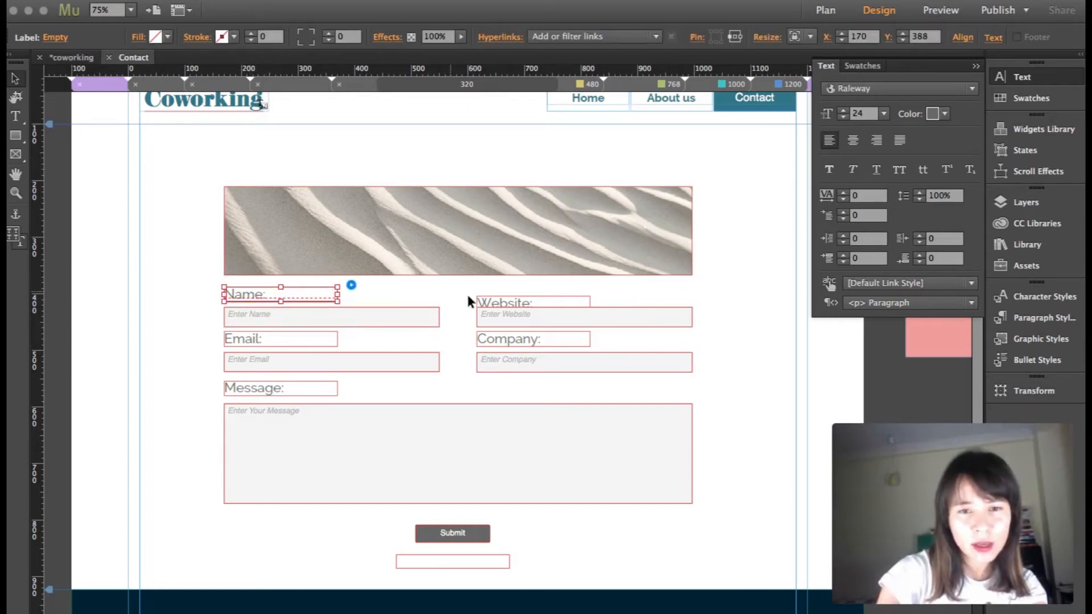
left_click(519, 306)
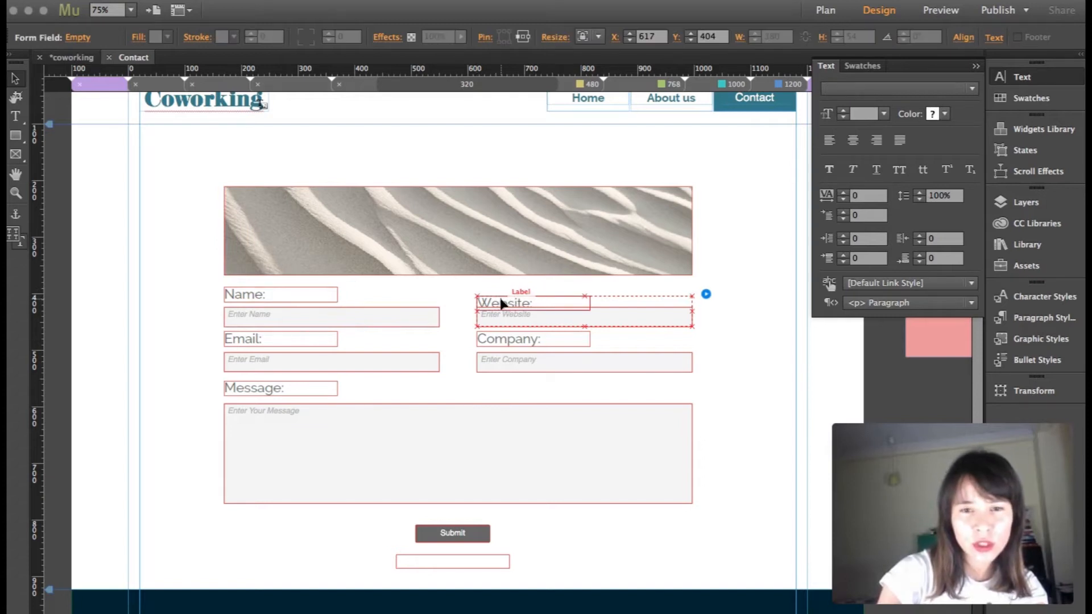
left_click(503, 293)
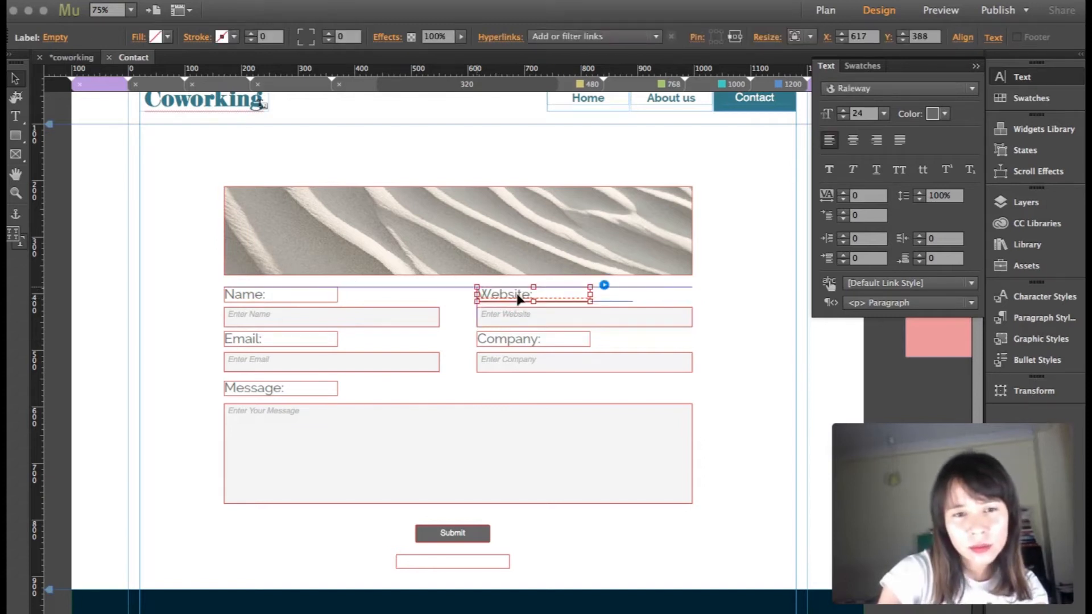
left_click(706, 330)
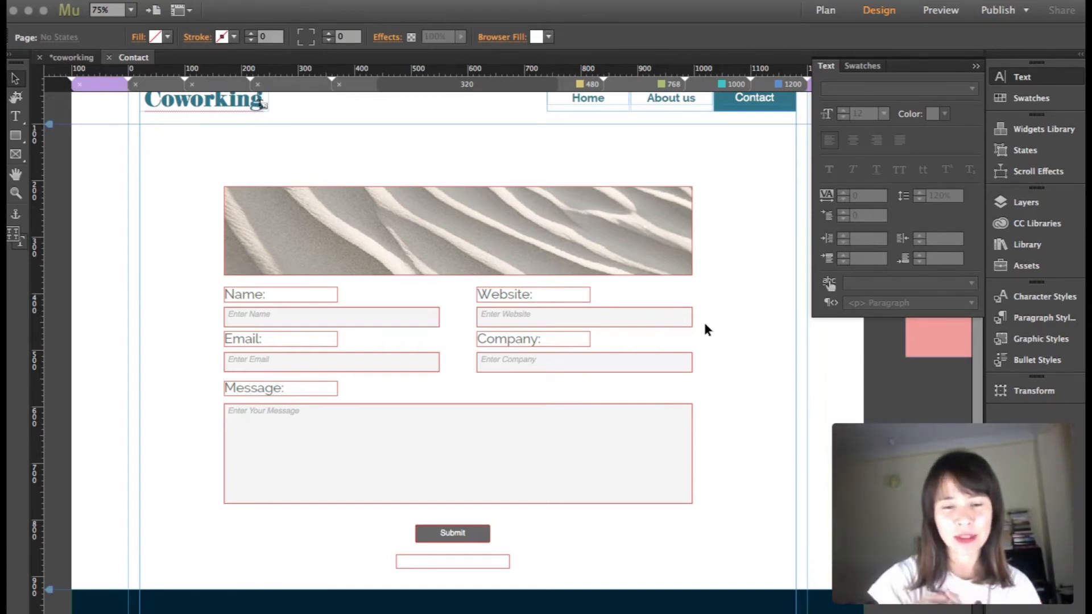
Step: Fill the Submit button with the pink sampled from the pink colour swatch
left_click(451, 532)
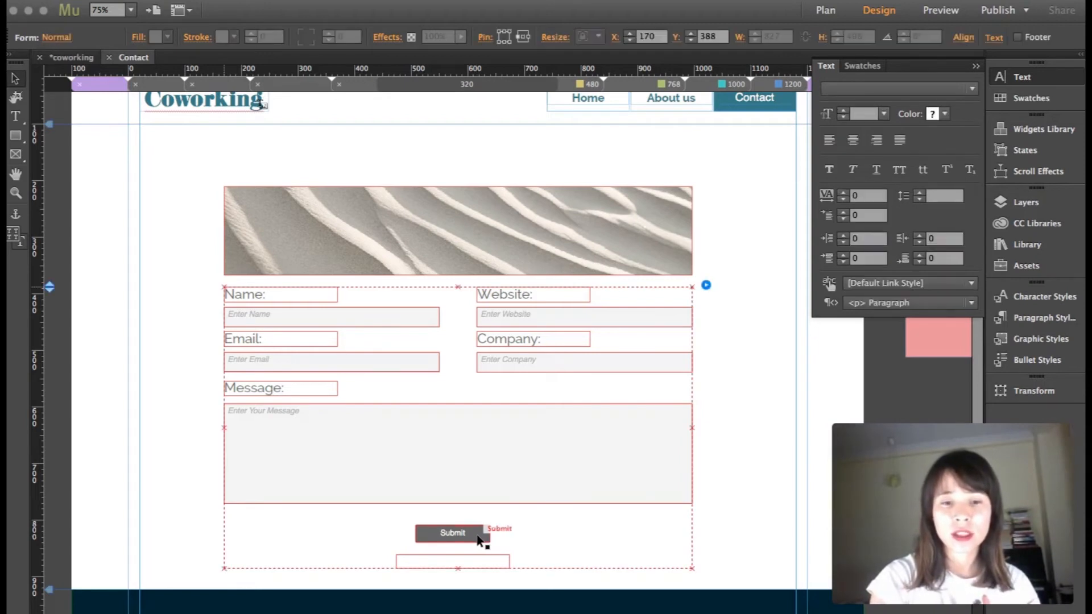
left_click(452, 532)
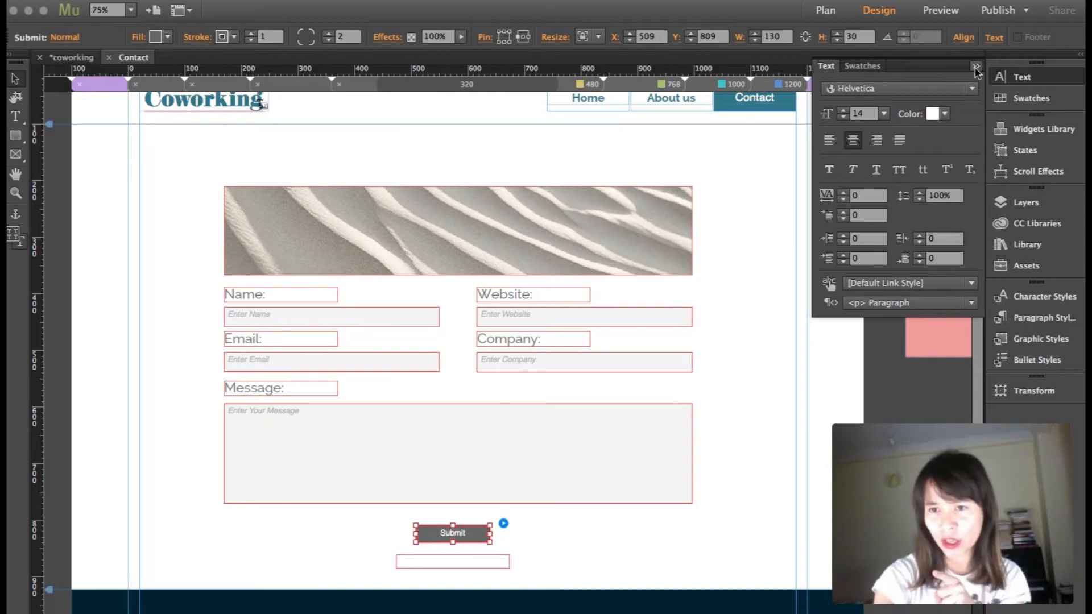
left_click(976, 66)
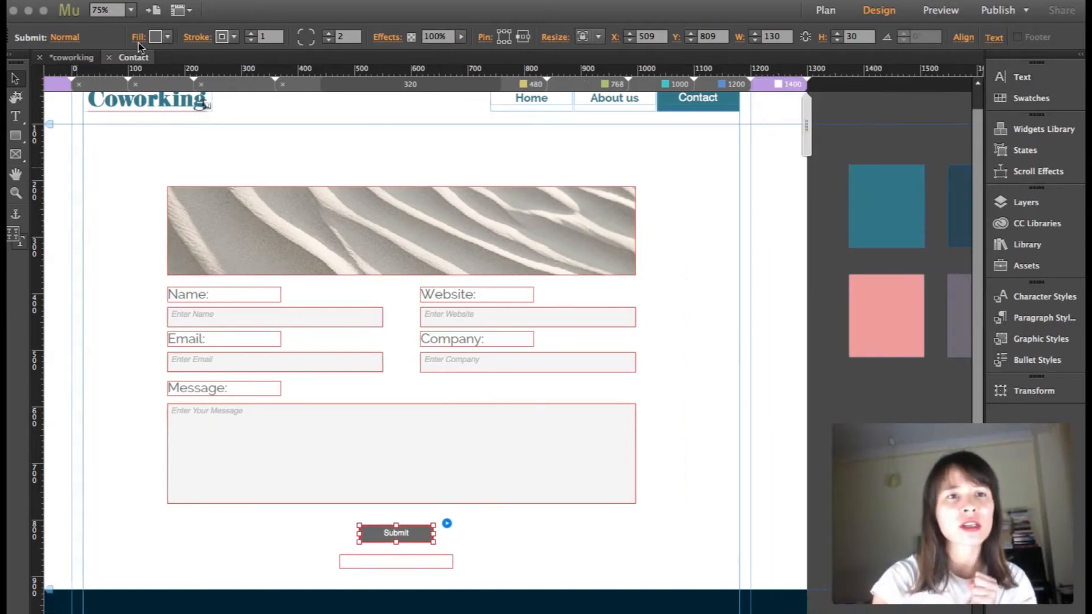
left_click(156, 37)
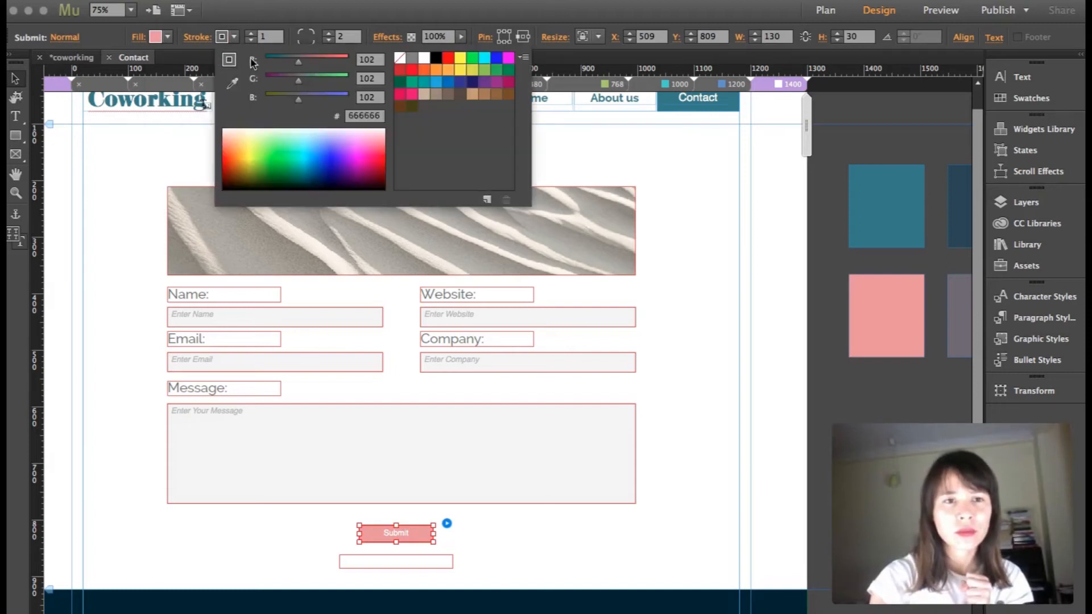
left_click(887, 315)
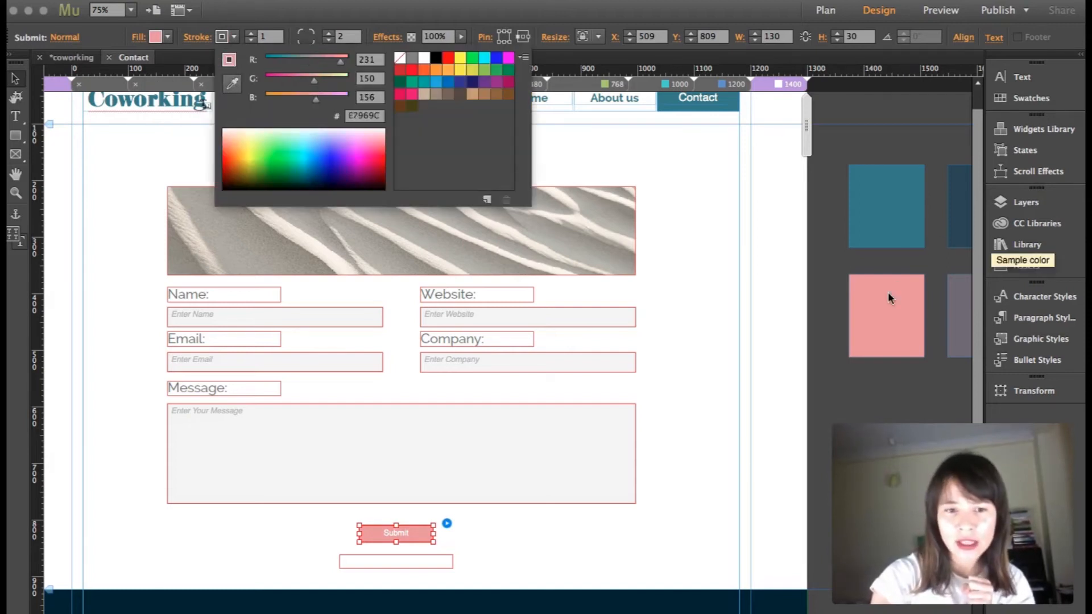
left_click(122, 222)
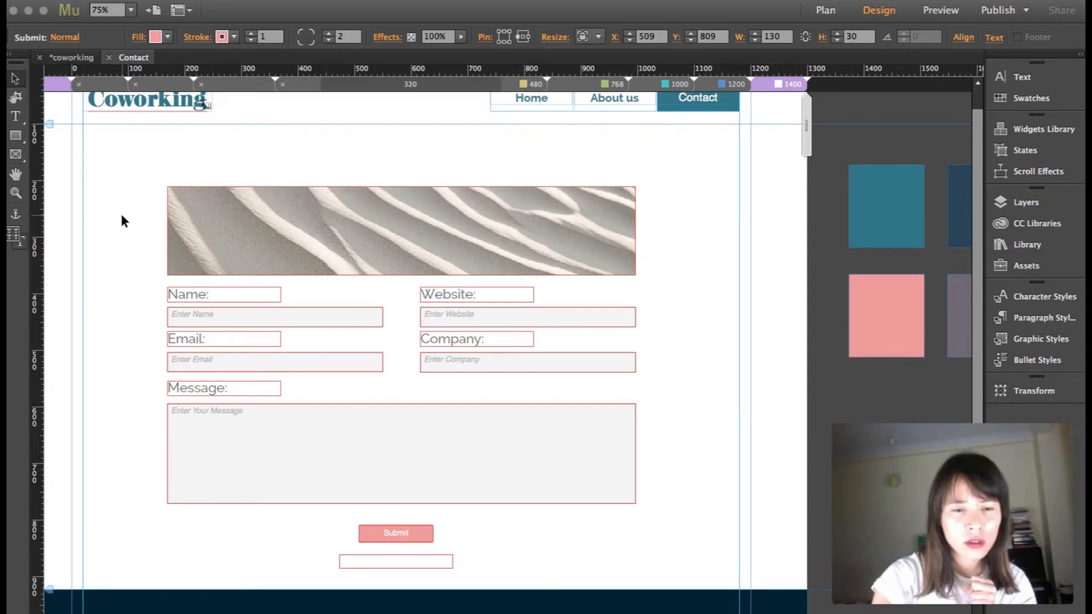
Step: Reselect the Submit button and bring up its list of interaction states
left_click(396, 532)
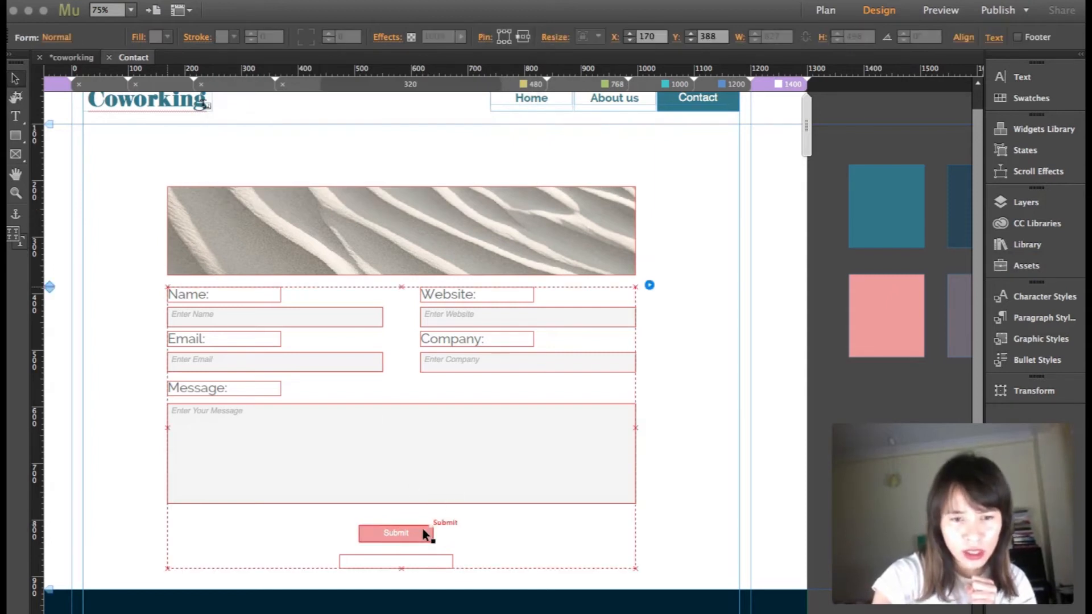
left_click(396, 532)
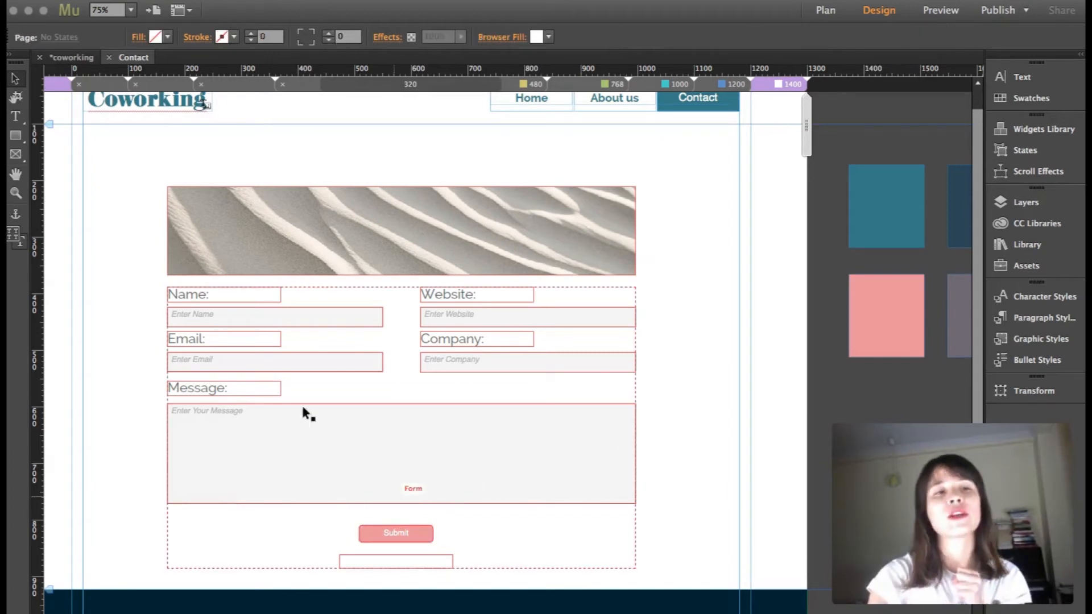
left_click(396, 532)
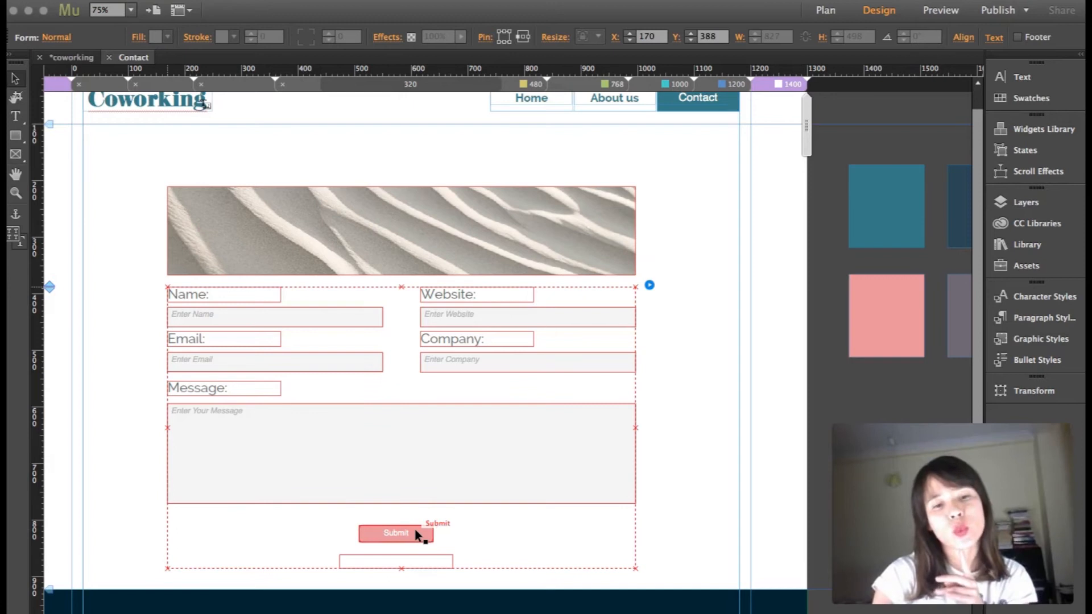
left_click(396, 533)
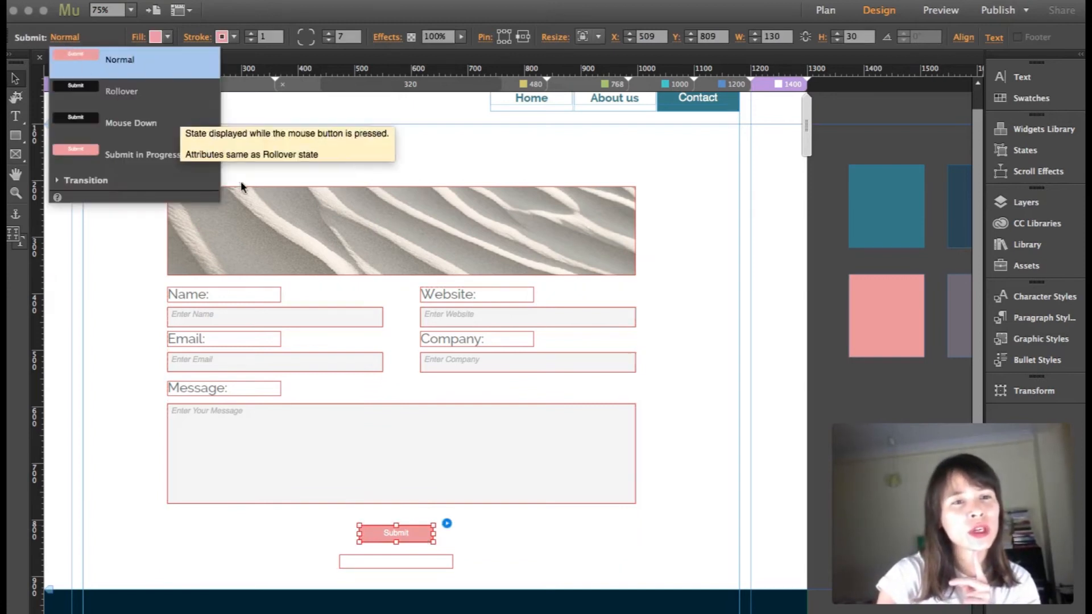
Step: Give the Submit button's Rollover state a grey fill, keeping the Normal state pink
left_click(122, 91)
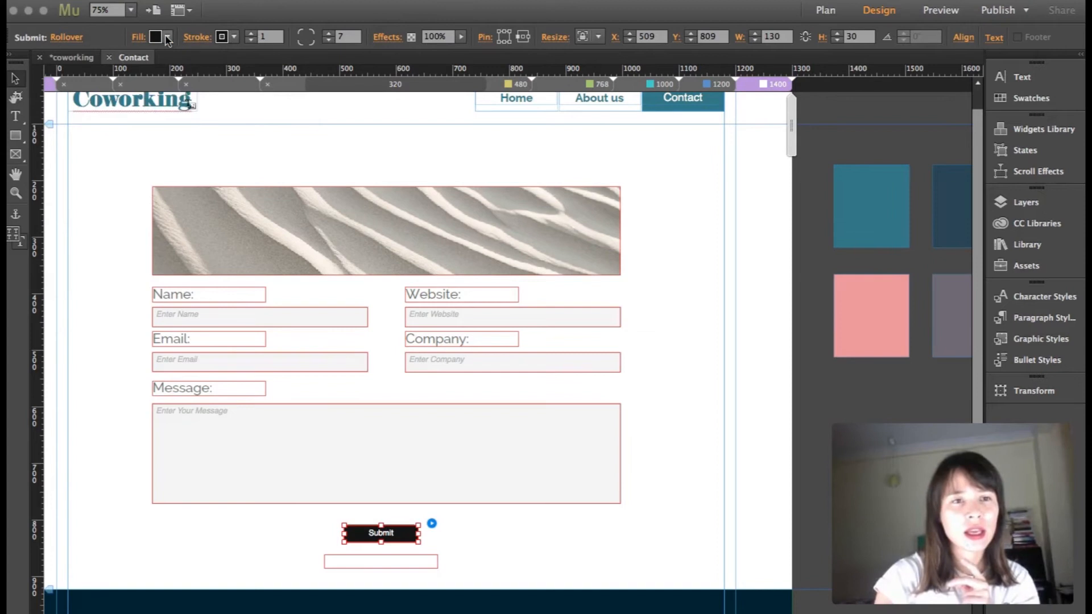
left_click(157, 36)
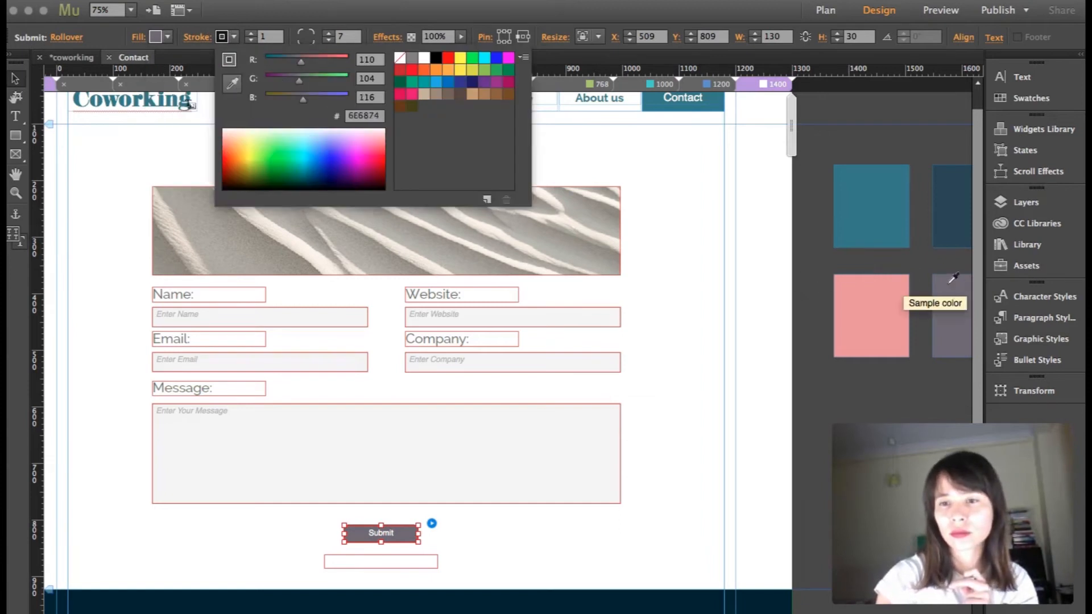
mouse_move(278, 17)
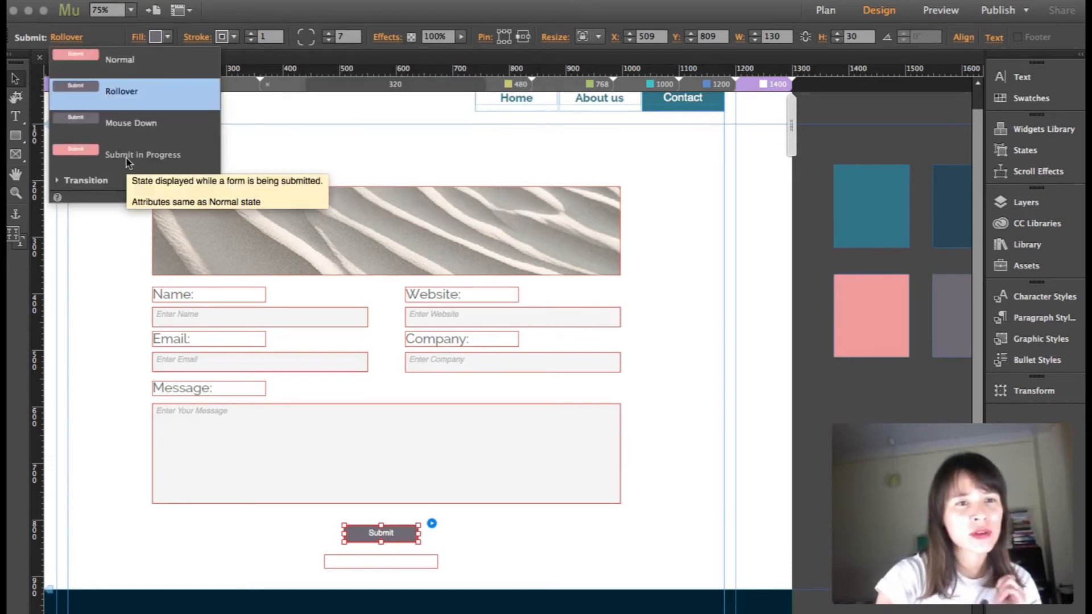
mouse_move(653, 442)
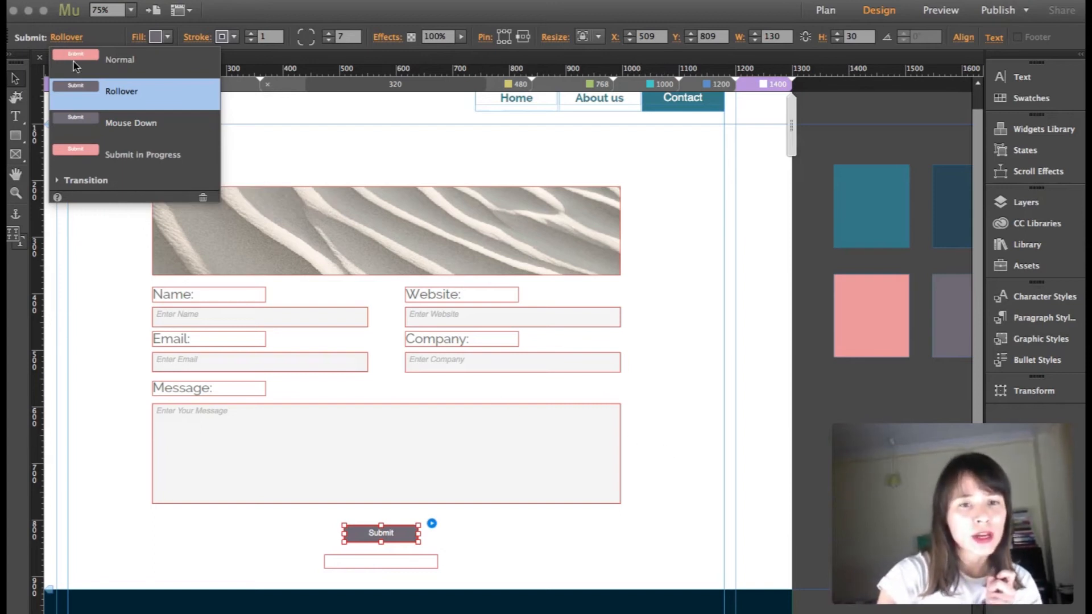
left_click(119, 60)
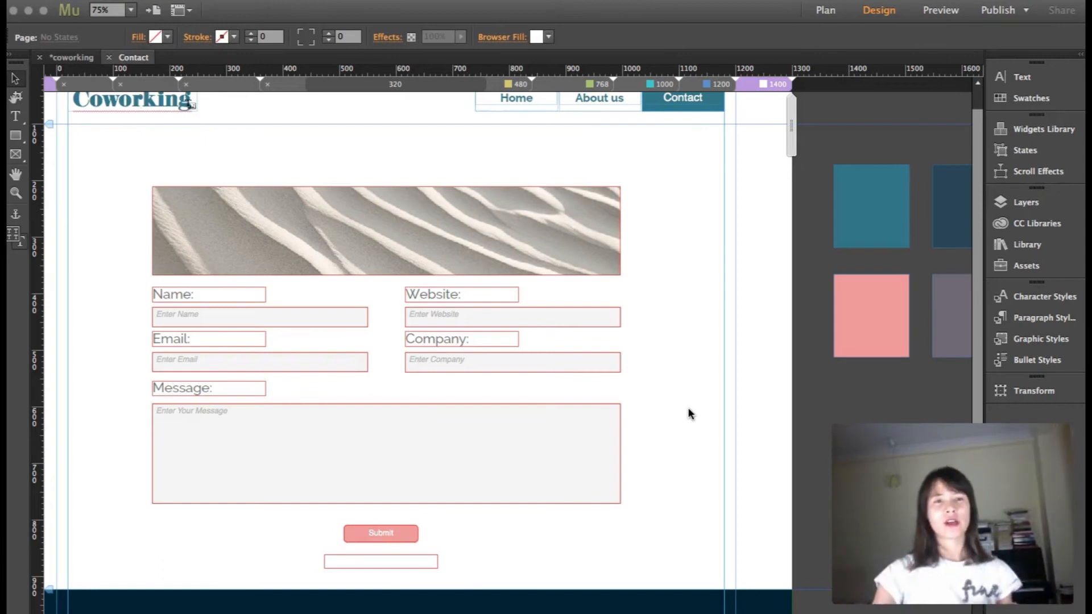
mouse_move(300, 156)
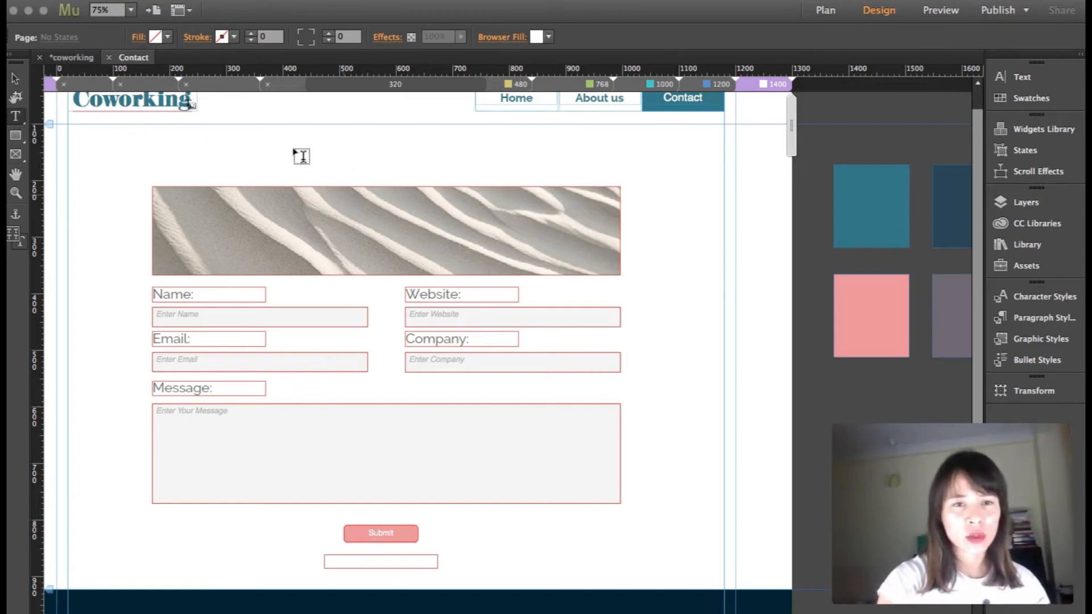
Step: Add a 'CONTACT US' text frame above the sand header
left_click_drag(283, 152, 475, 179)
type("CON")
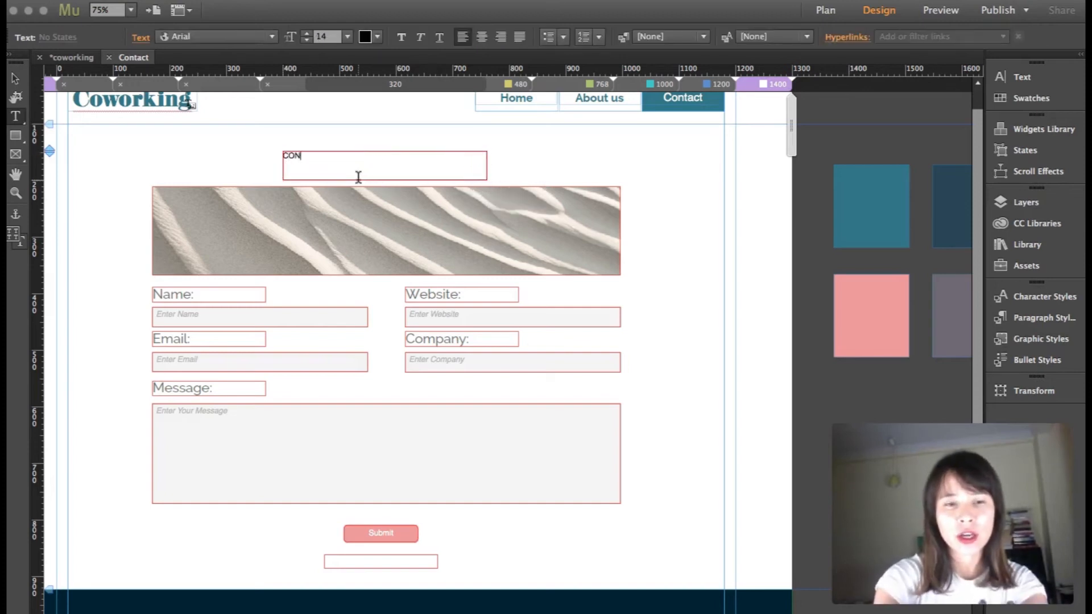
type("TACT US")
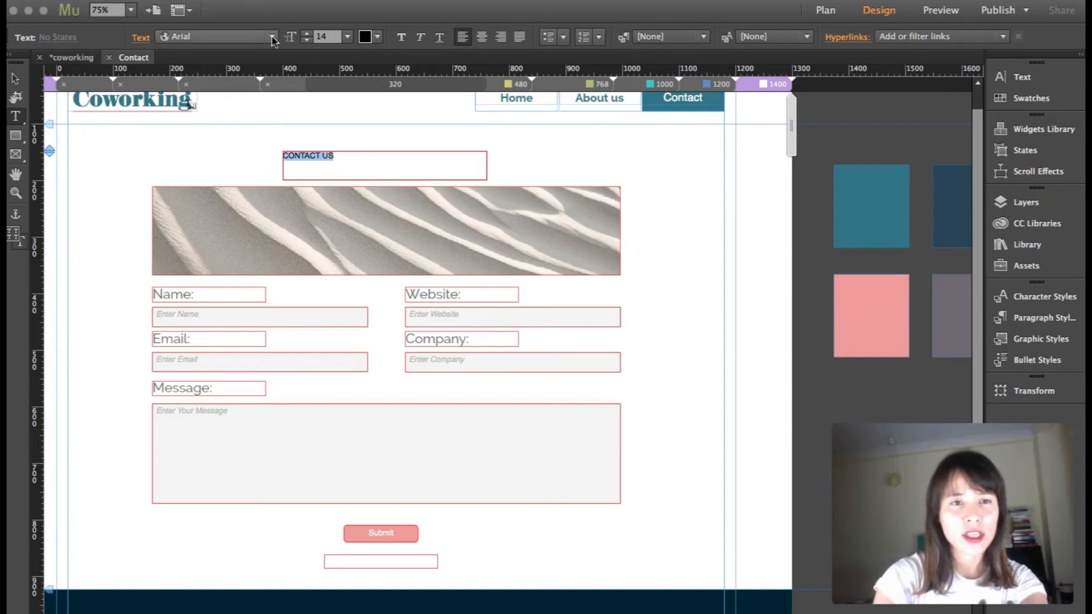
Step: Set the title in Raleway Heavy at size 60
left_click(272, 36)
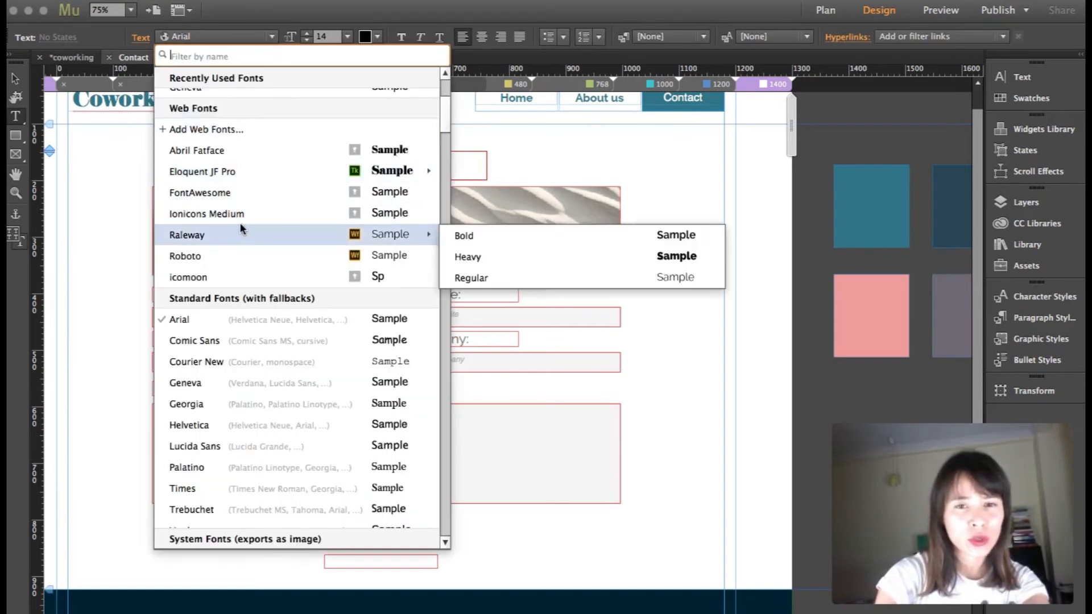
left_click(468, 256)
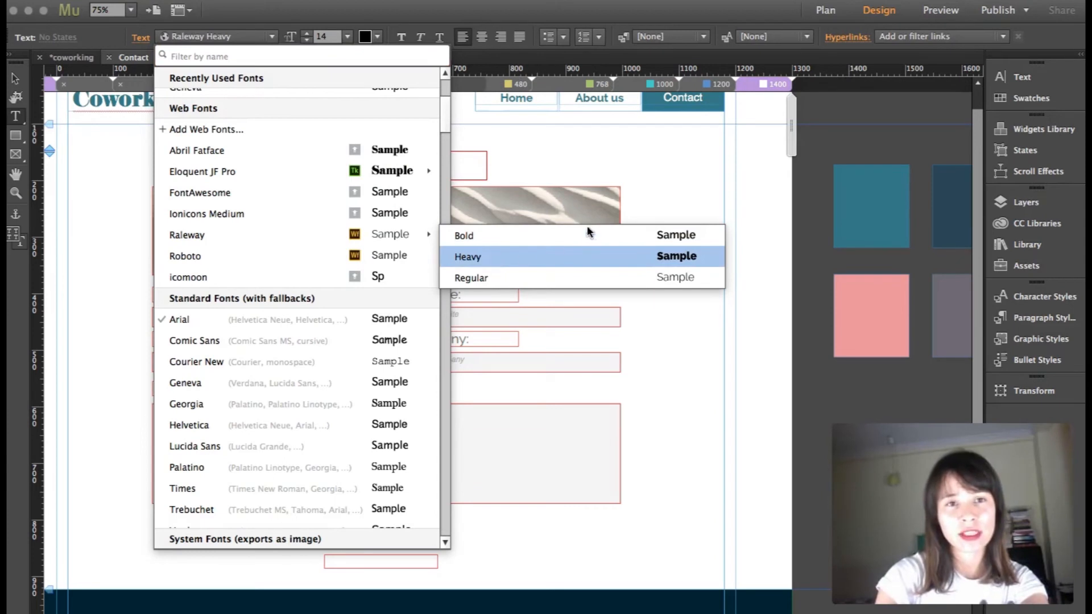
left_click(468, 256)
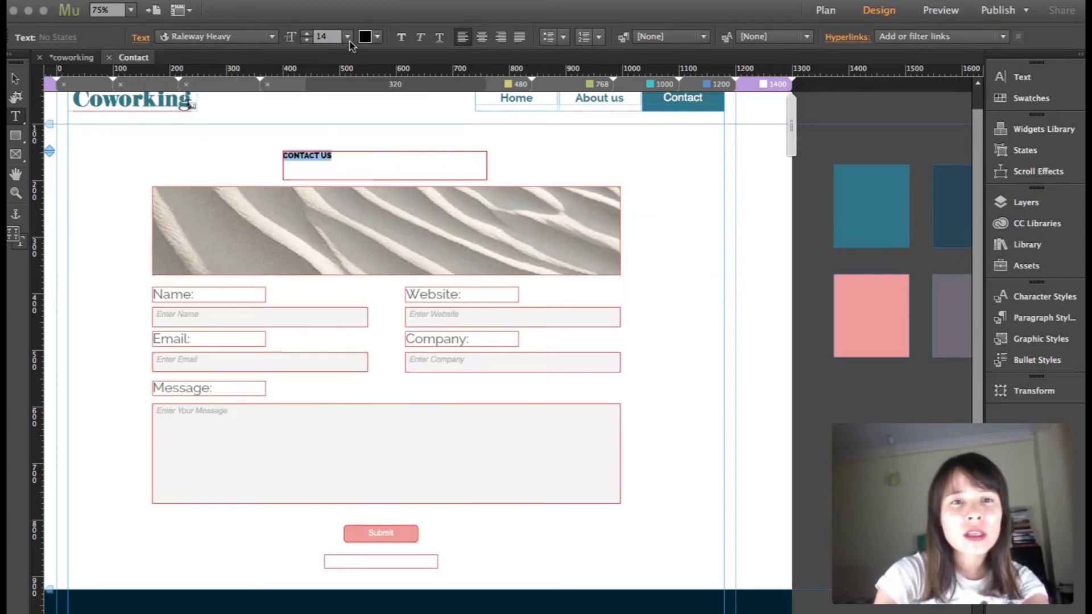
left_click(347, 37)
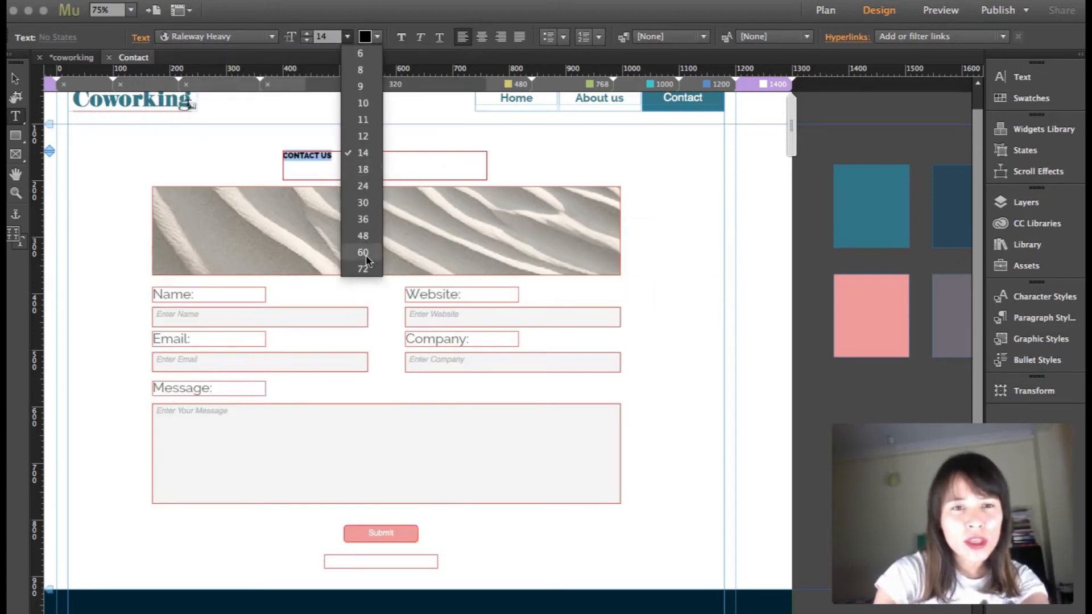
left_click(362, 252)
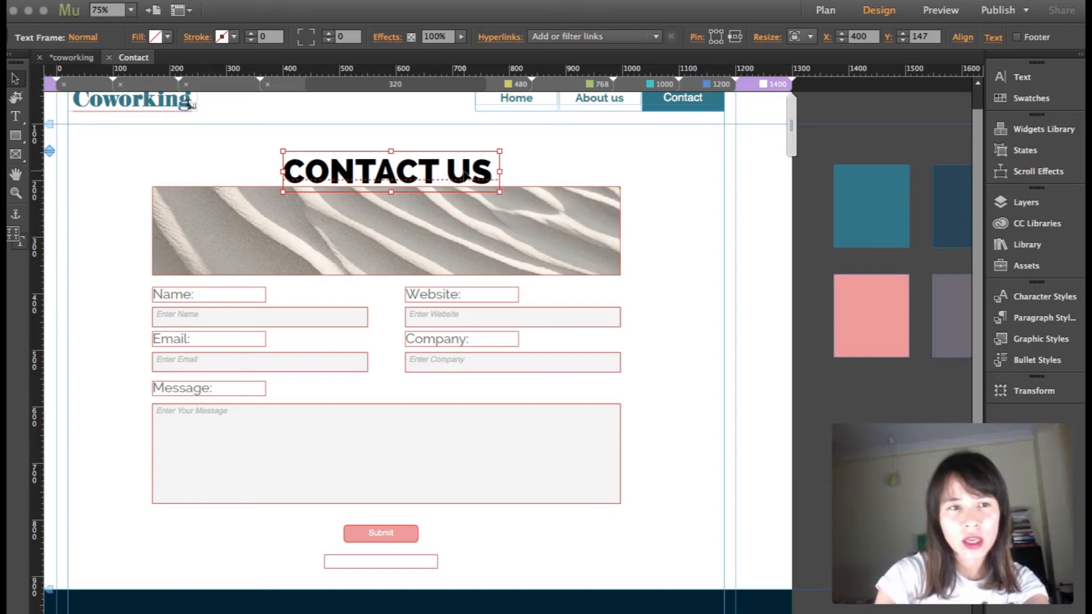
Step: Colour the title dark navy and centre it over the sand header image
scroll("right", 3)
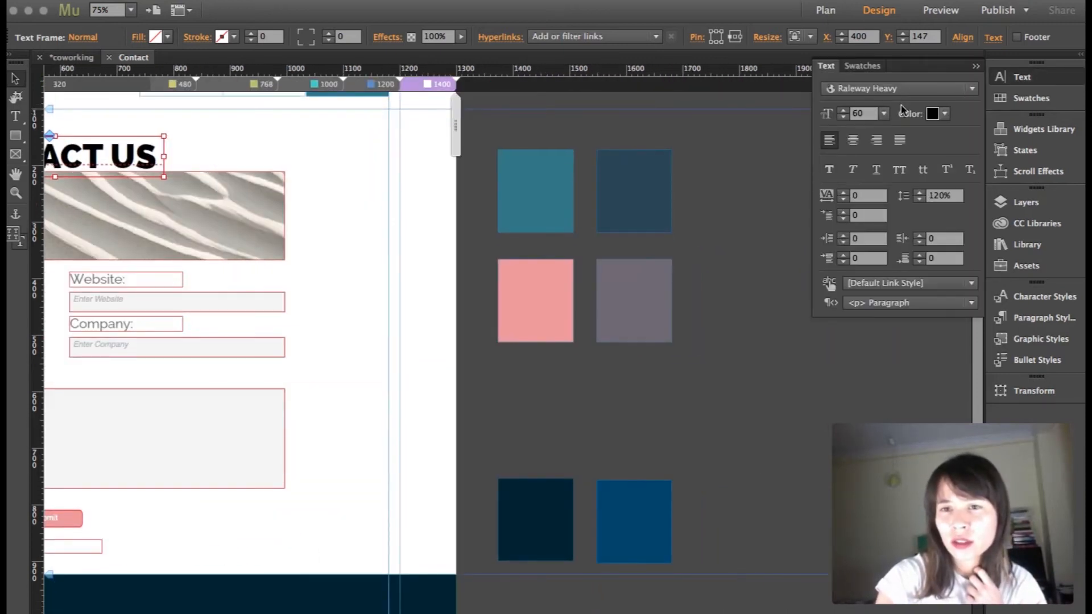
left_click(933, 113)
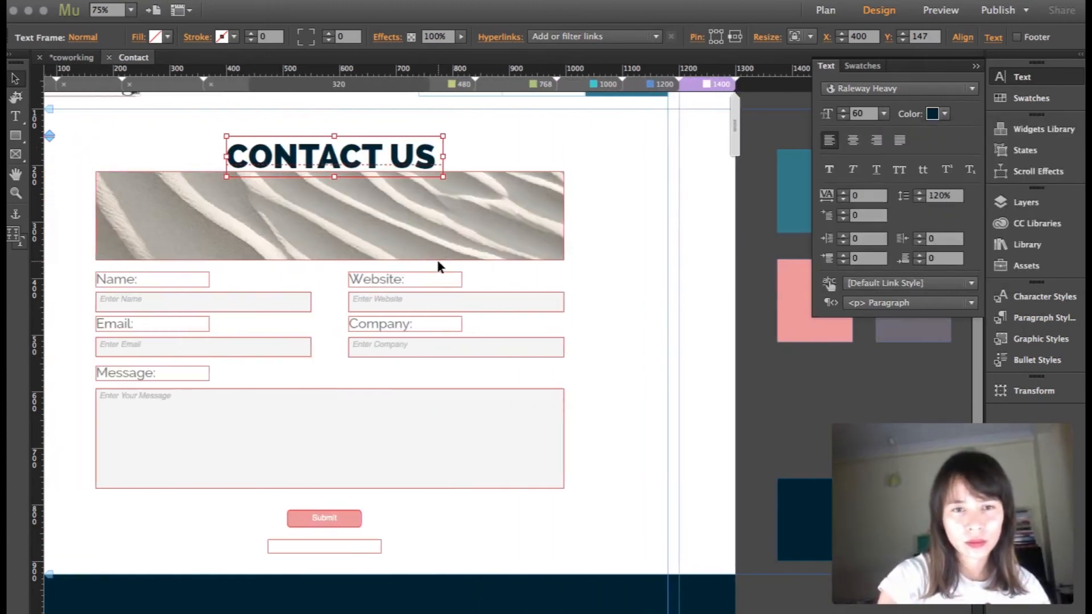
left_click_drag(333, 156, 314, 203)
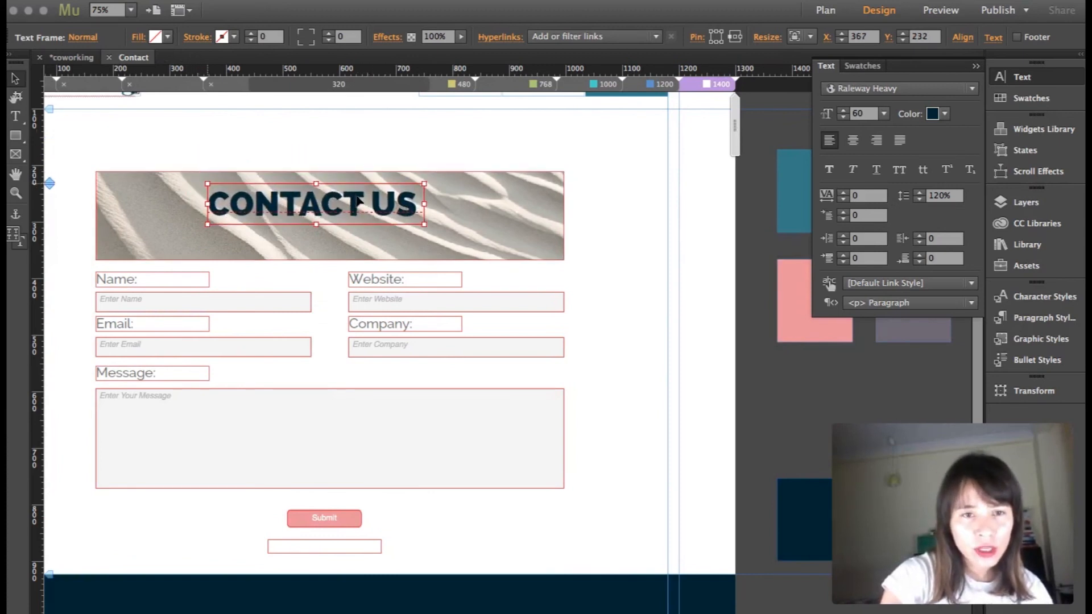
left_click_drag(314, 204, 335, 215)
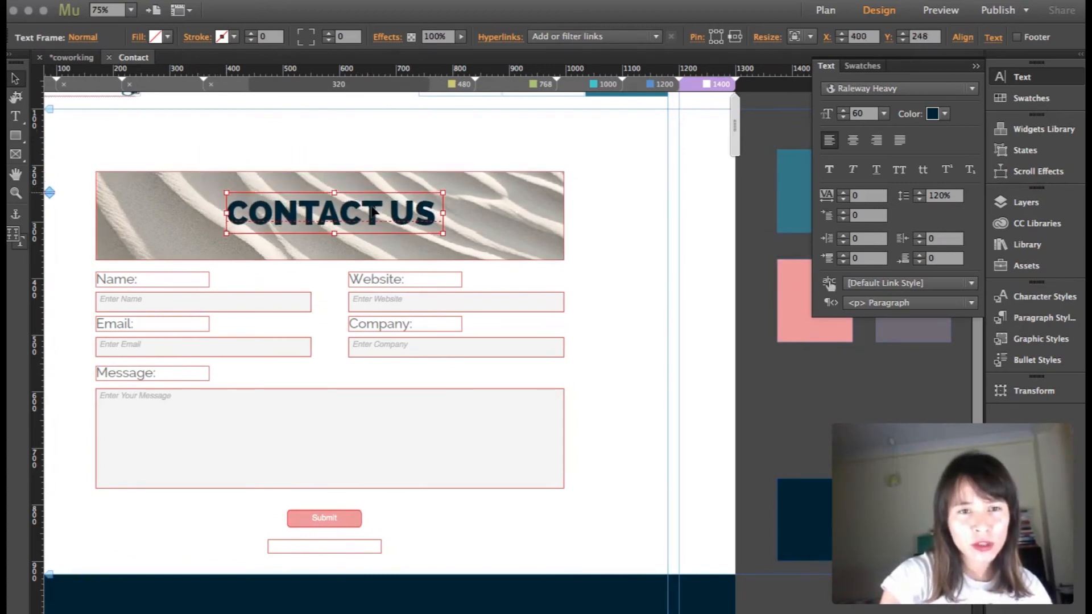
left_click_drag(335, 214, 324, 206)
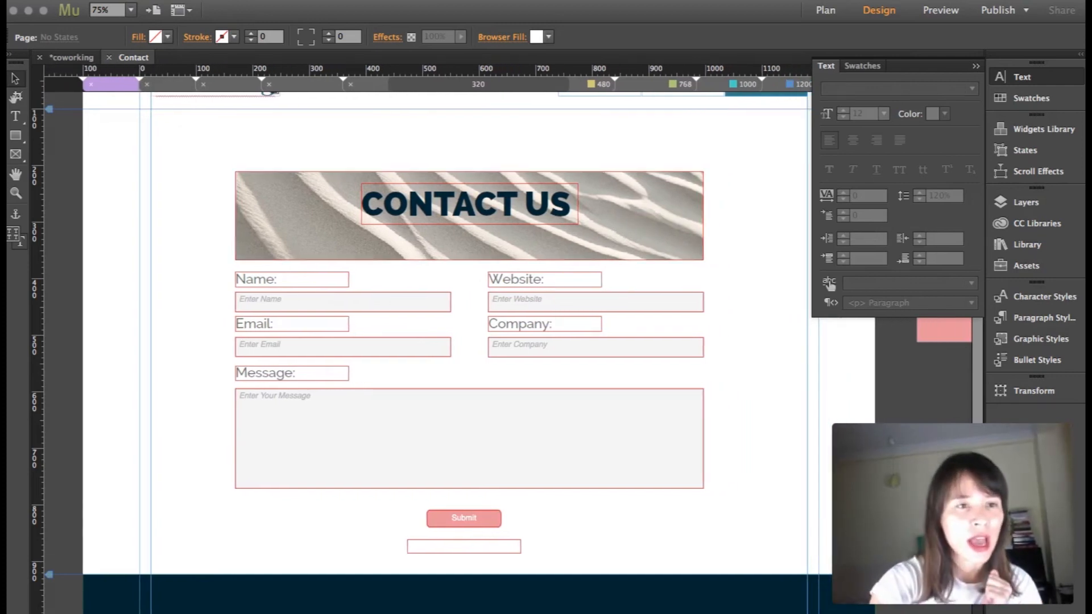
mouse_move(393, 156)
type("fill out the form to")
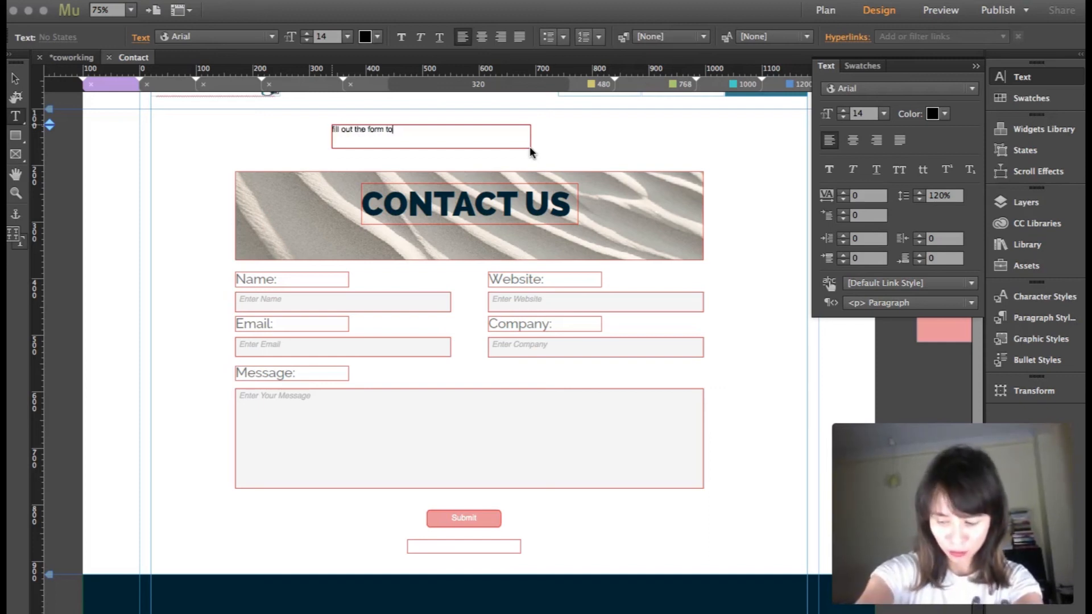
Step: Correct the subtitle to read 'fill out the form below' and set it in Raleway
key("Backspace")
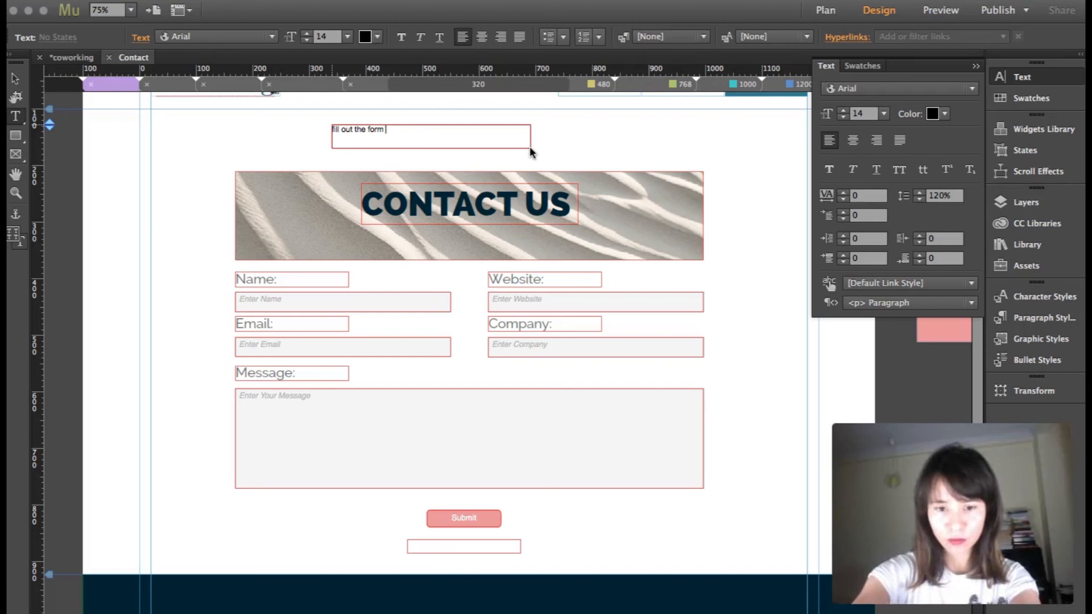
type("below")
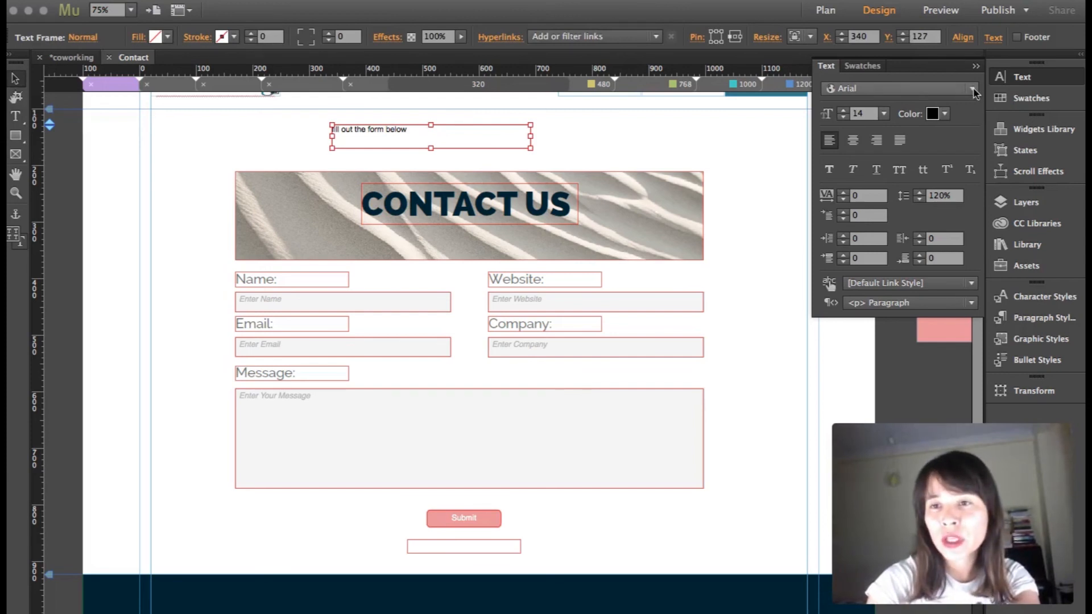
left_click(975, 89)
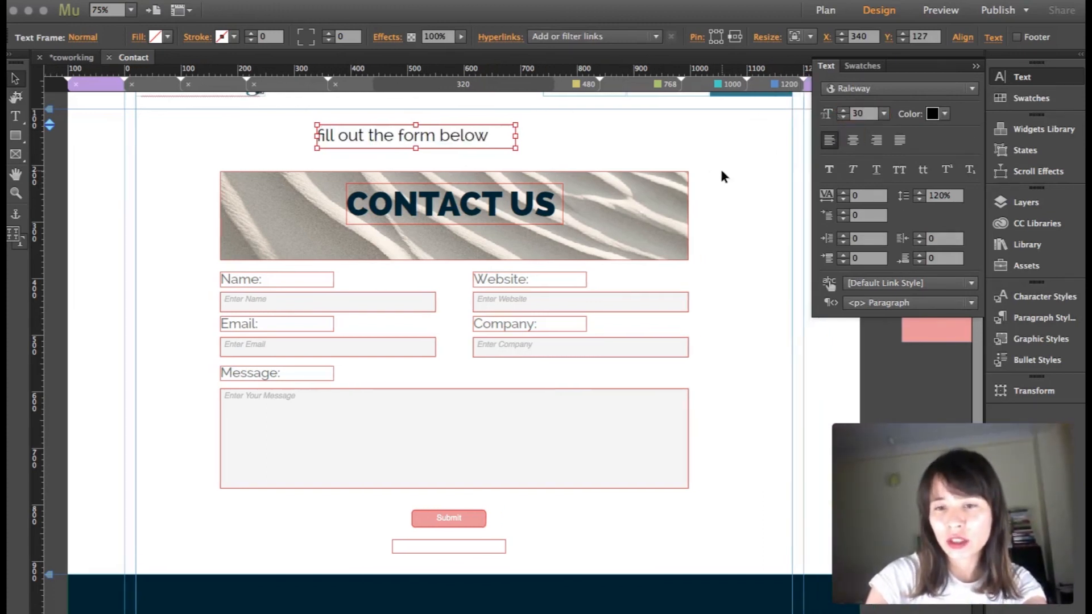
Step: Make the subtitle dark navy and fit its frame beneath the CONTACT US title
left_click(933, 113)
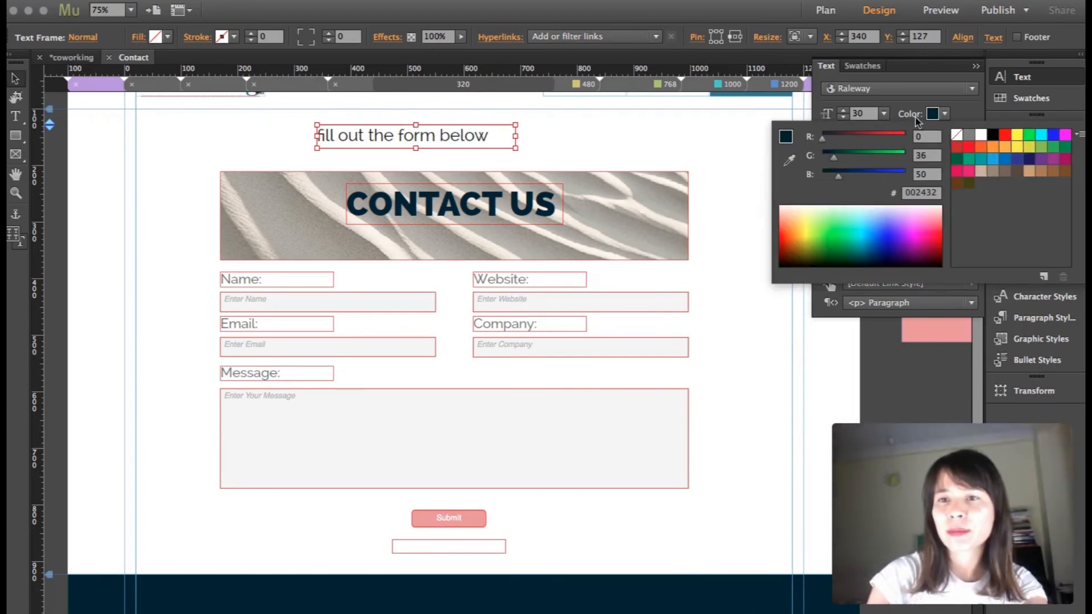
left_click(510, 143)
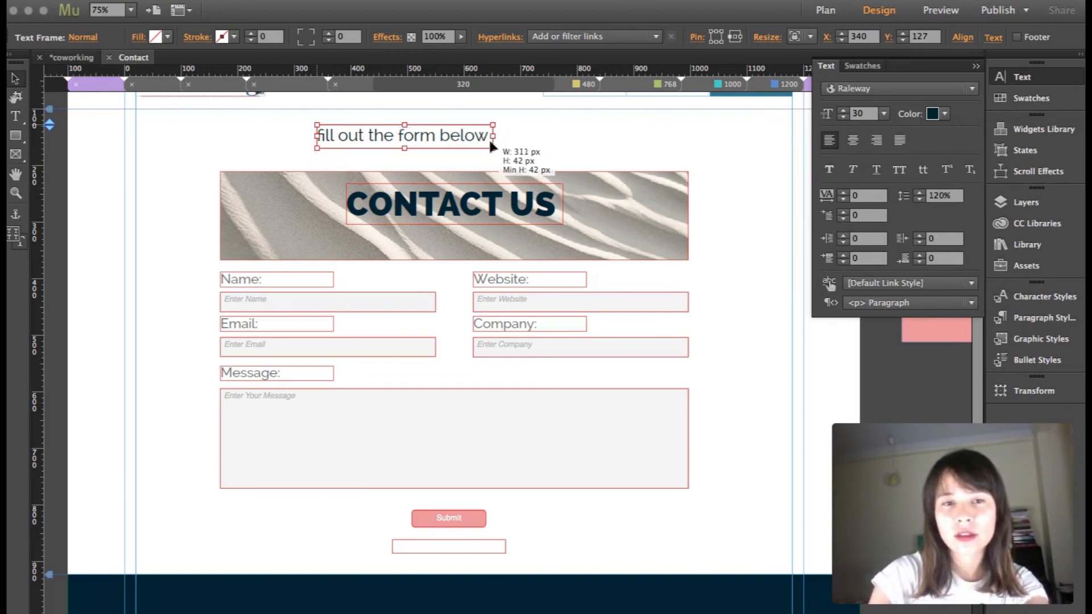
left_click_drag(403, 135, 452, 236)
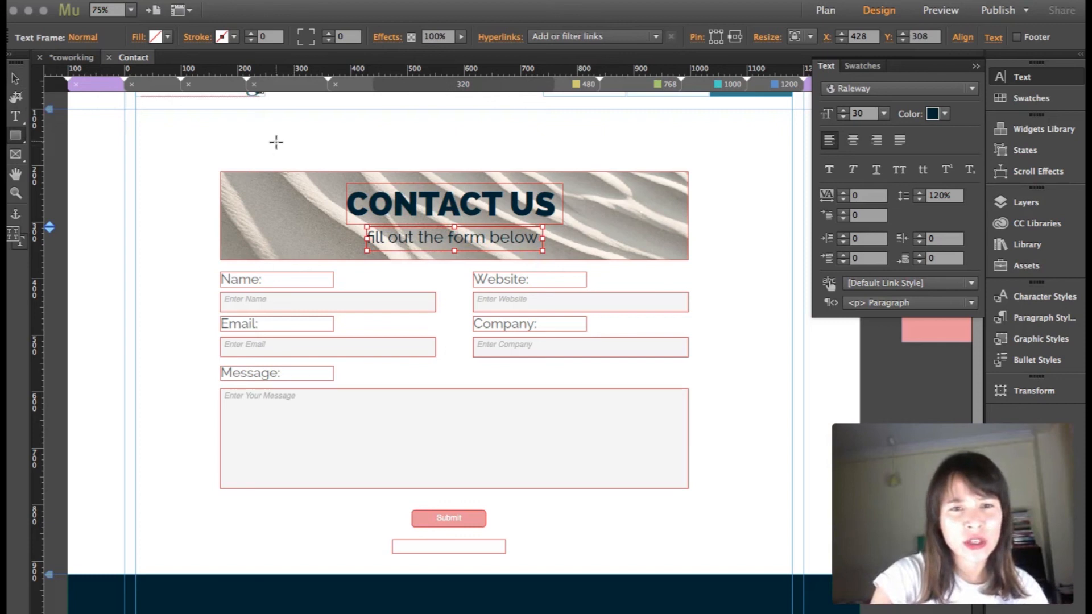
left_click(377, 144)
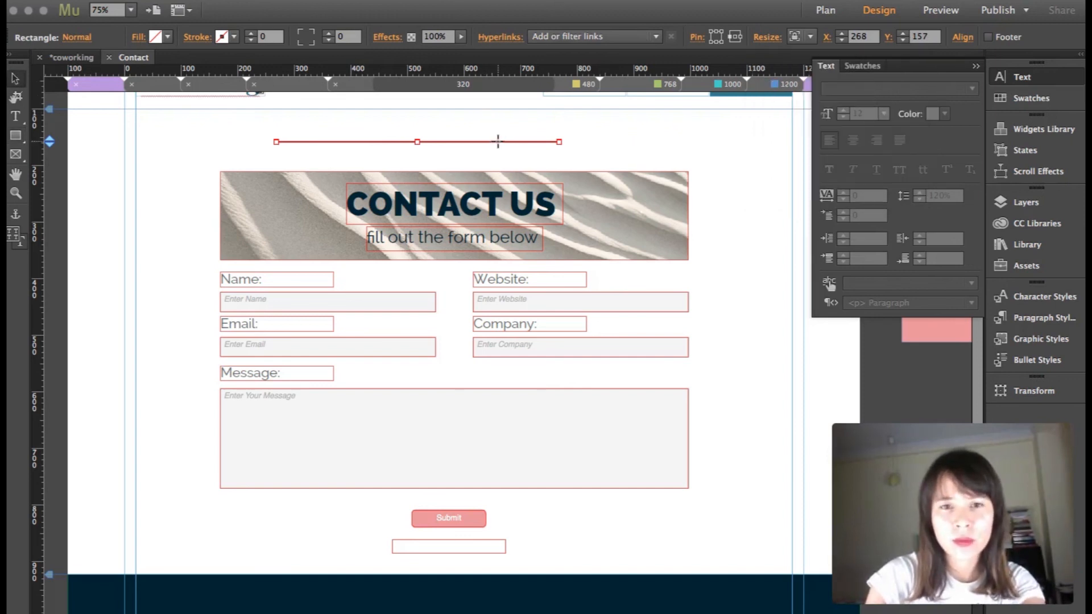
Step: Place the thin red line between title and subtitle and hide the Text panel
left_click(453, 204)
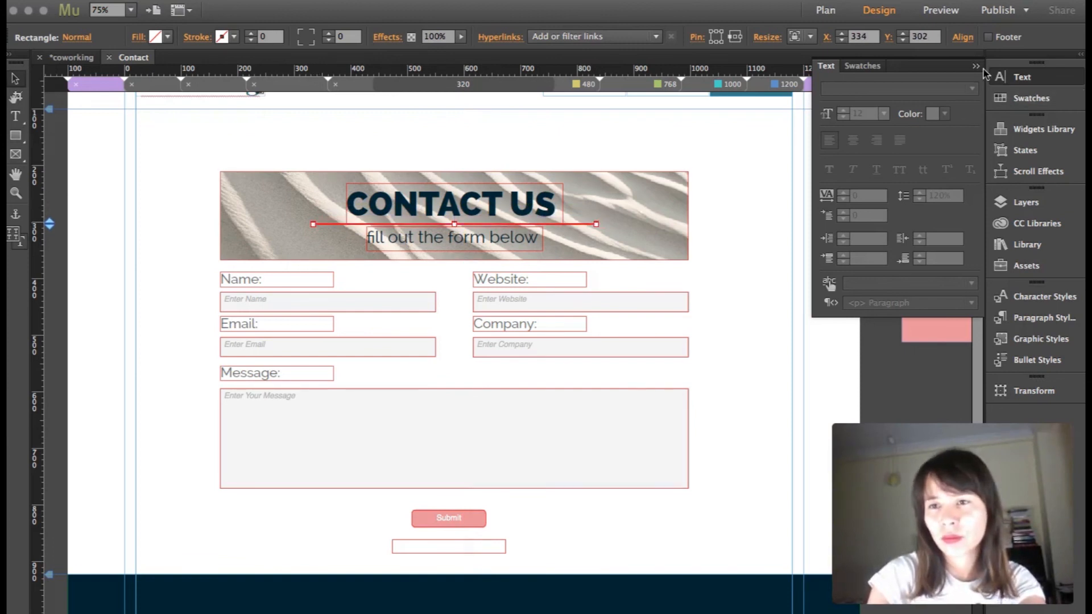
left_click(758, 278)
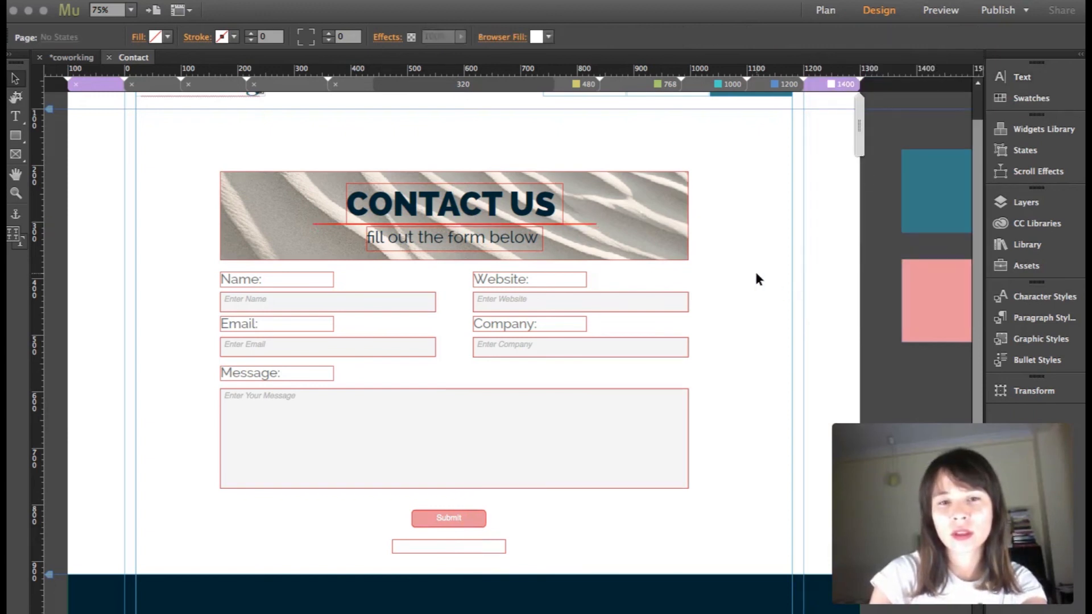
mouse_move(590, 341)
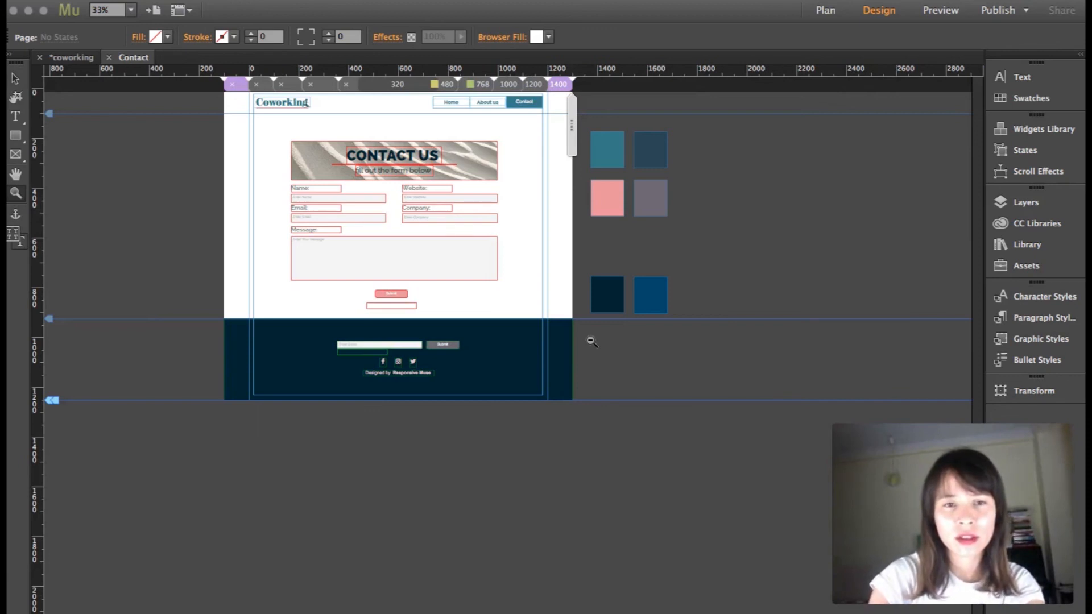
Step: Group all the contact content and drag the group to the page centre
left_click(450, 213)
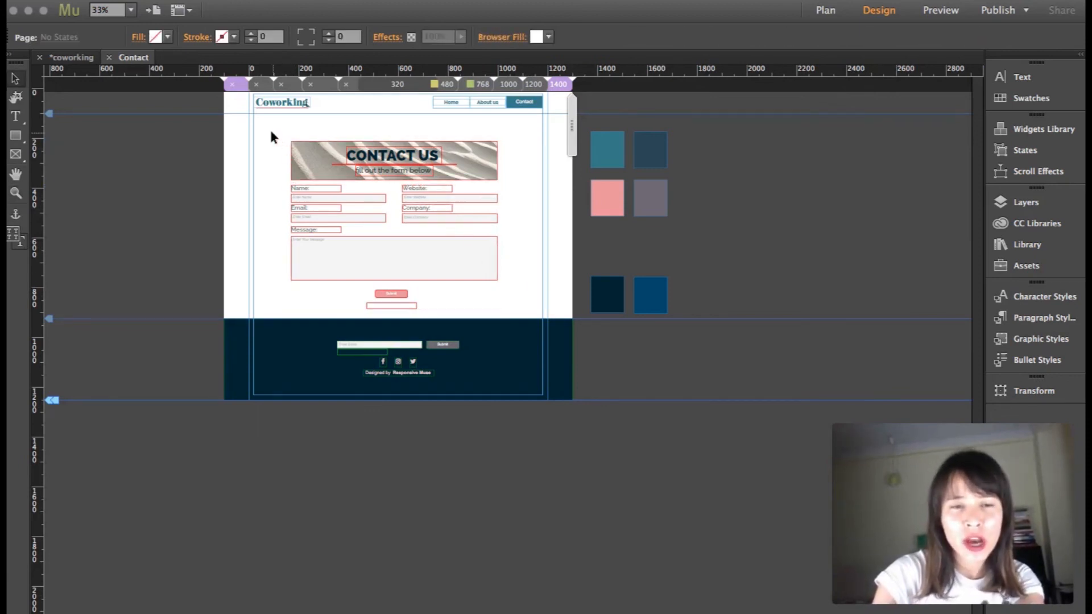
left_click(394, 209)
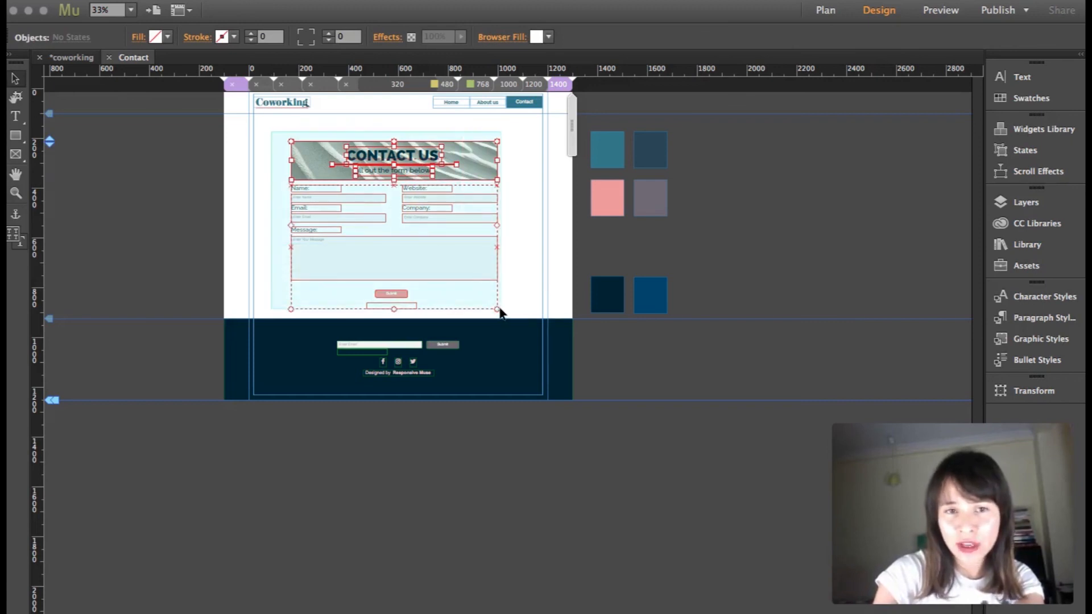
left_click(407, 218)
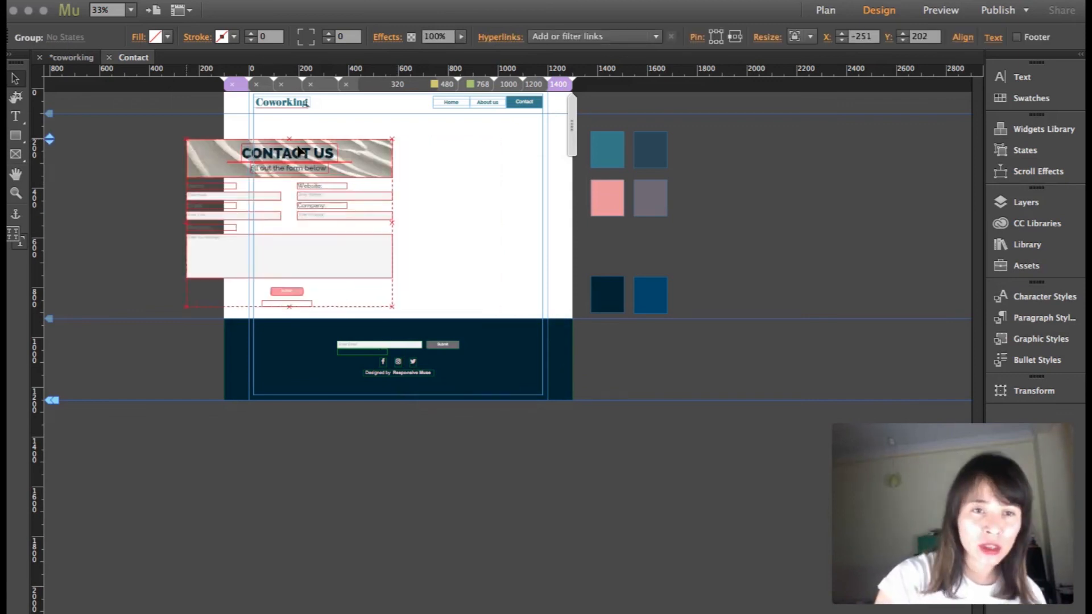
left_click_drag(288, 216, 383, 220)
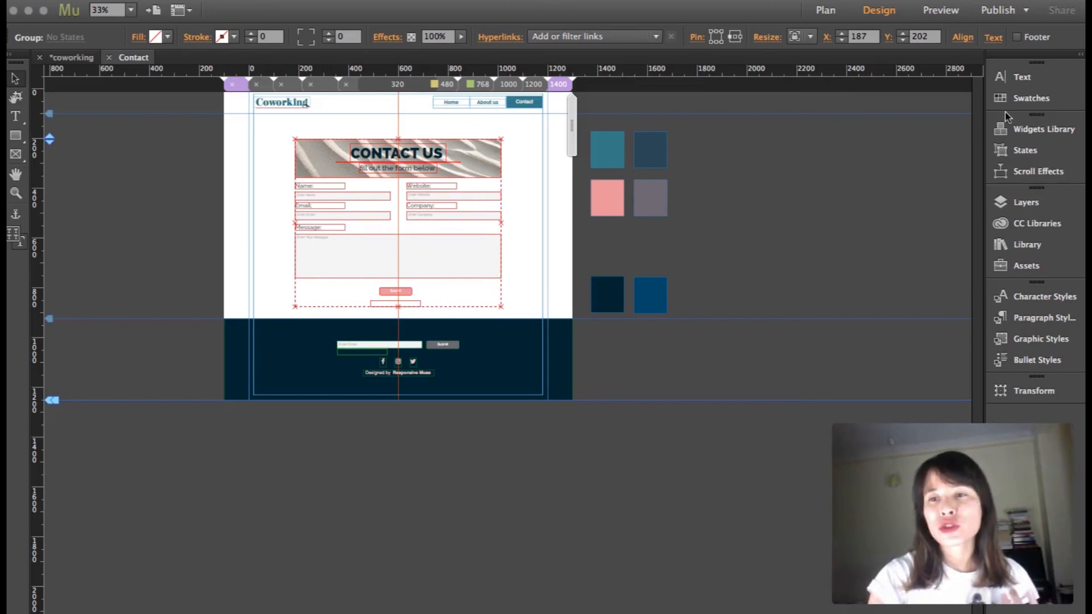
left_click(1044, 128)
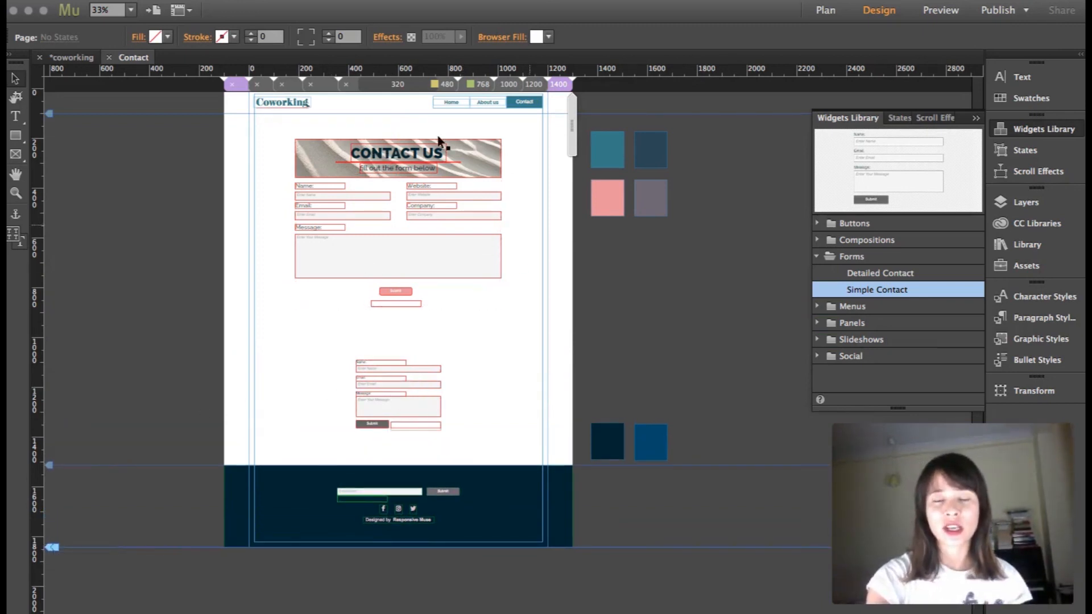
mouse_move(532, 368)
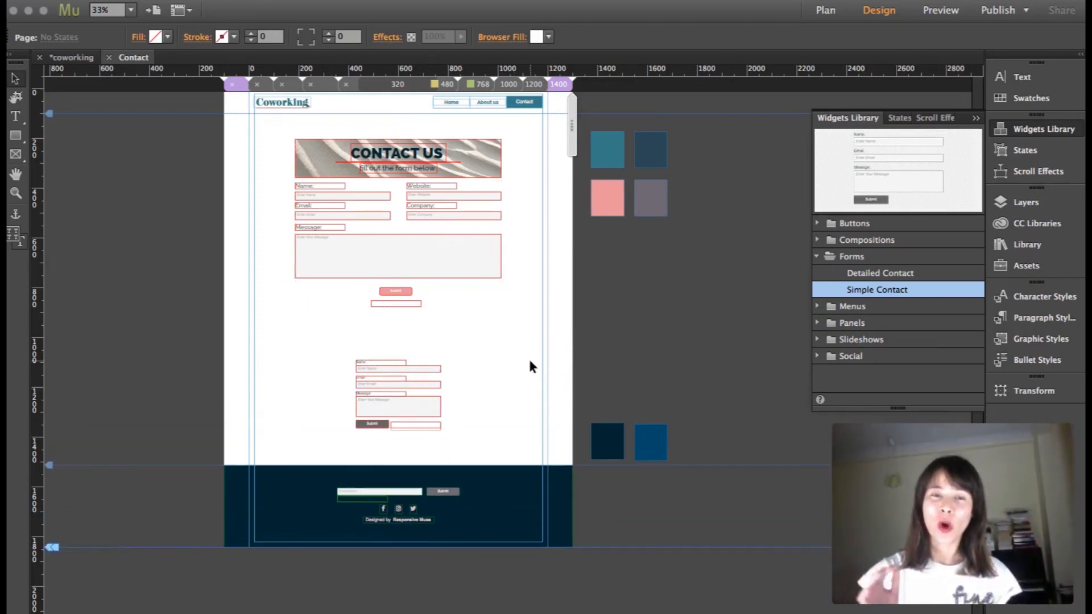